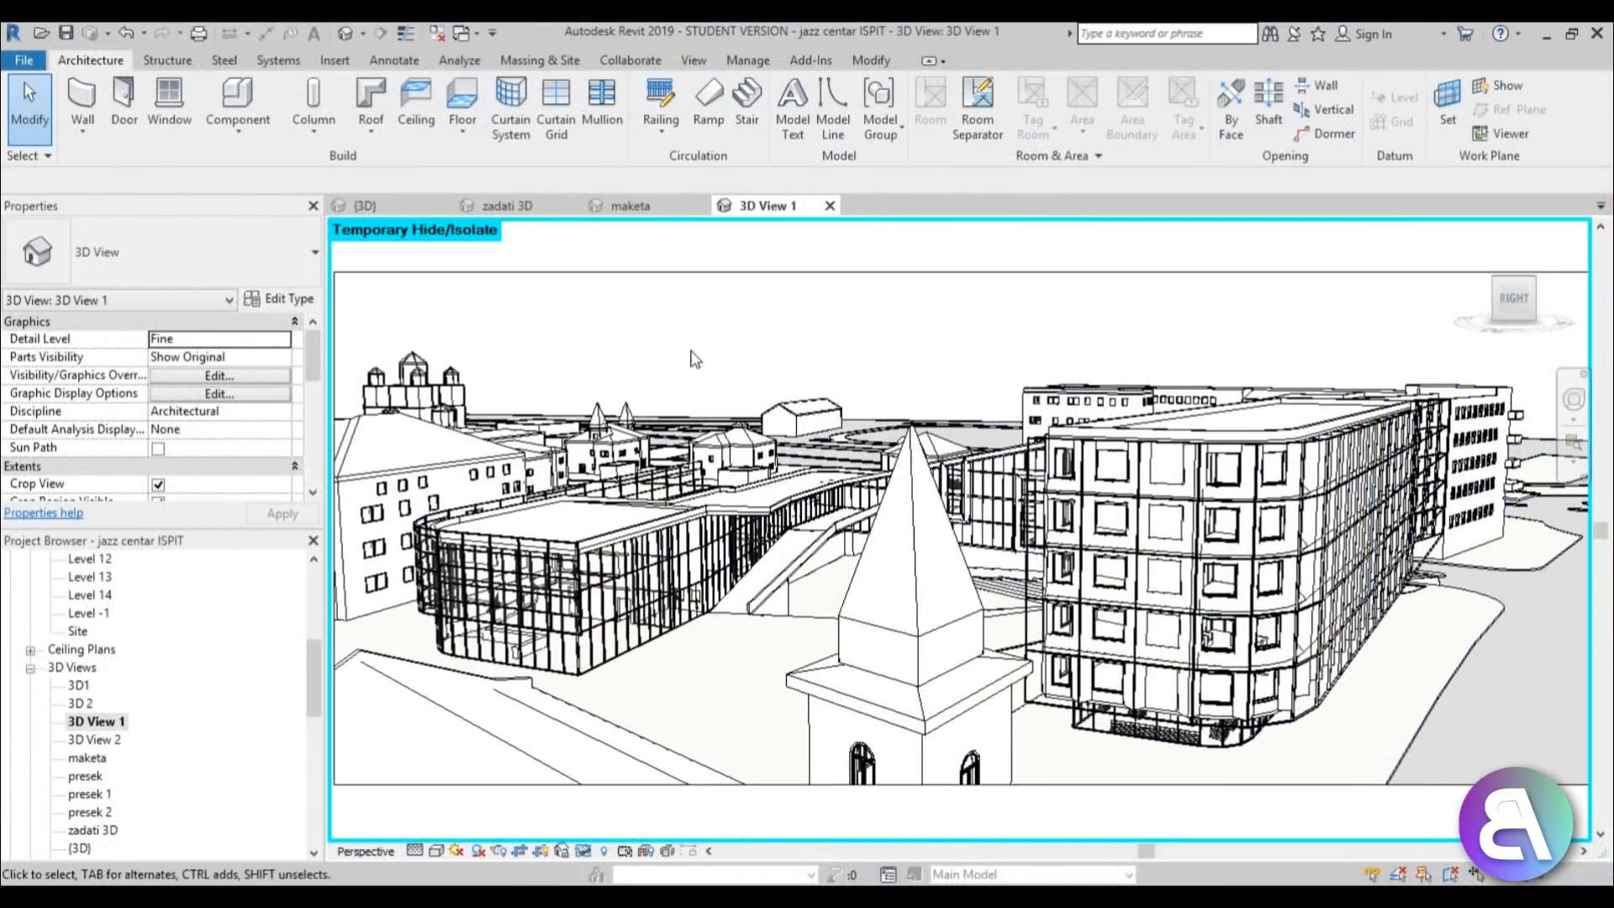
mouse_move(717, 302)
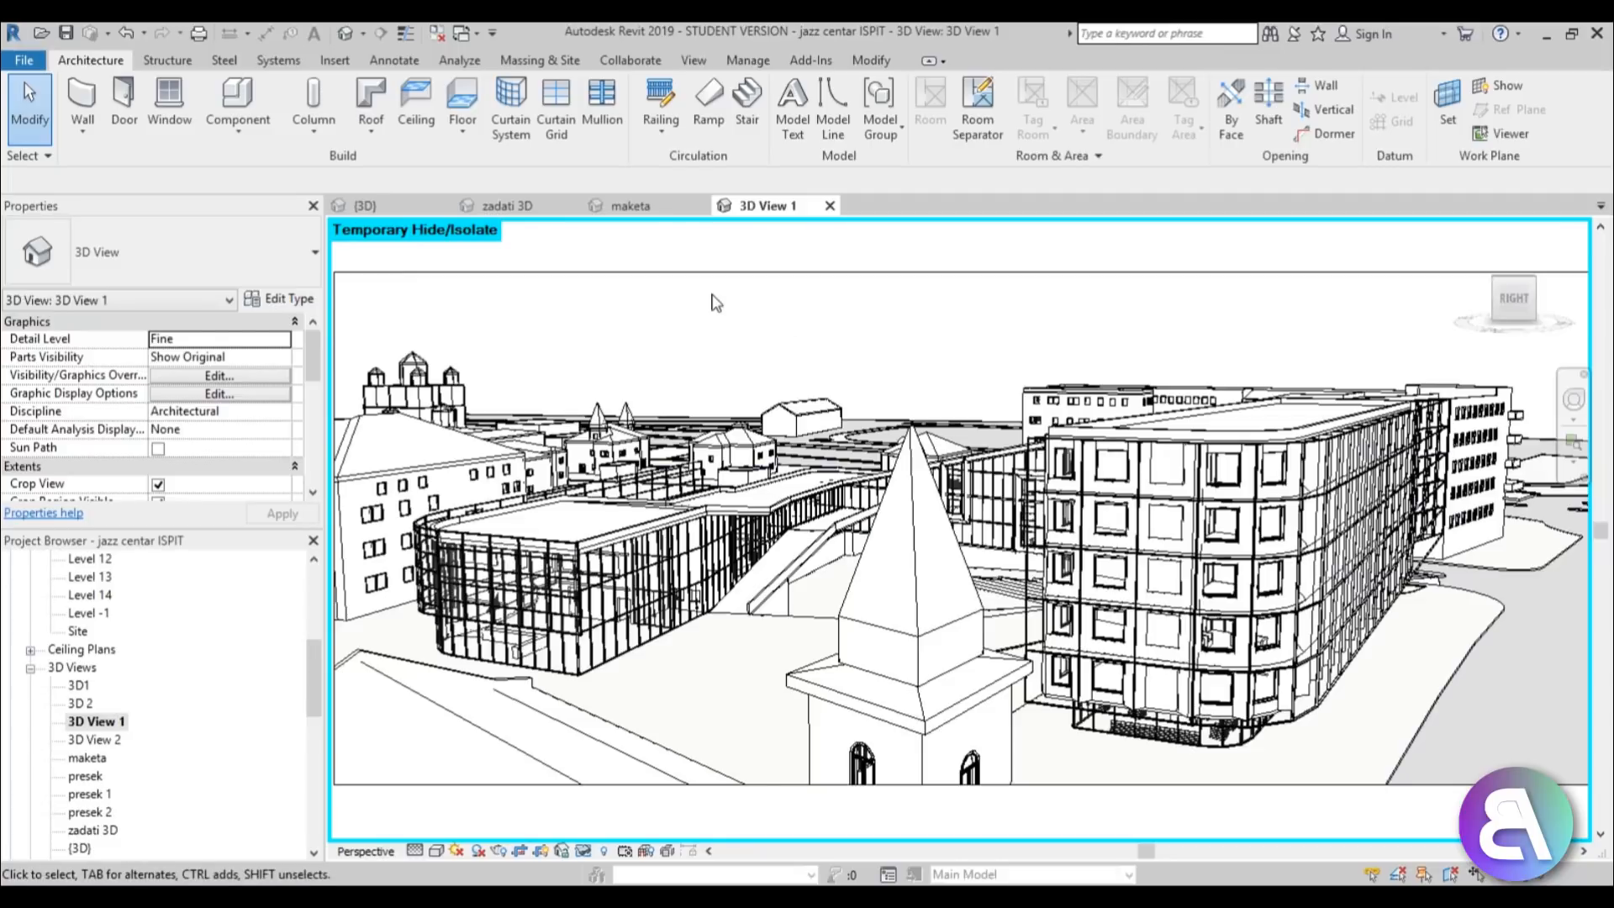
mouse_move(708, 304)
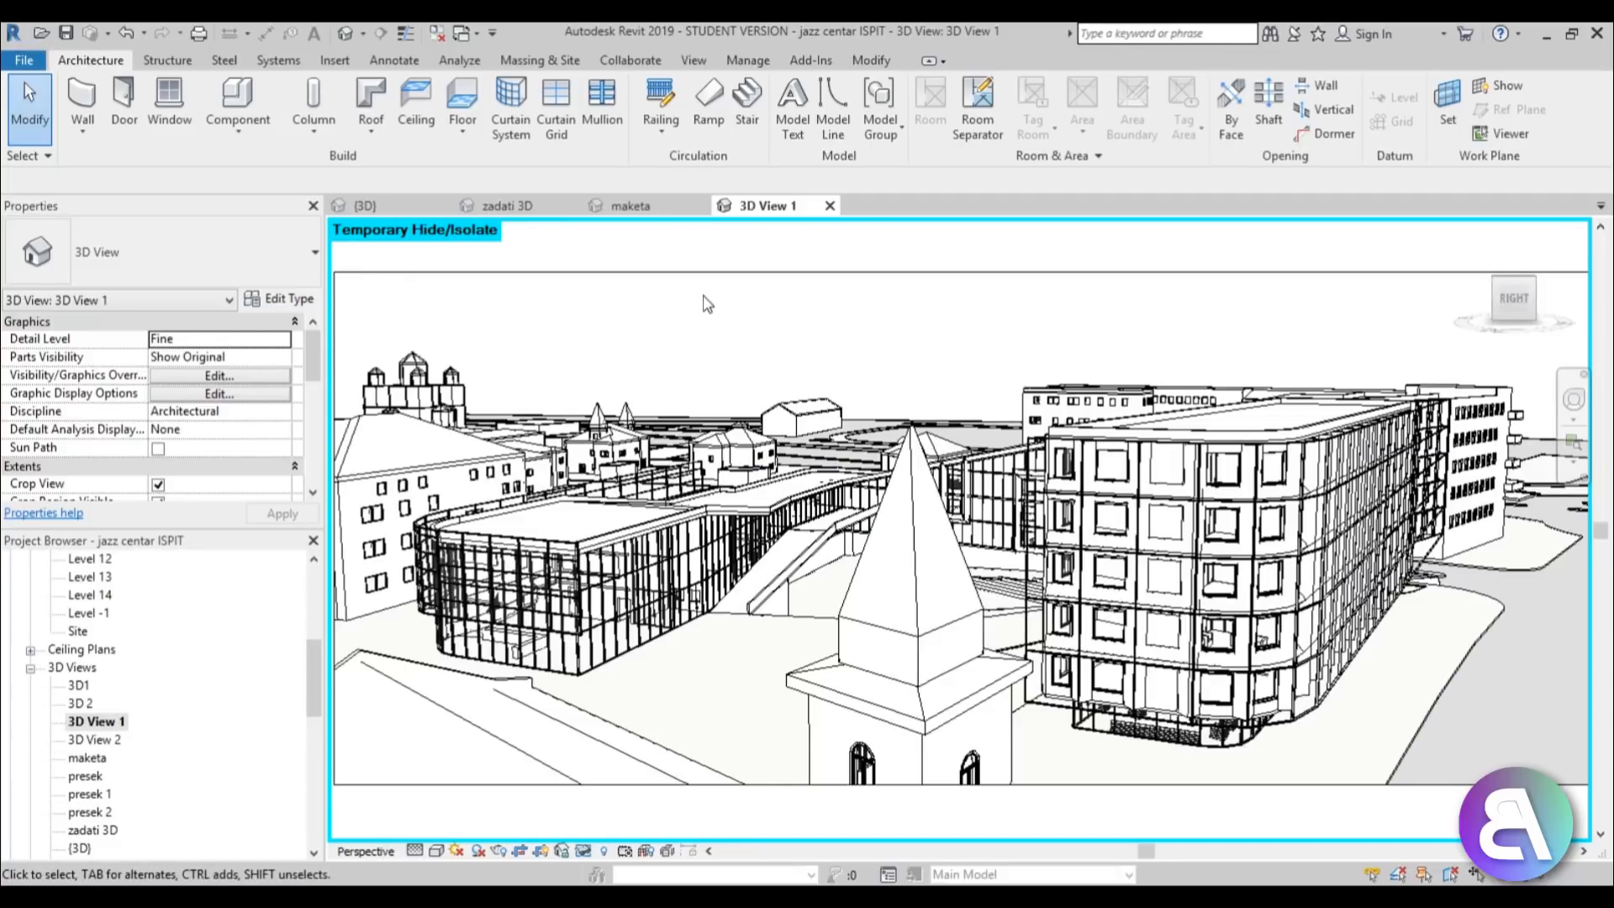
Step: Navigate the {3D} view of the city model around the church tower
click(504, 576)
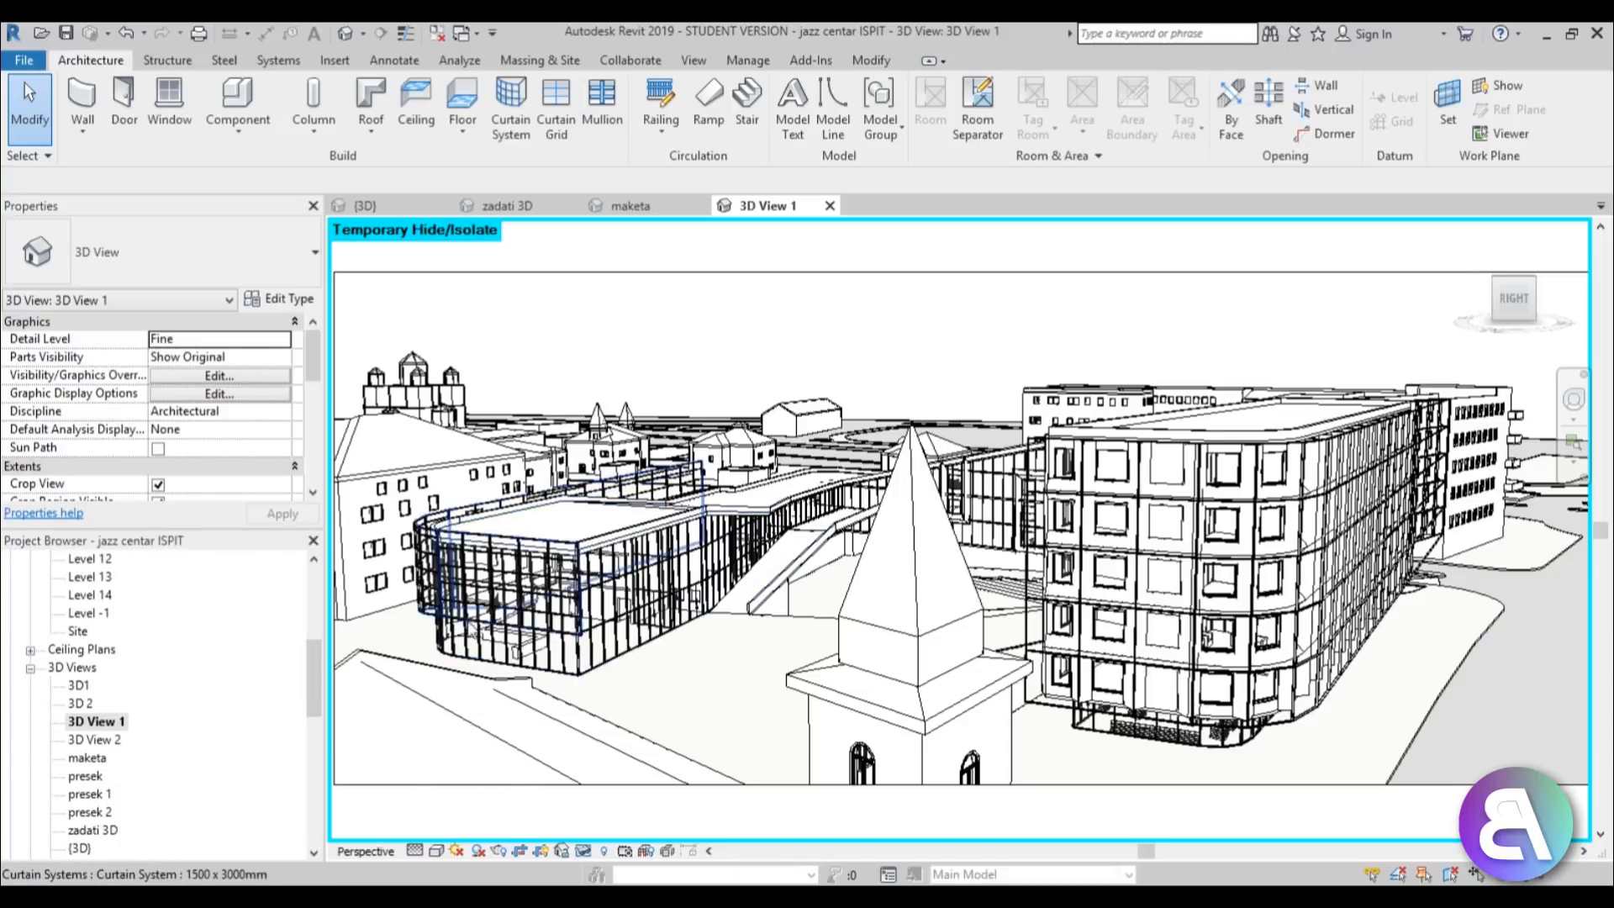
click(544, 707)
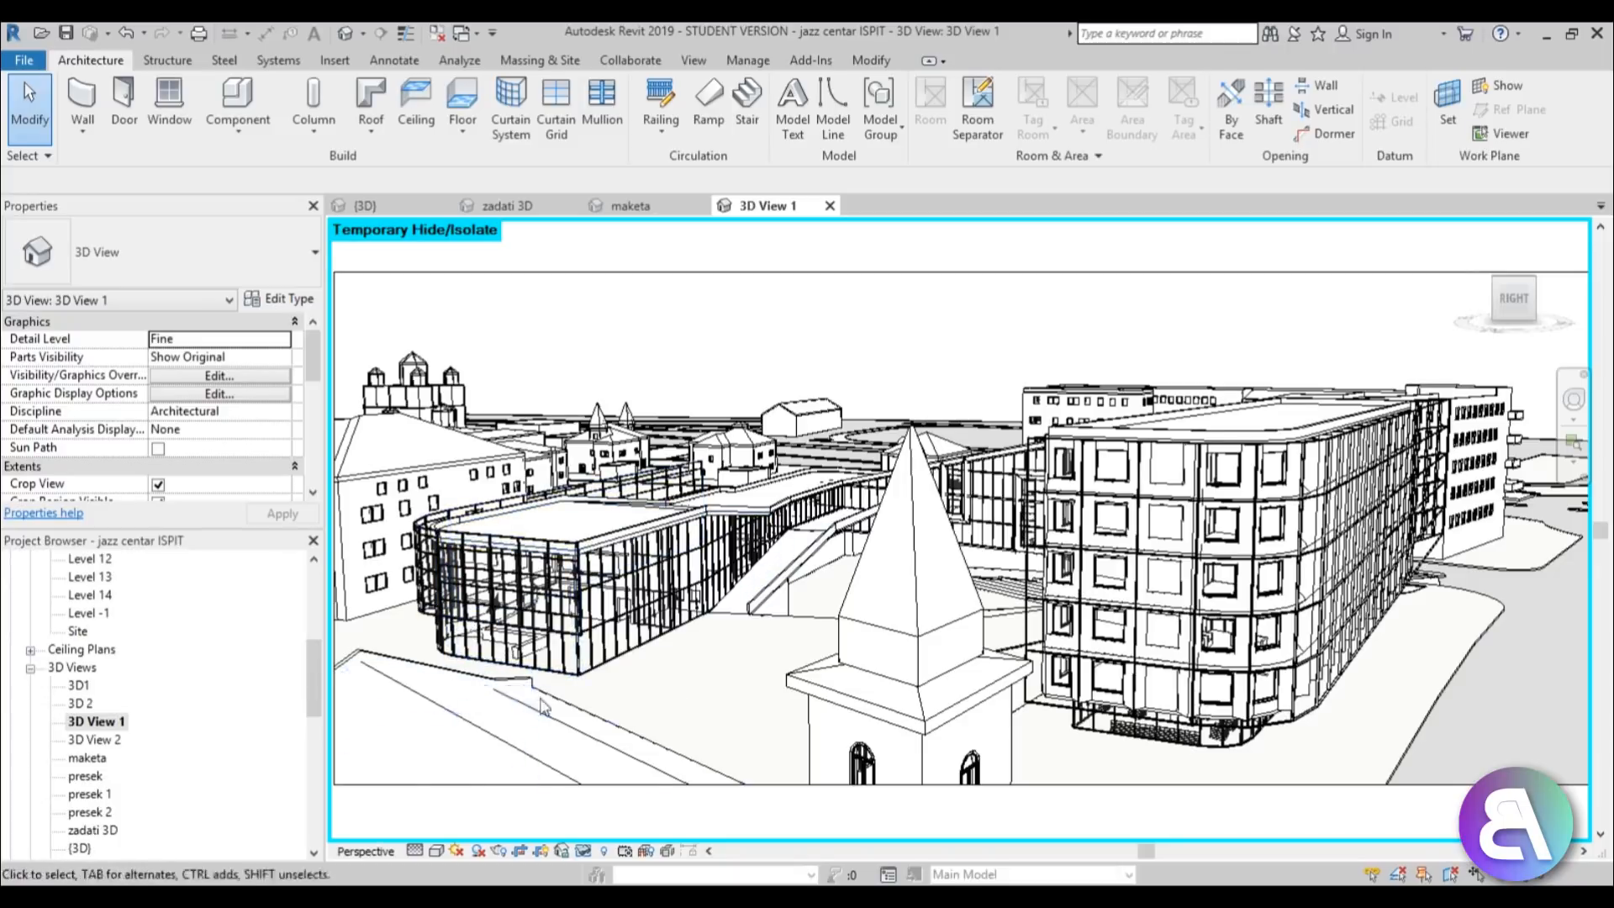
mouse_move(613, 701)
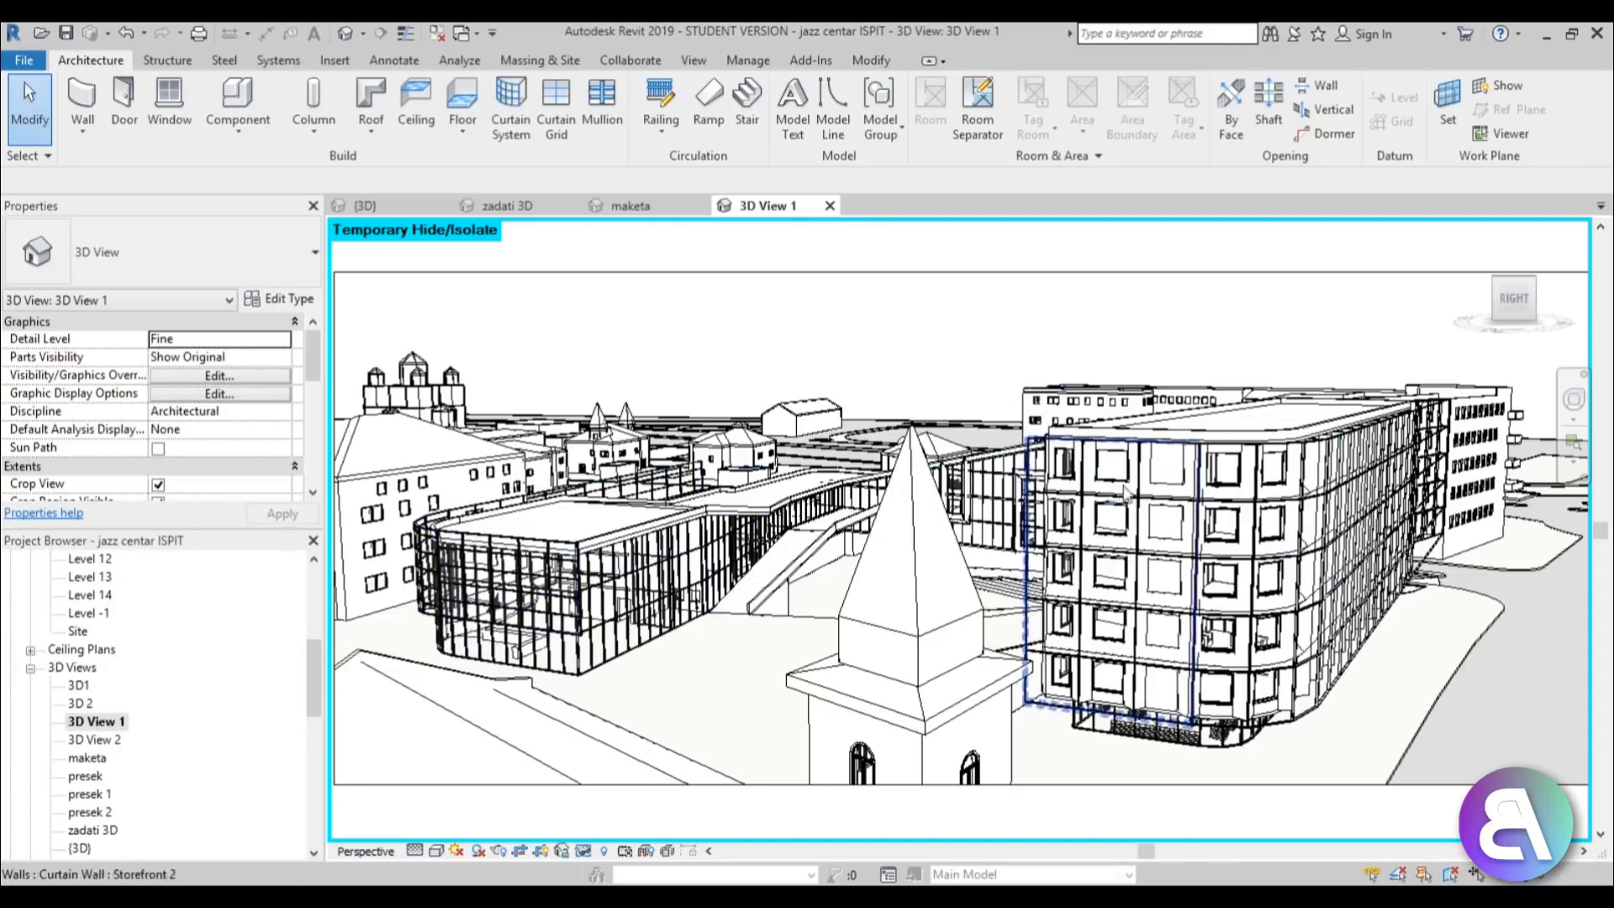
mouse_move(1173, 549)
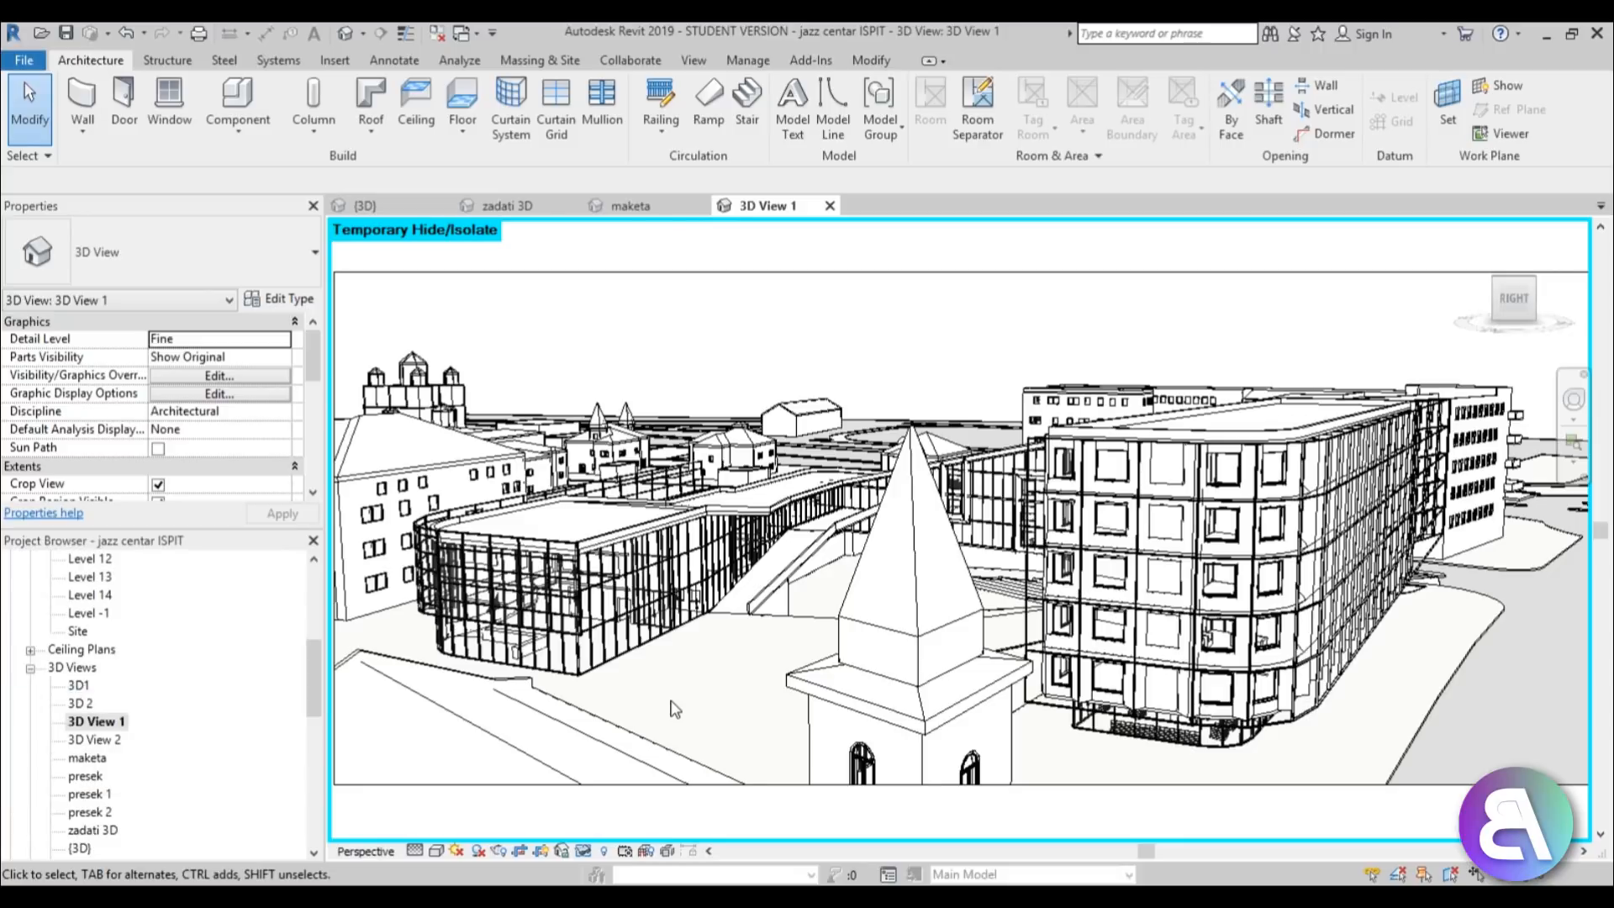
mouse_move(712, 689)
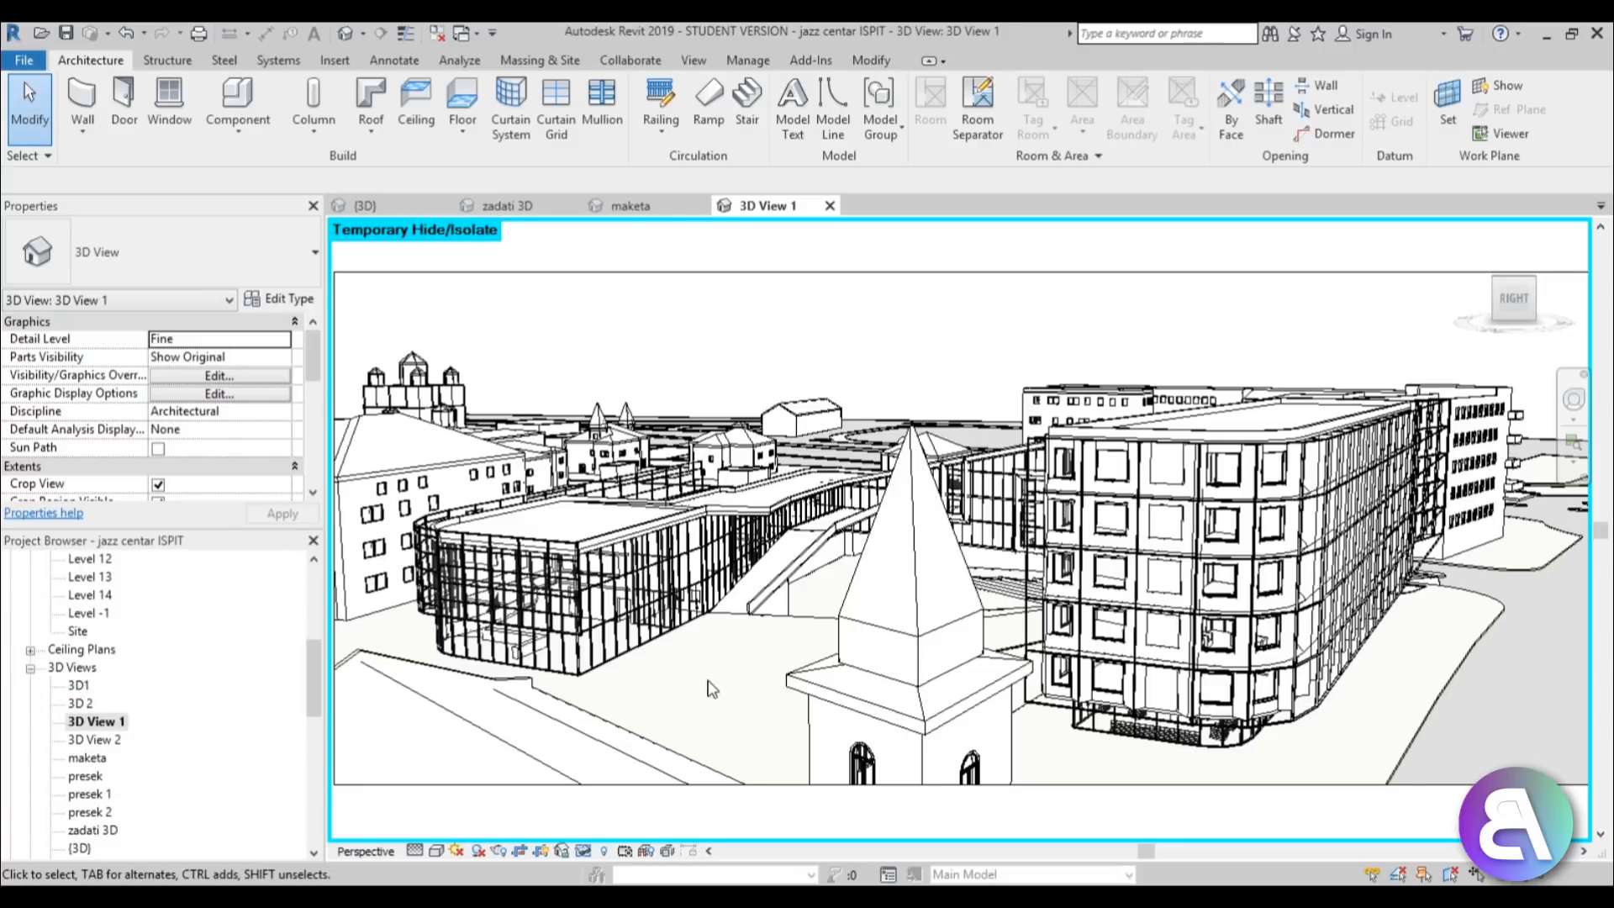
mouse_move(707, 673)
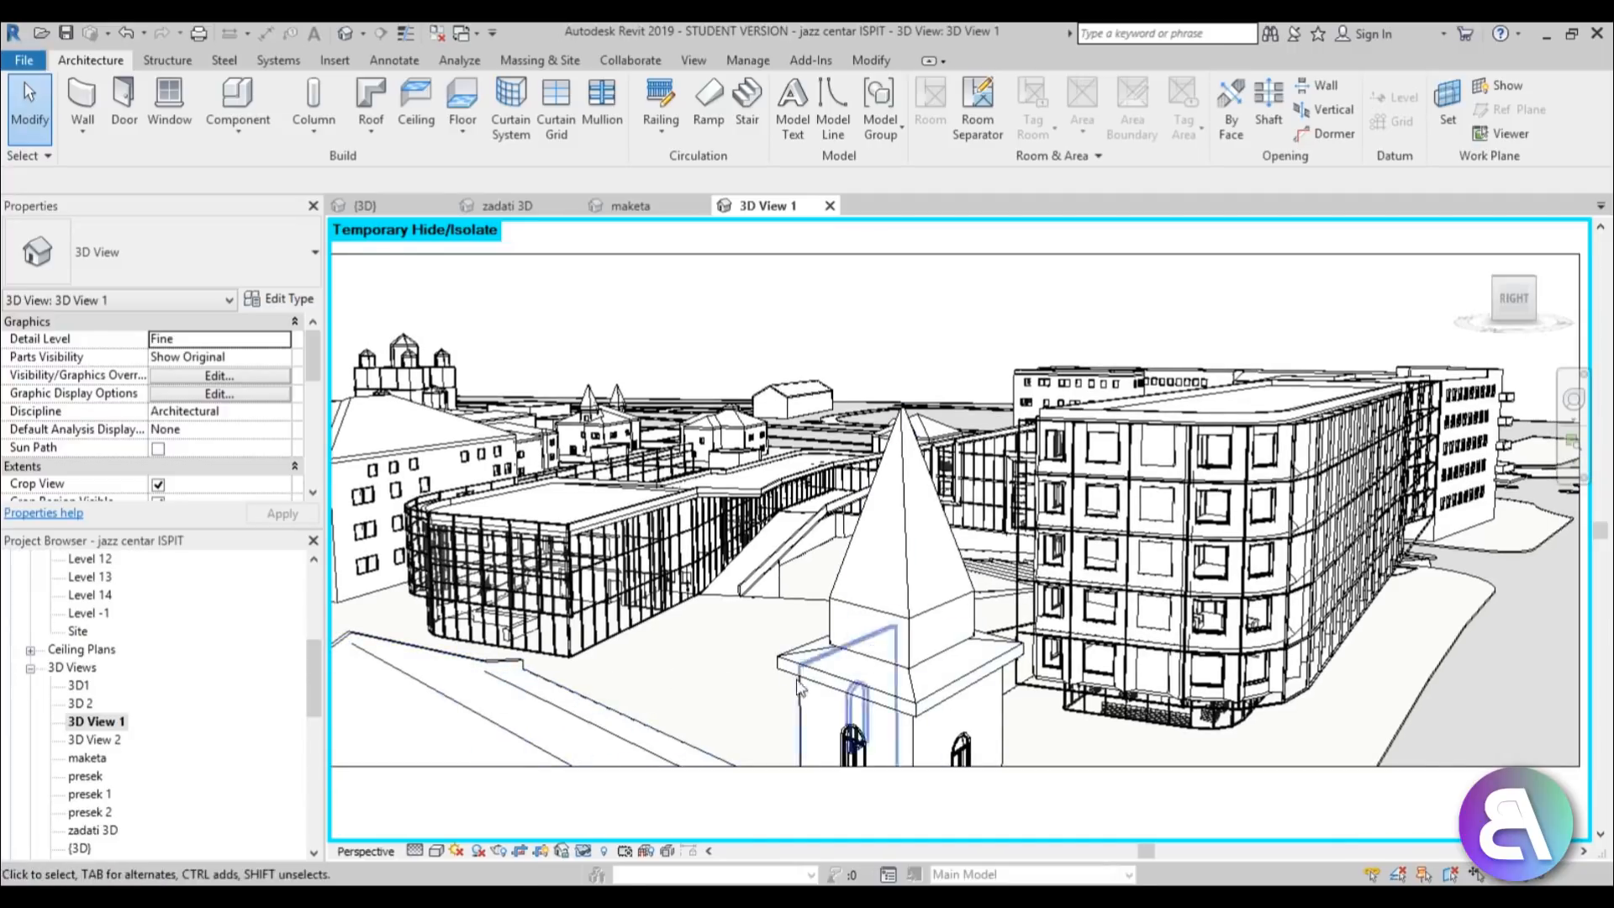
click(885, 684)
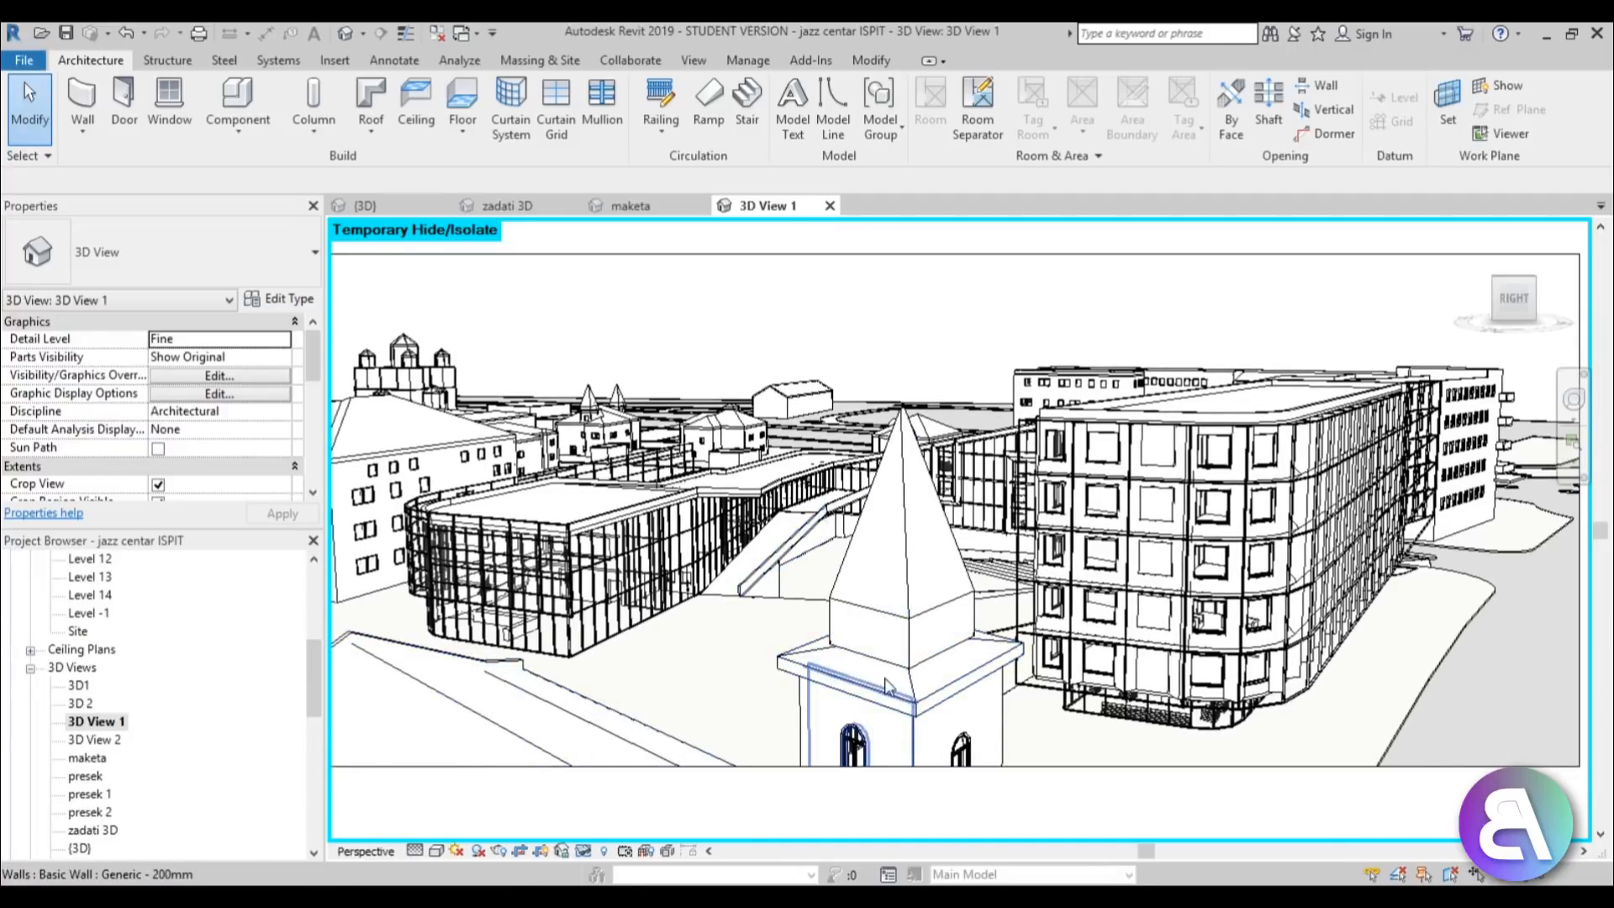
click(896, 679)
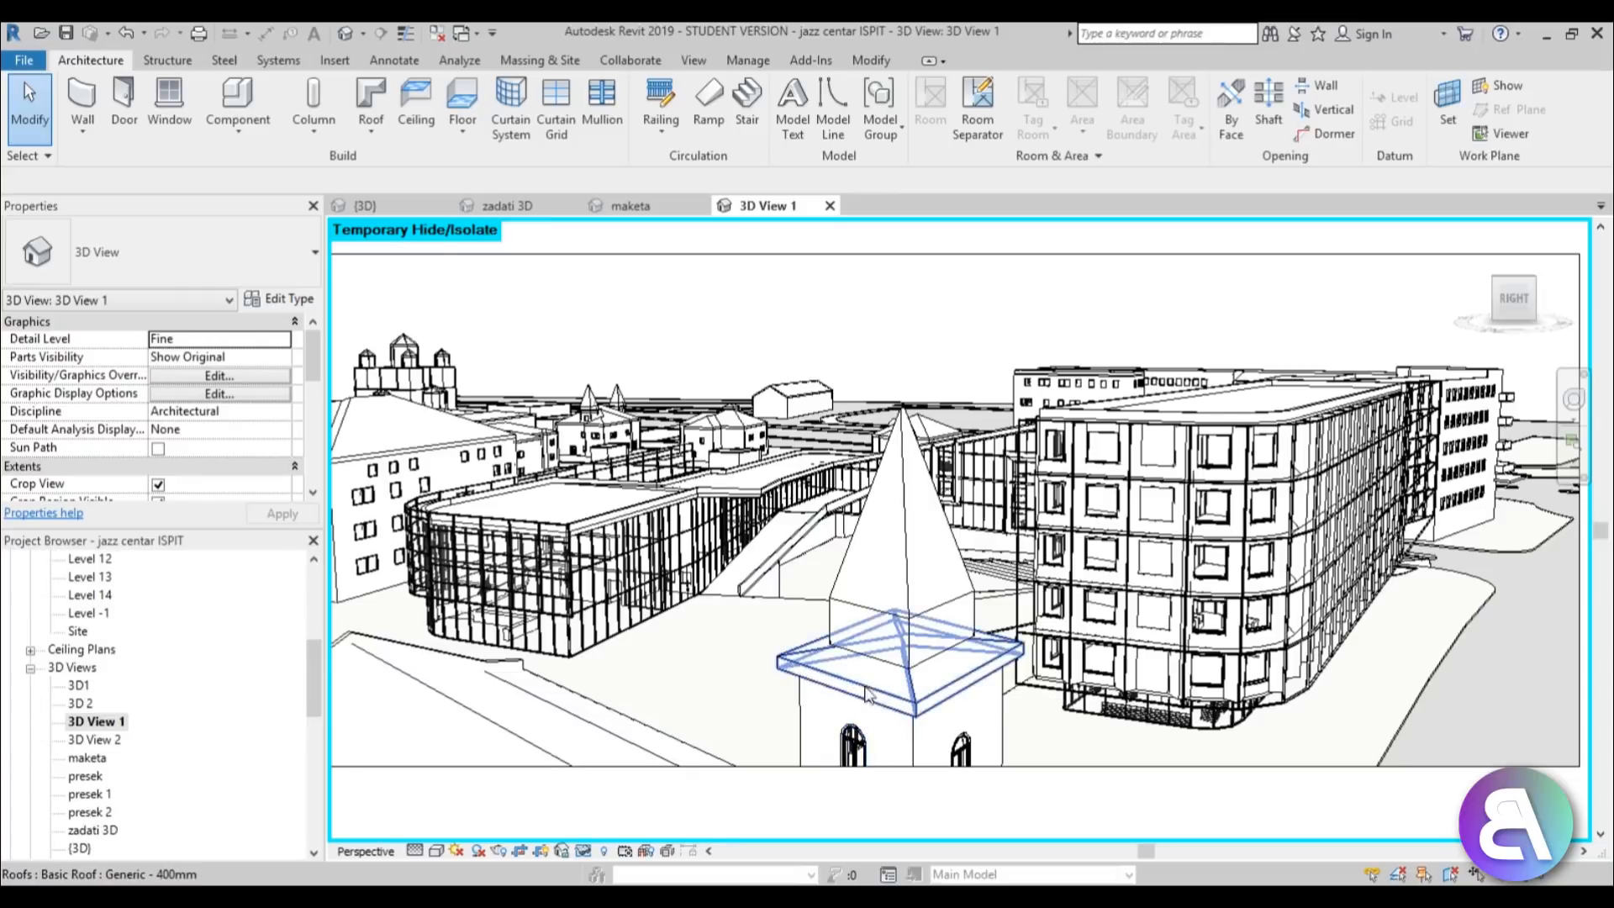
click(747, 724)
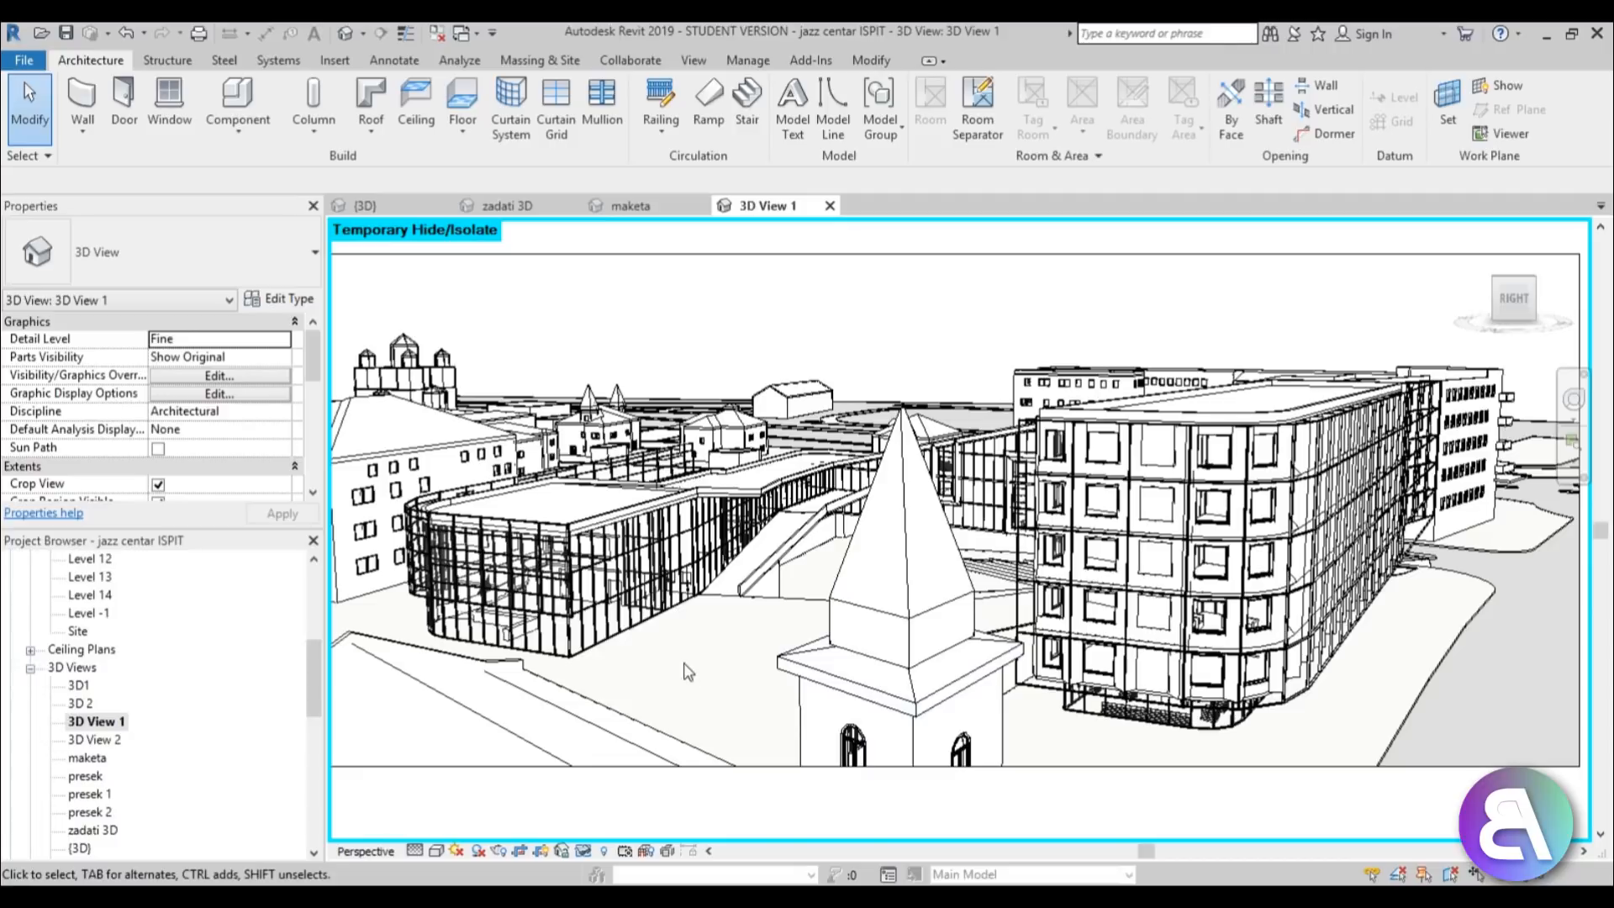
mouse_move(675, 670)
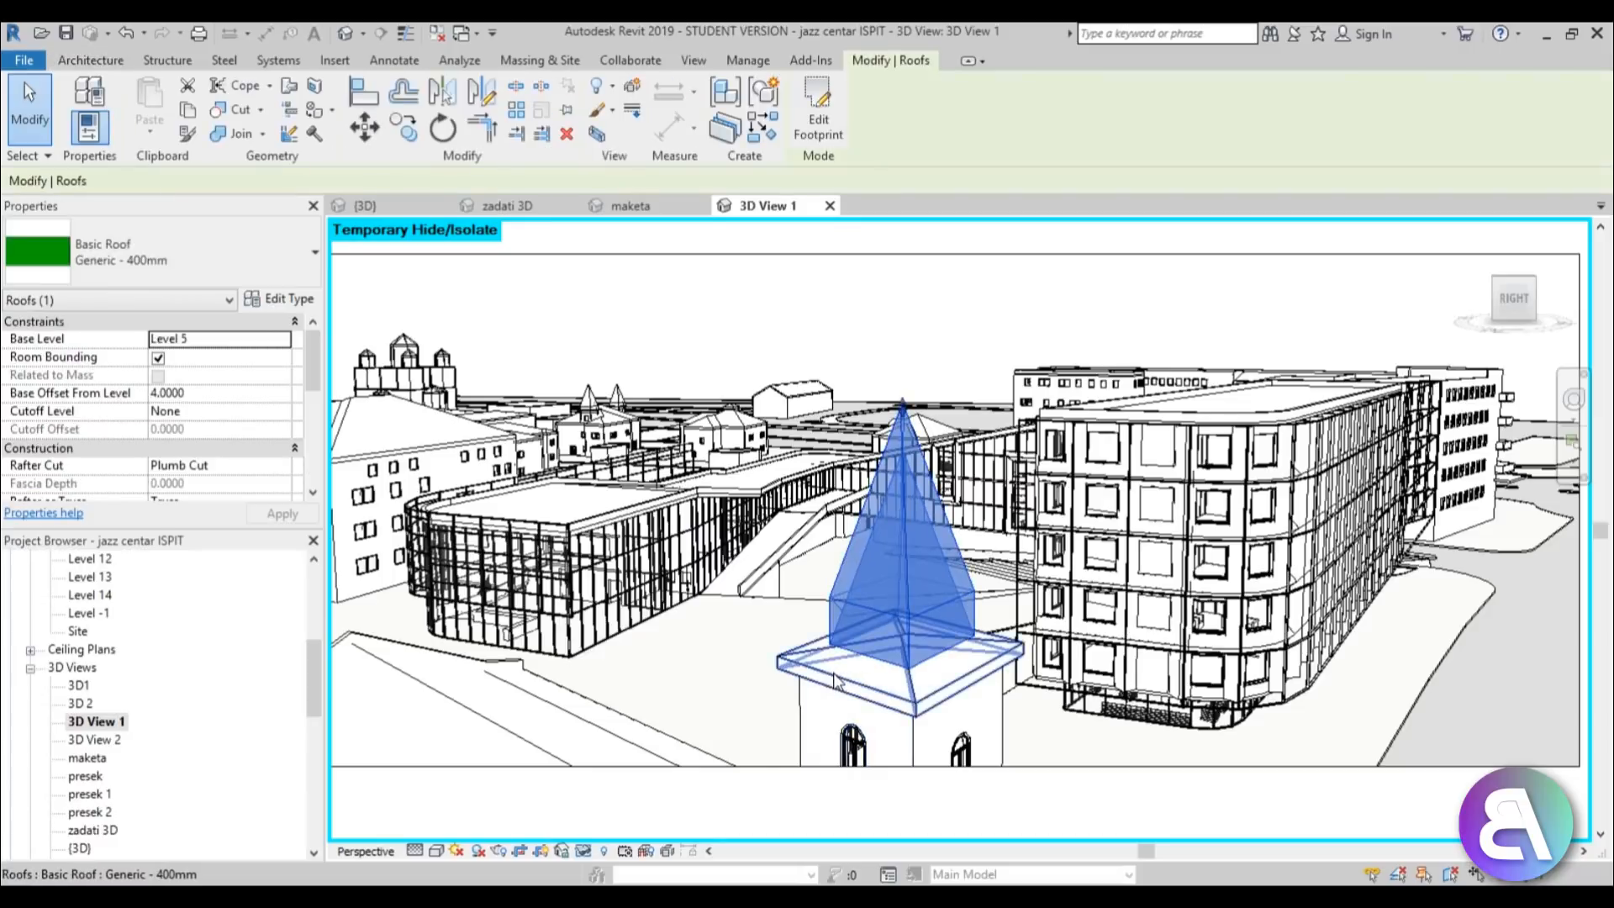
Step: Select the church tower roofs, check their context options, then clear the selection
click(900, 659)
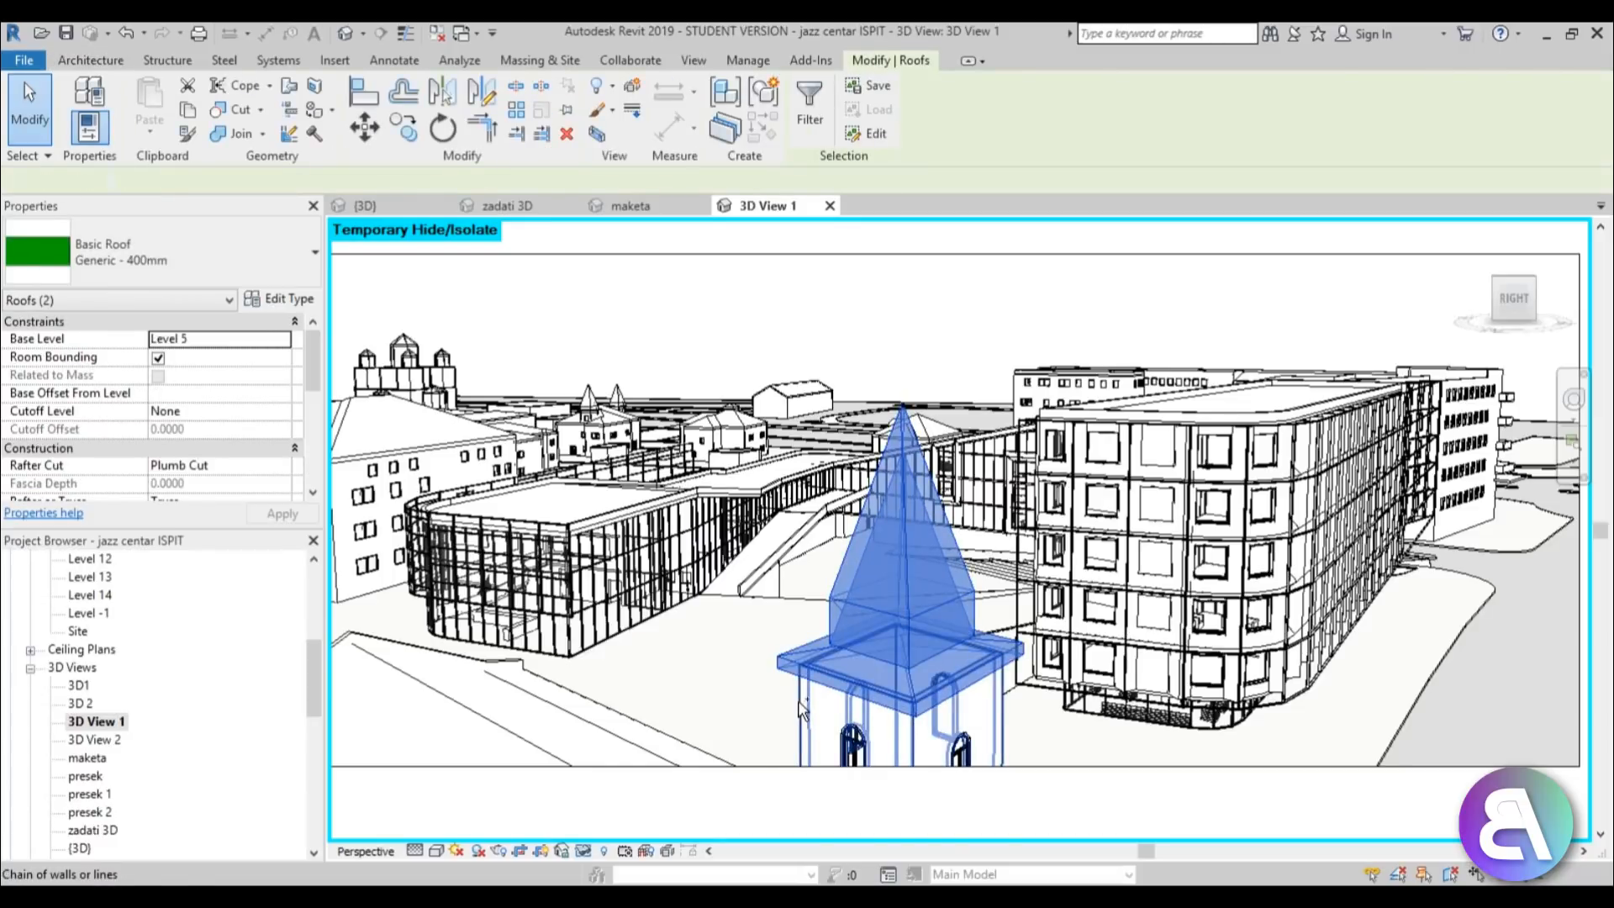
click(683, 669)
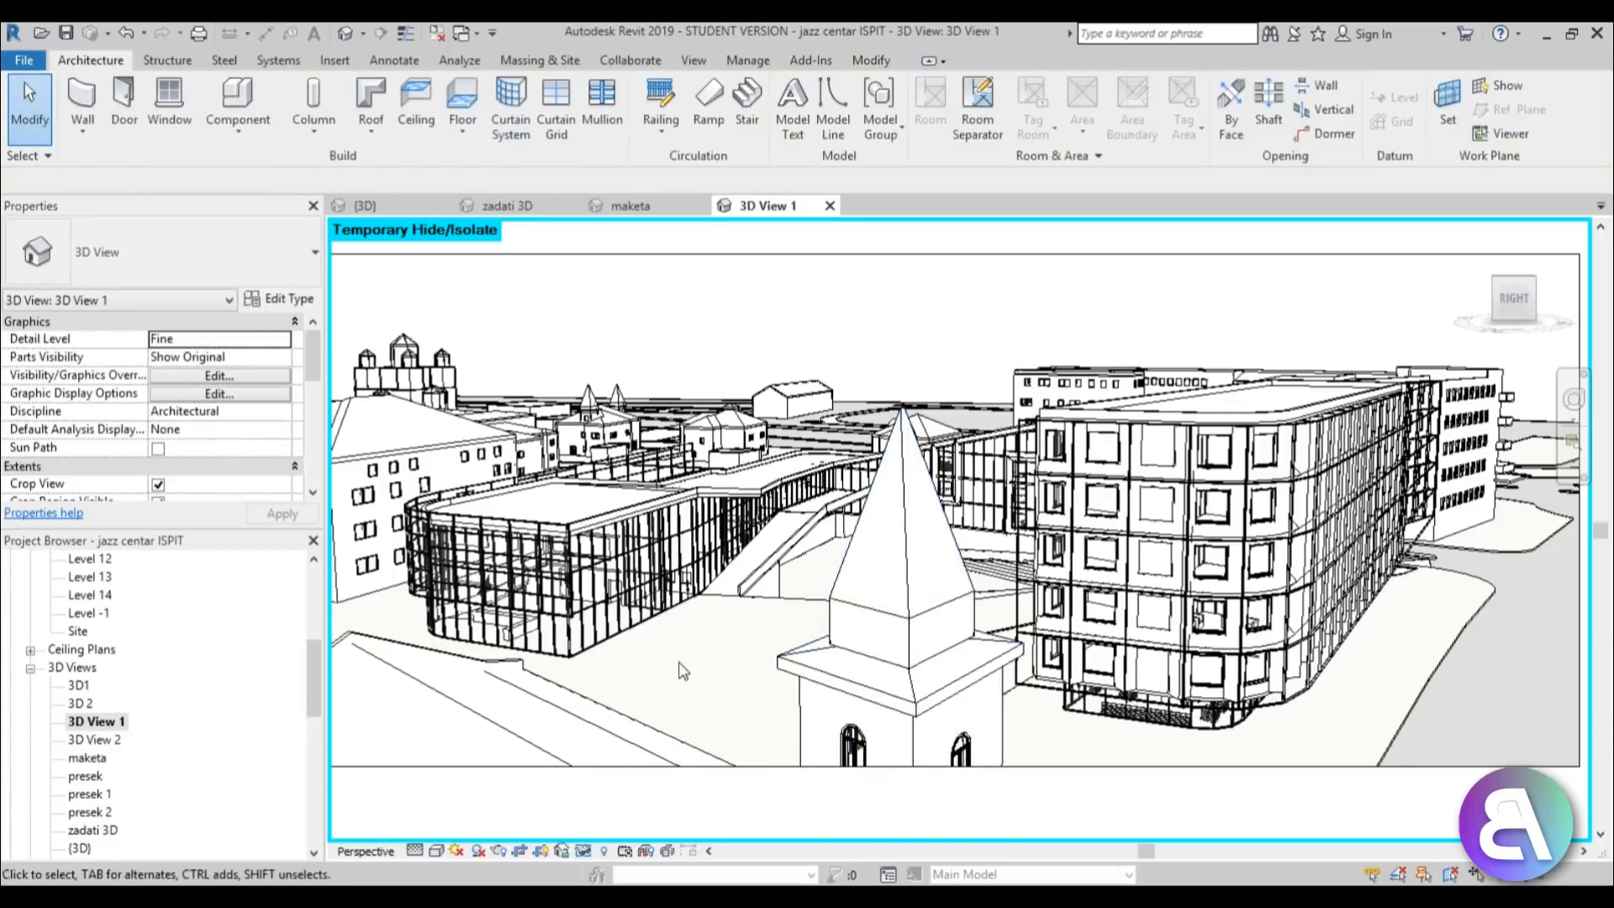
mouse_move(727, 662)
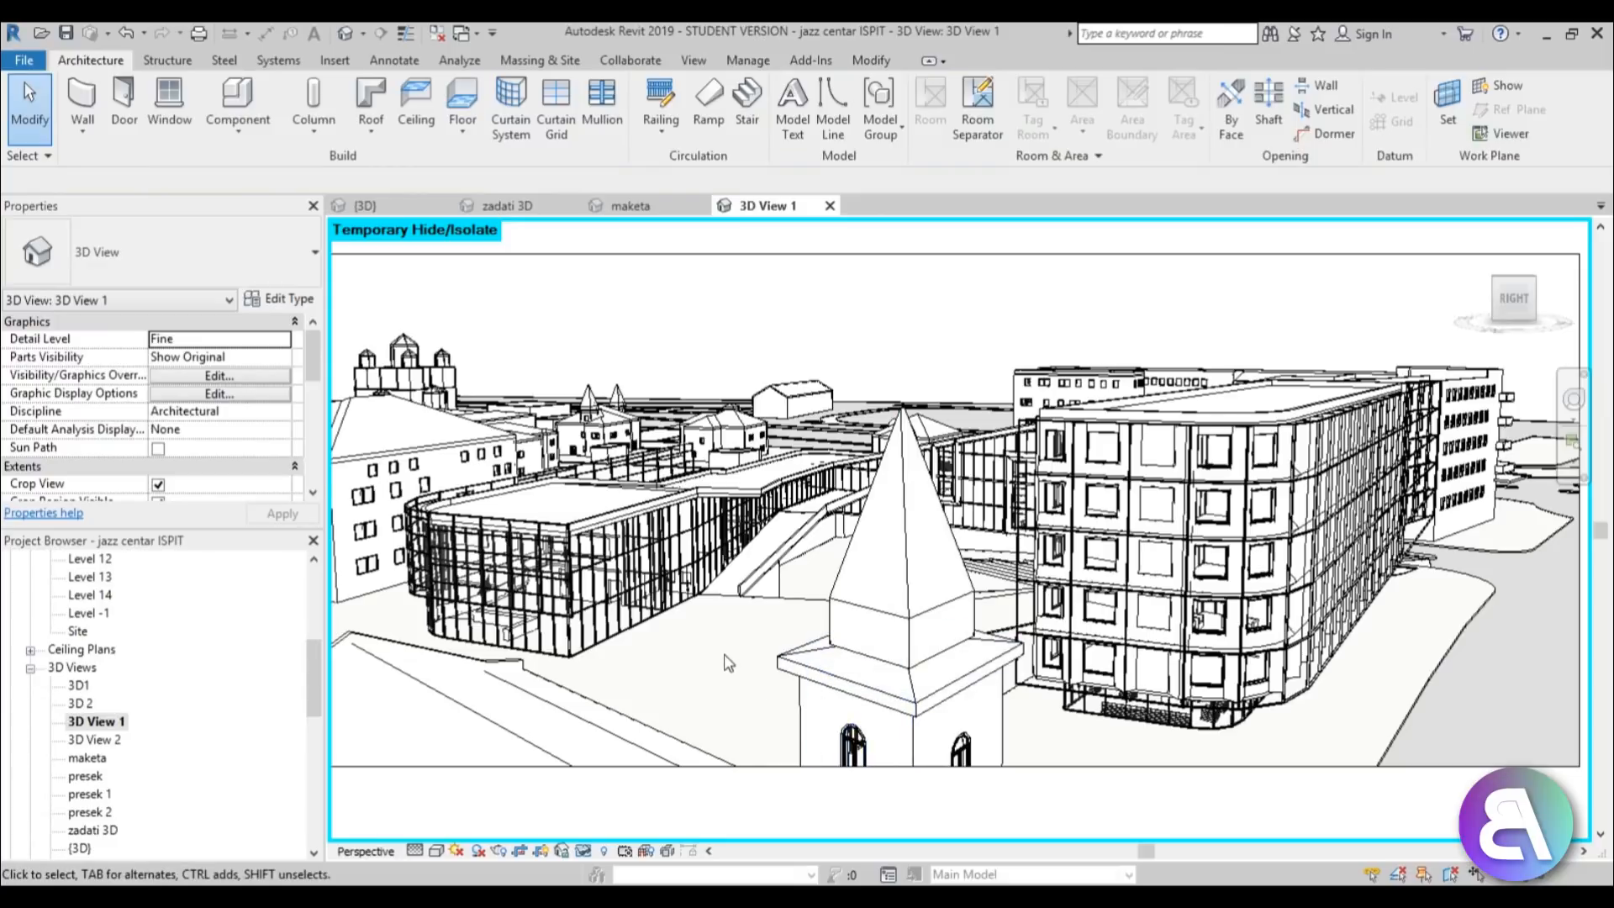
right_click(927, 659)
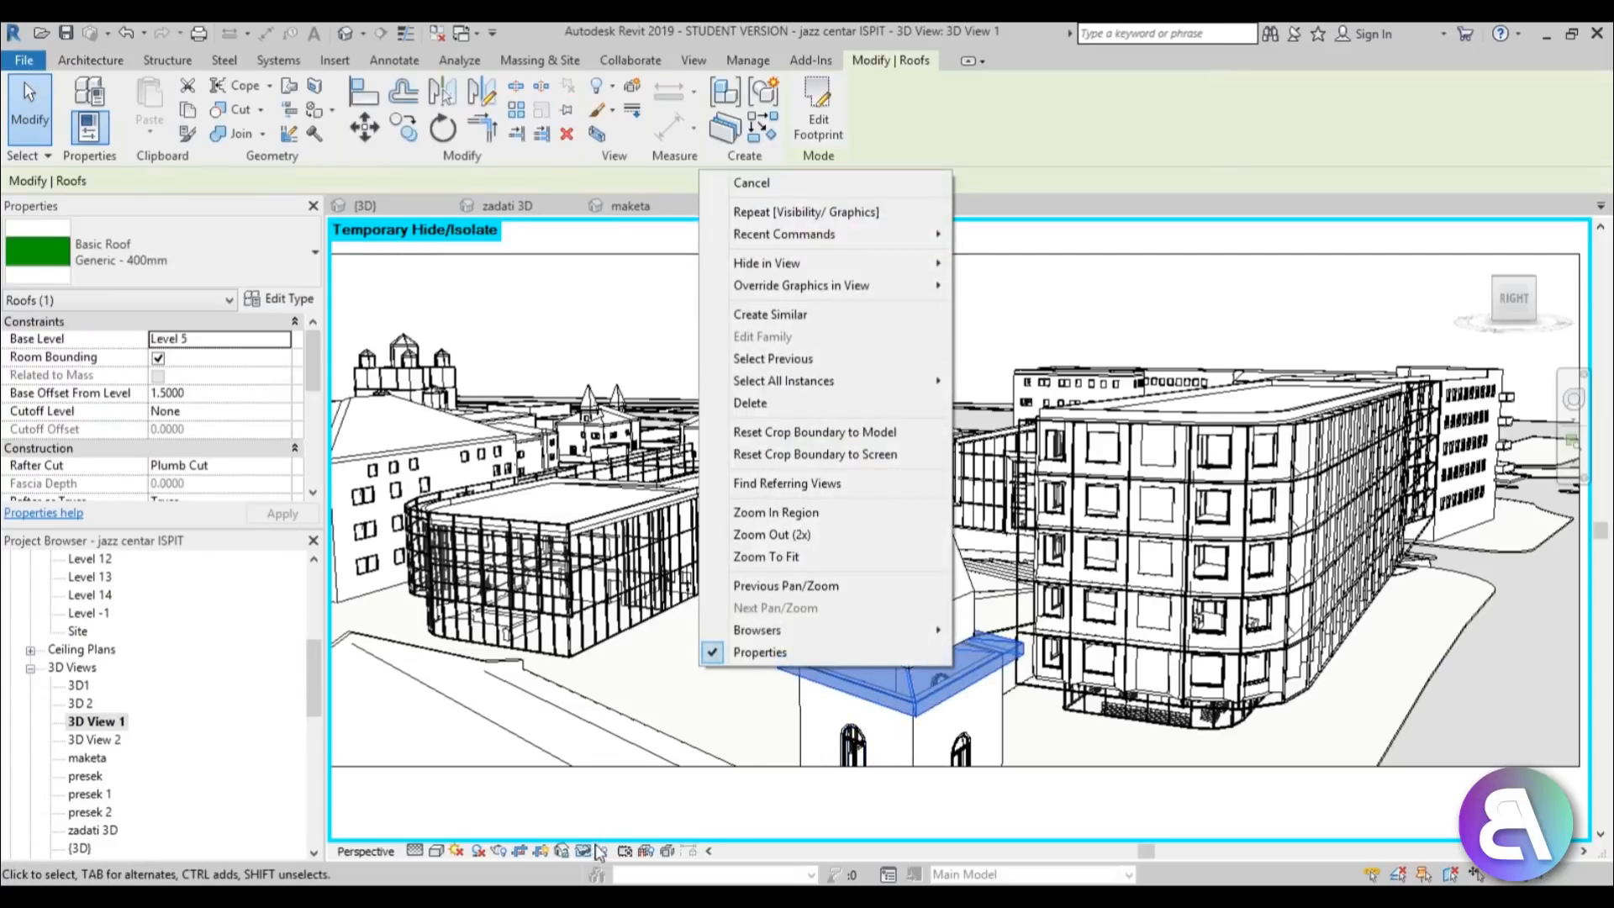
click(584, 850)
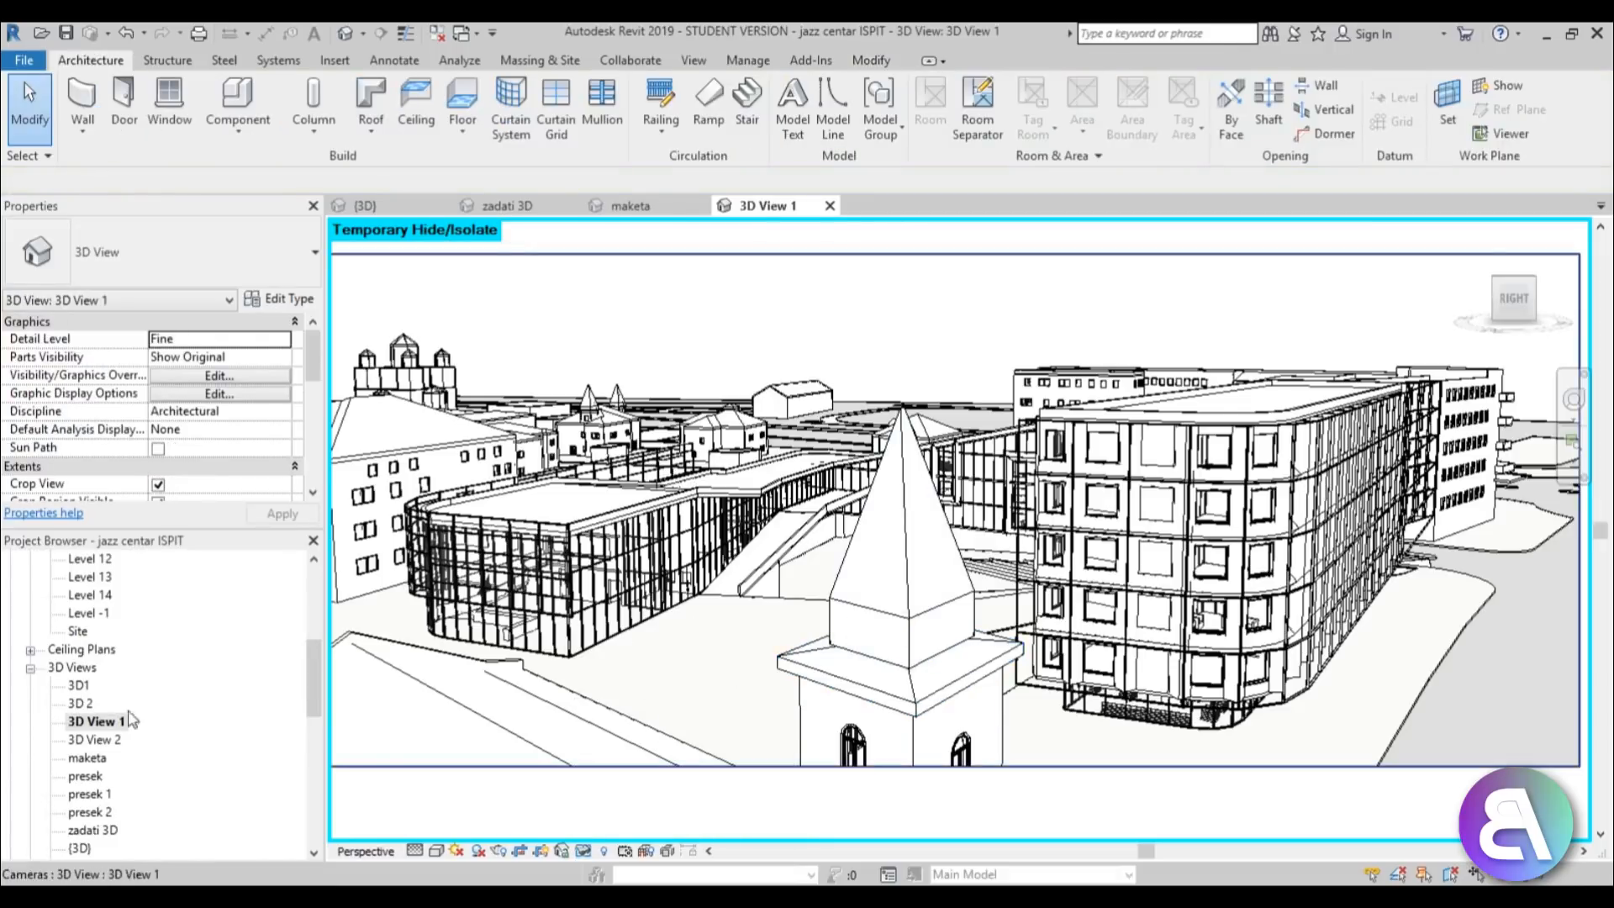
scroll(down, 3)
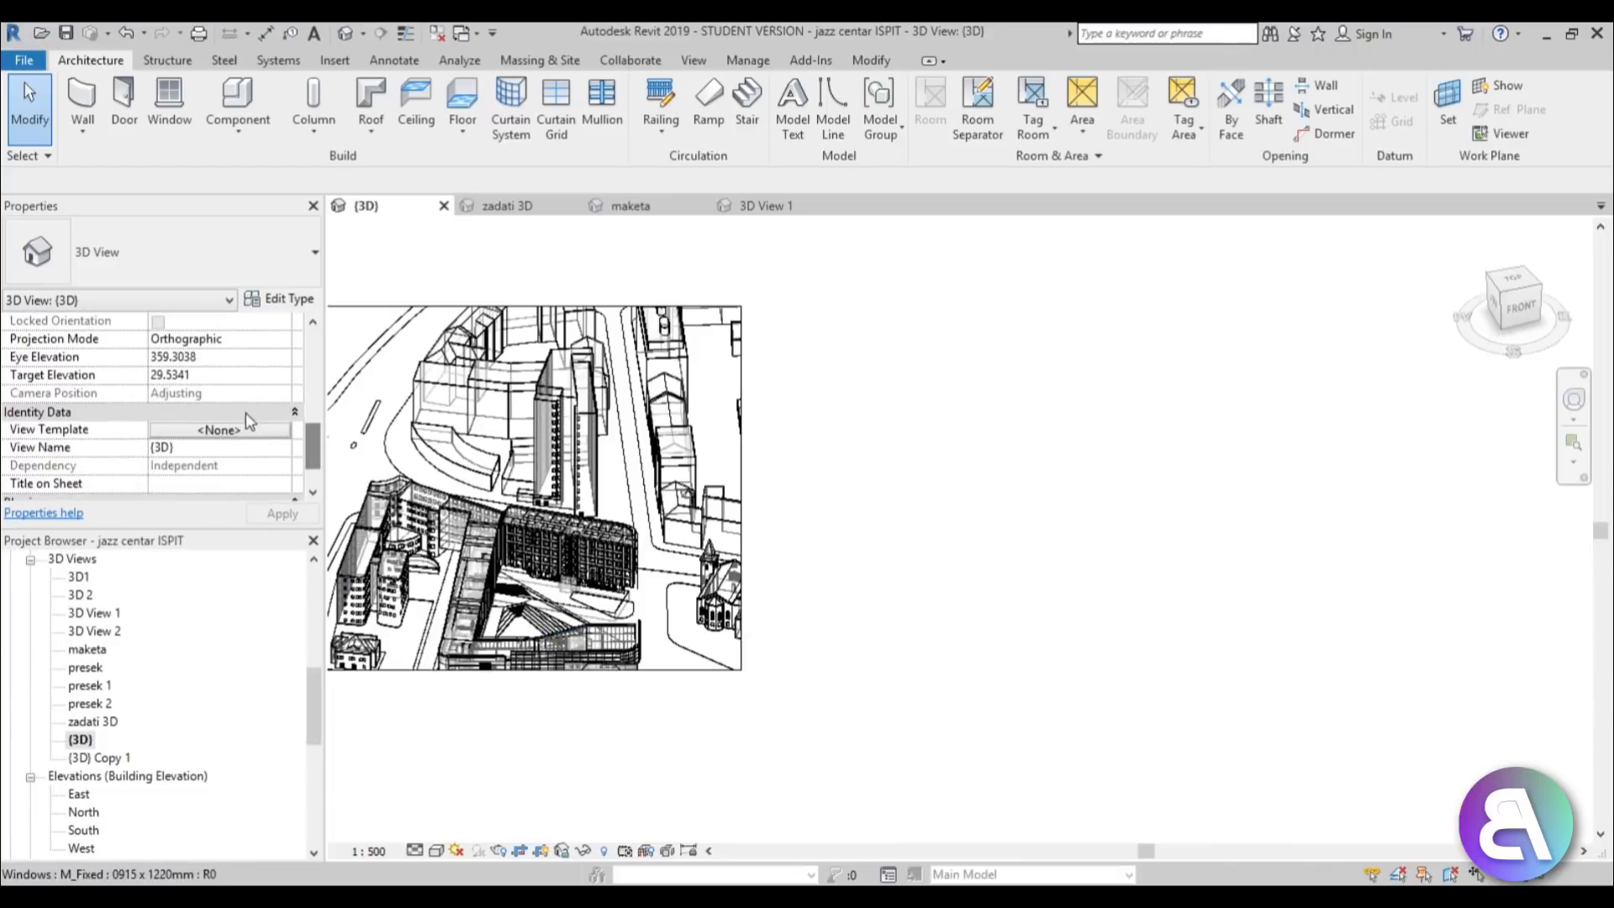
scroll(up, 3)
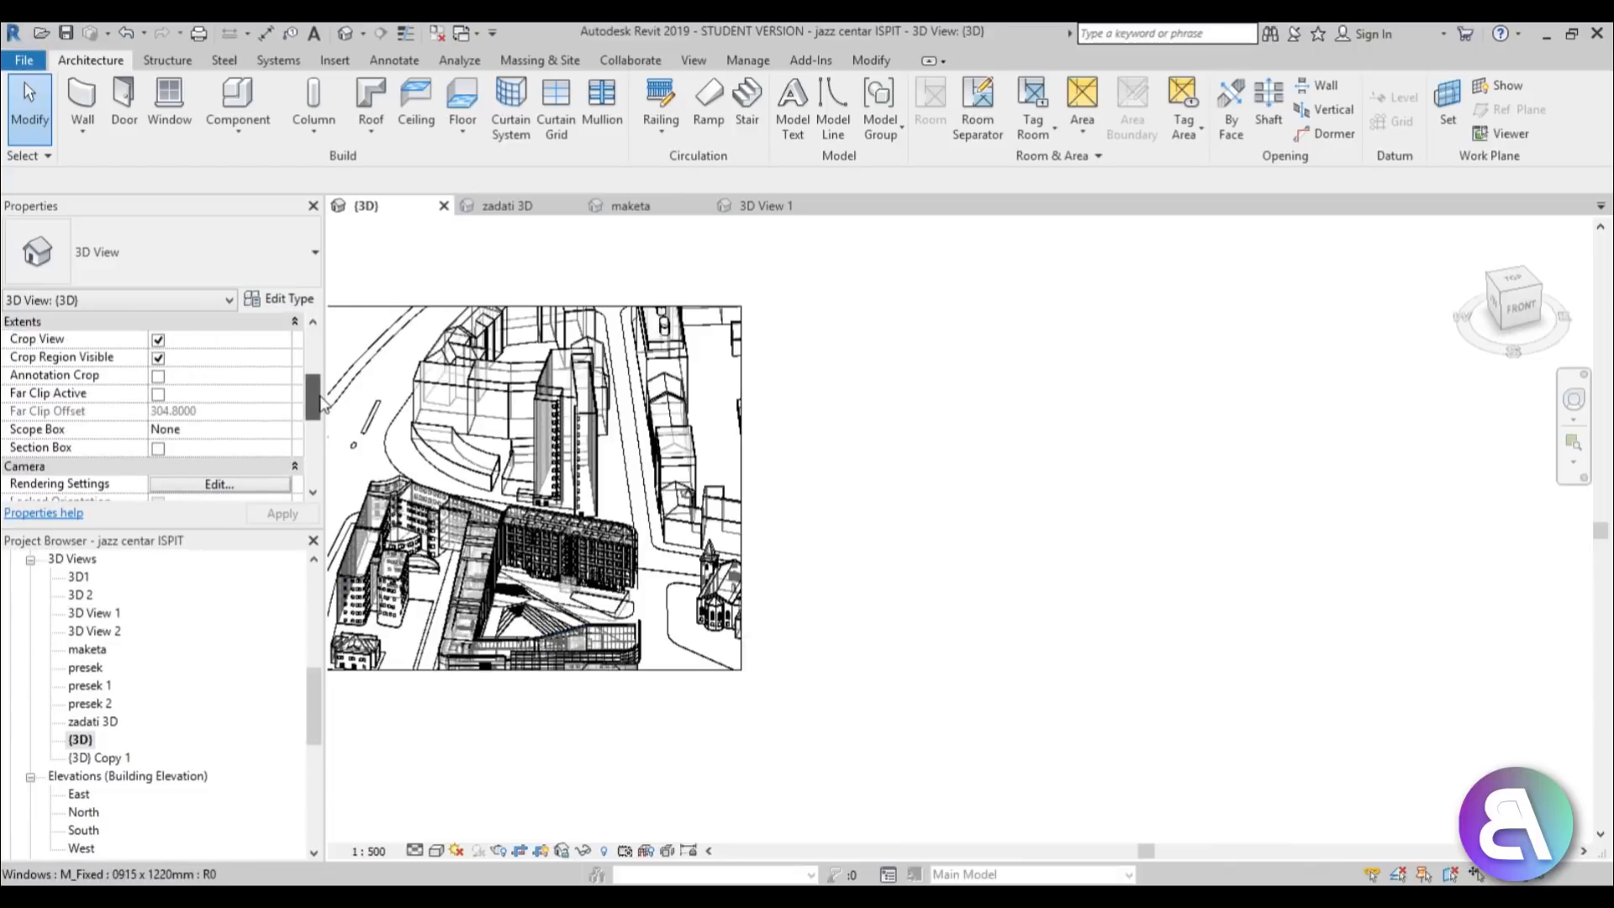
Step: Uncheck Crop View and confirm Graphic Display Options so the full city shows uncropped
click(157, 339)
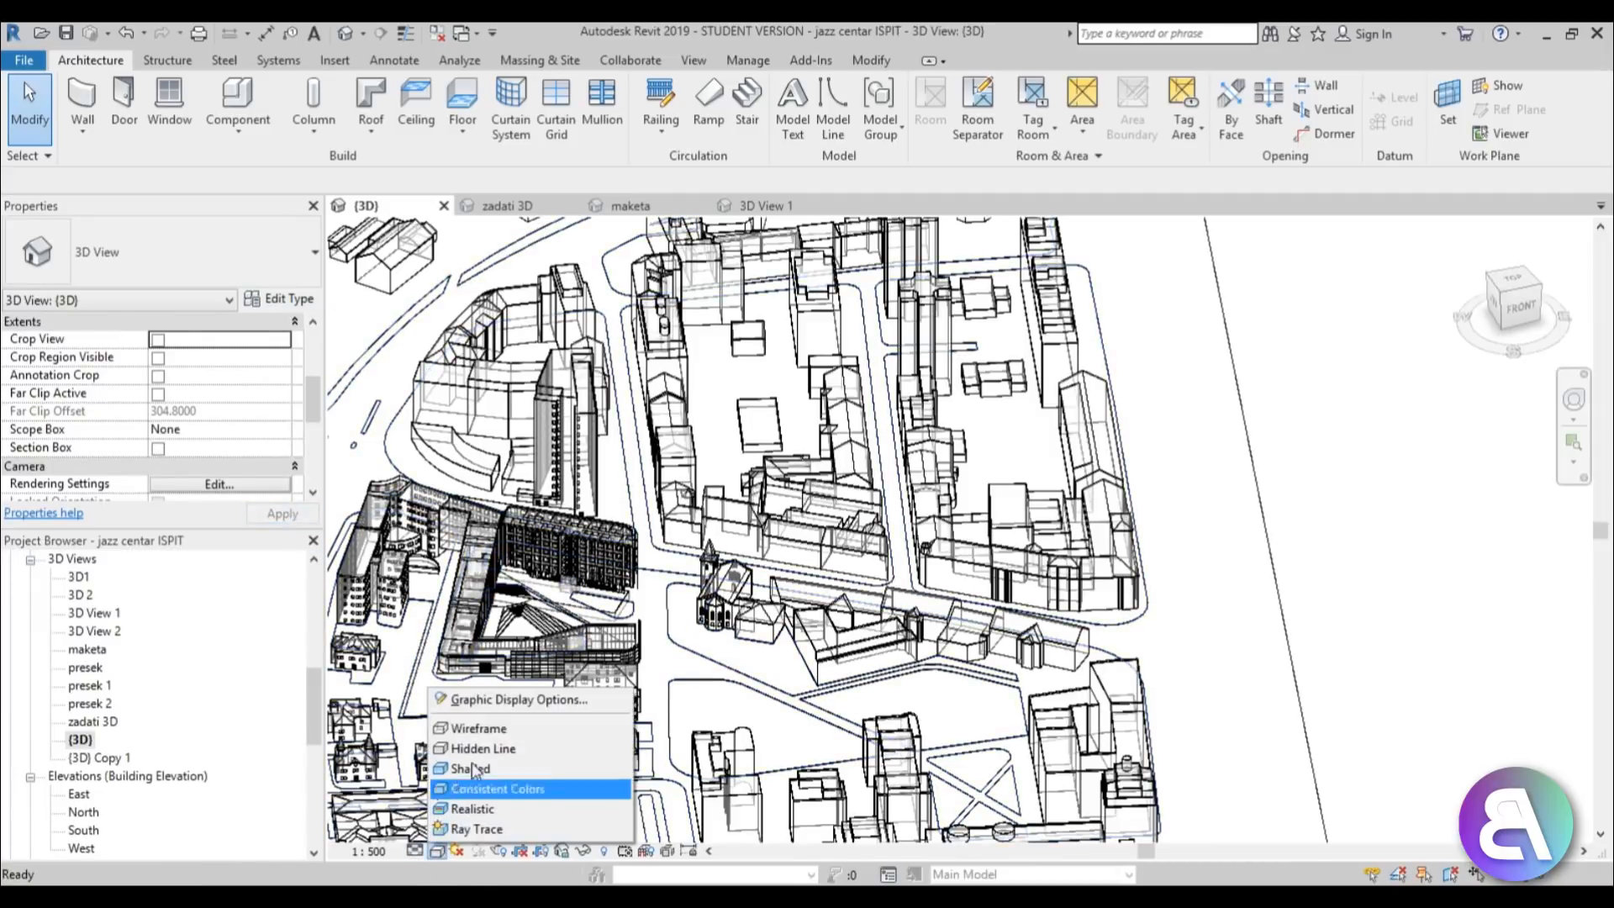
click(518, 699)
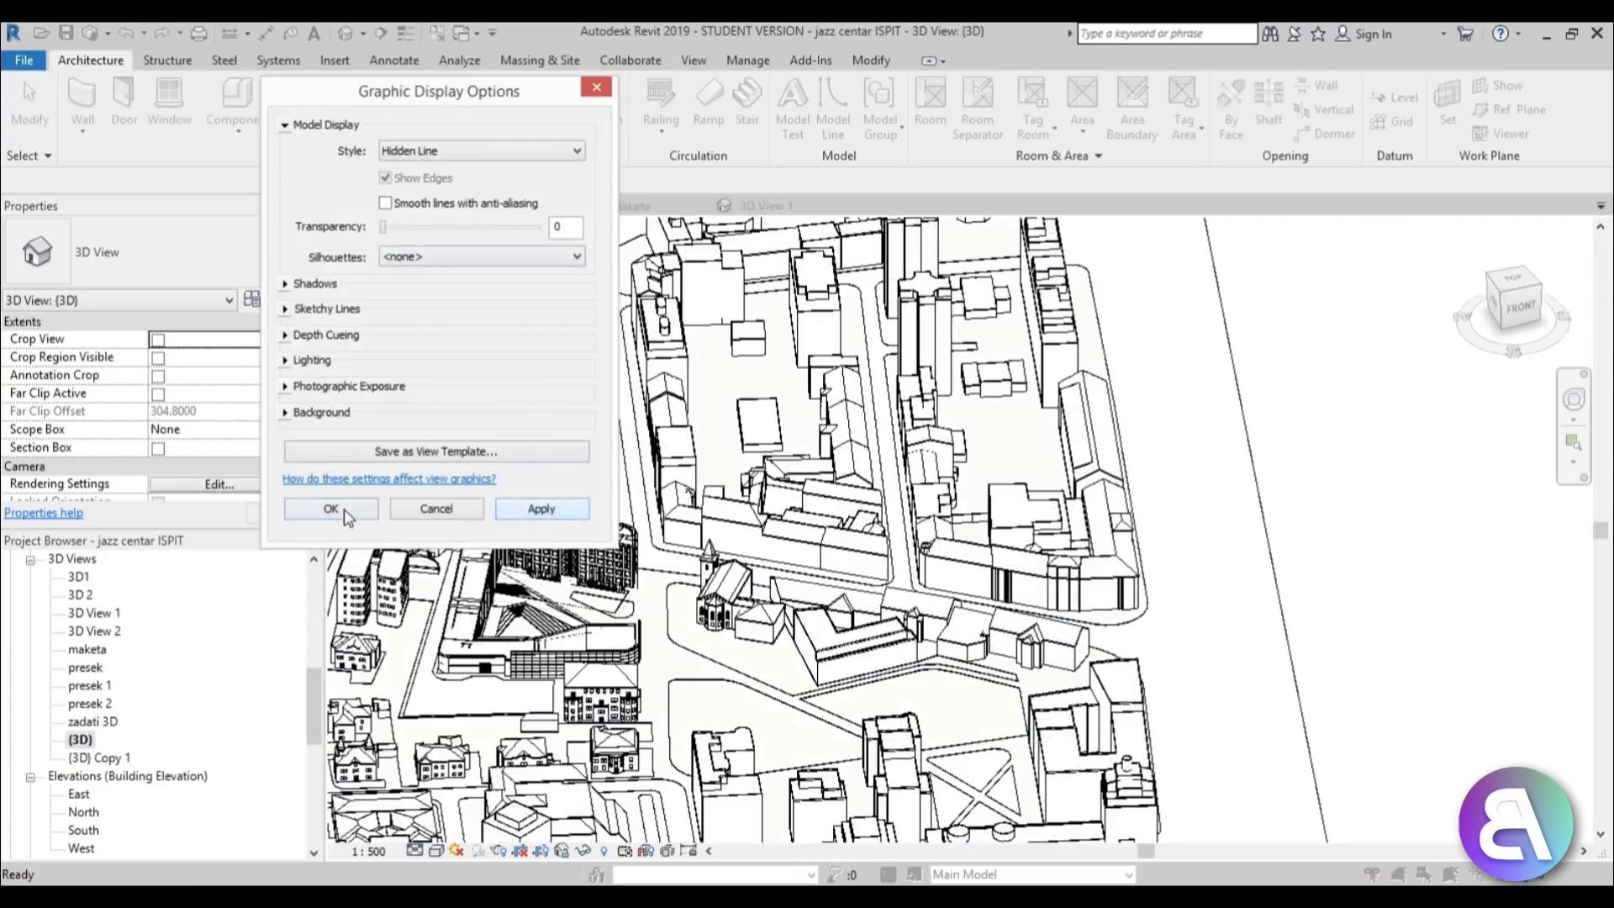
click(329, 509)
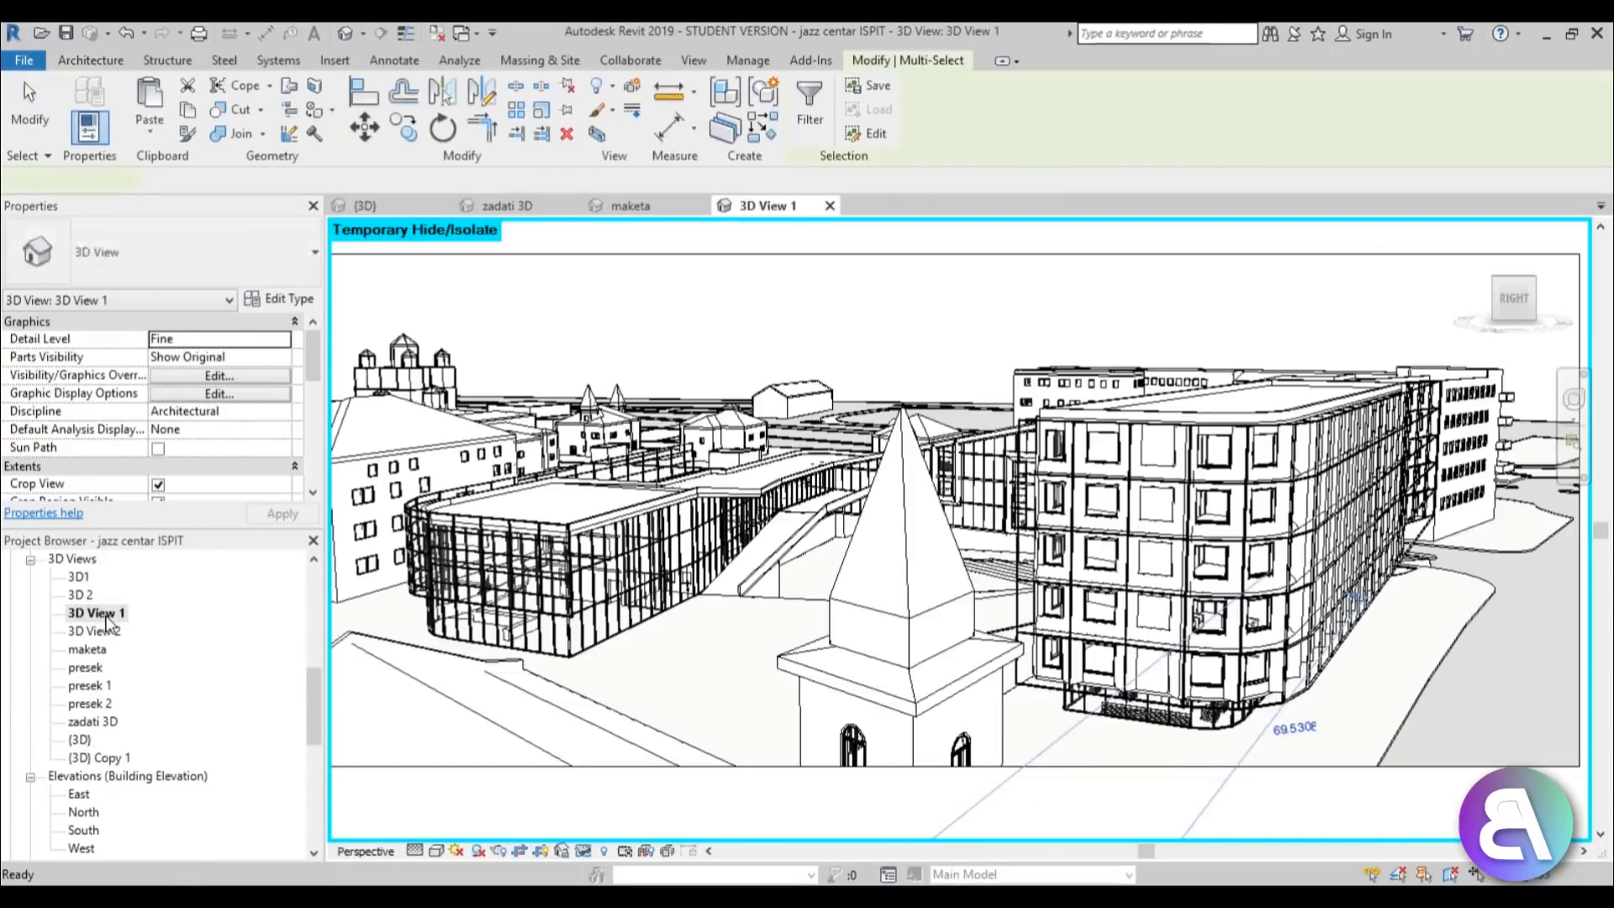
Step: Return to 3D View 1 and select scene elements to reframe without the church tower
click(585, 850)
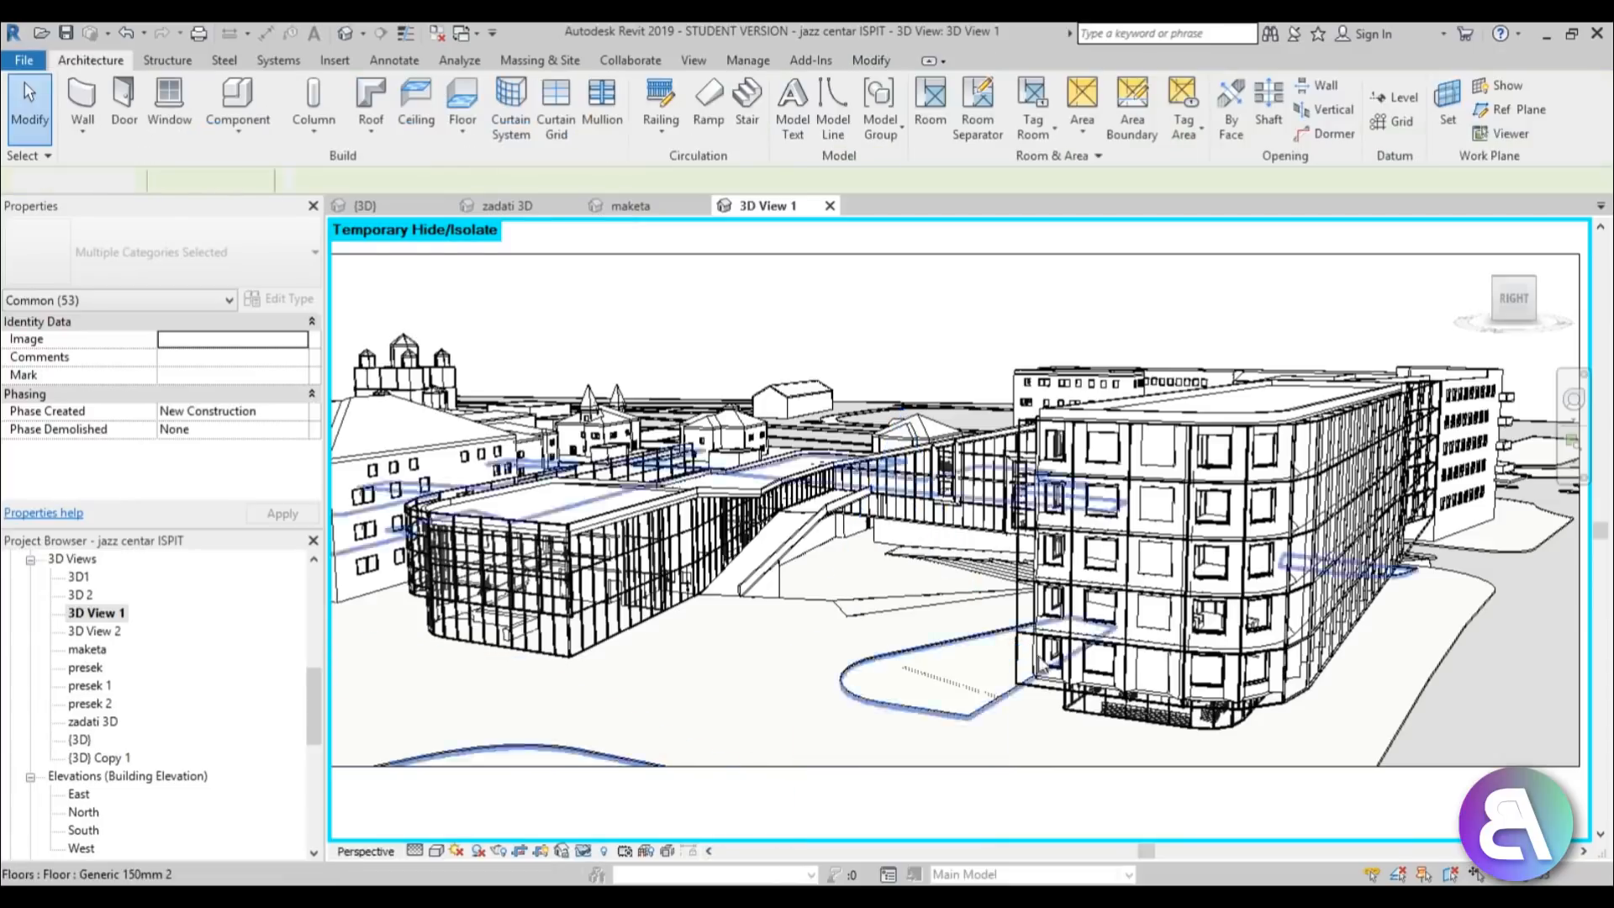
click(936, 623)
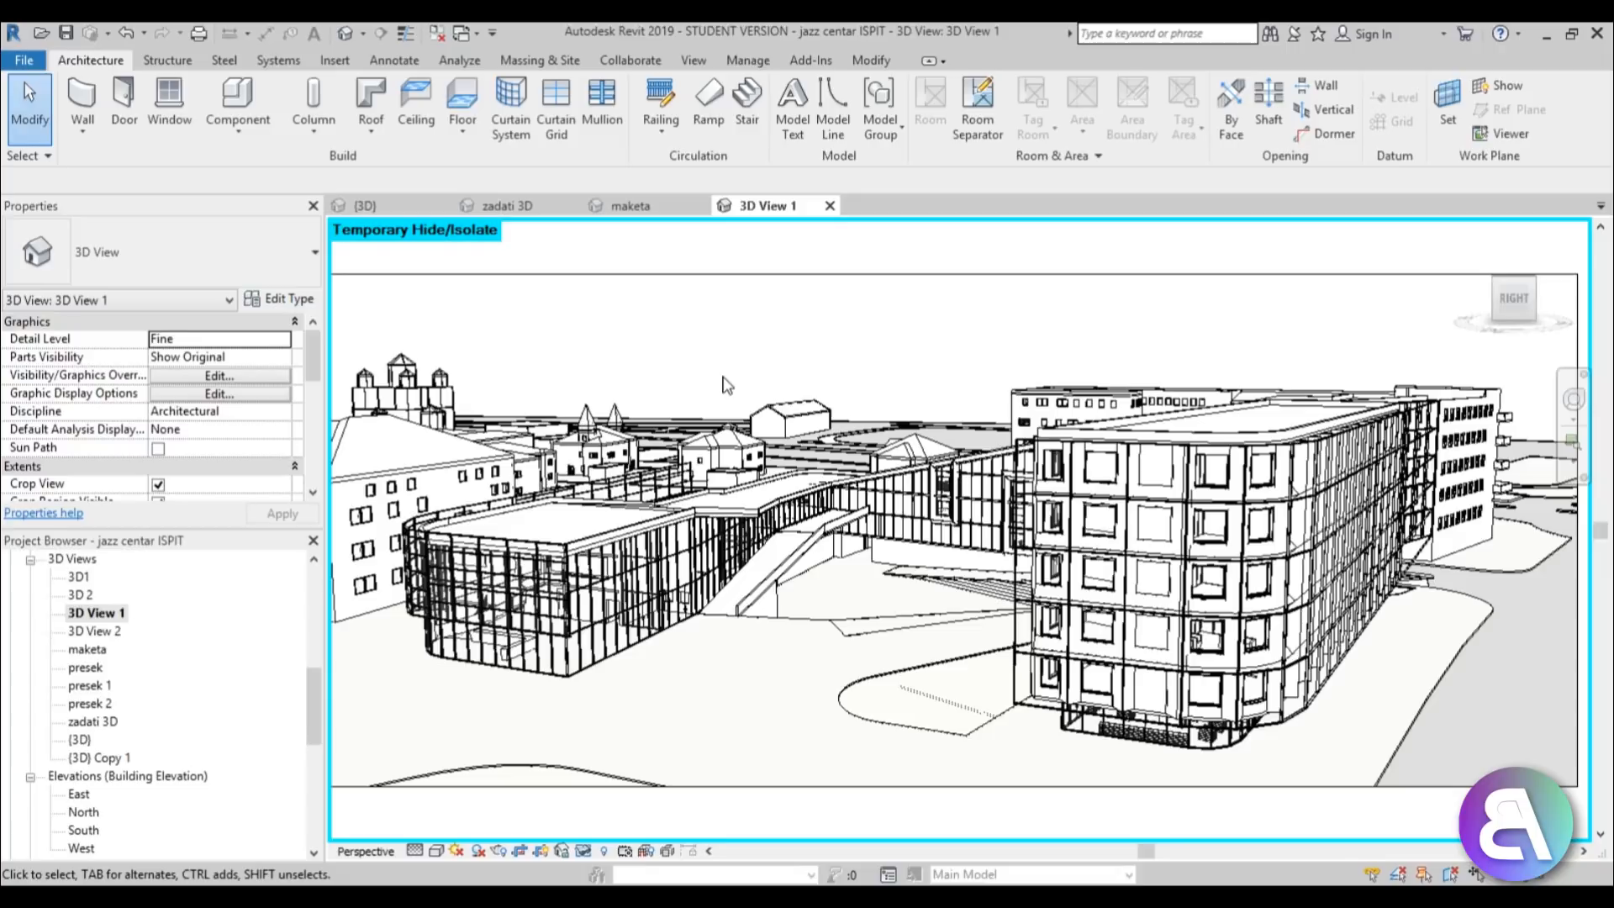
mouse_move(670, 377)
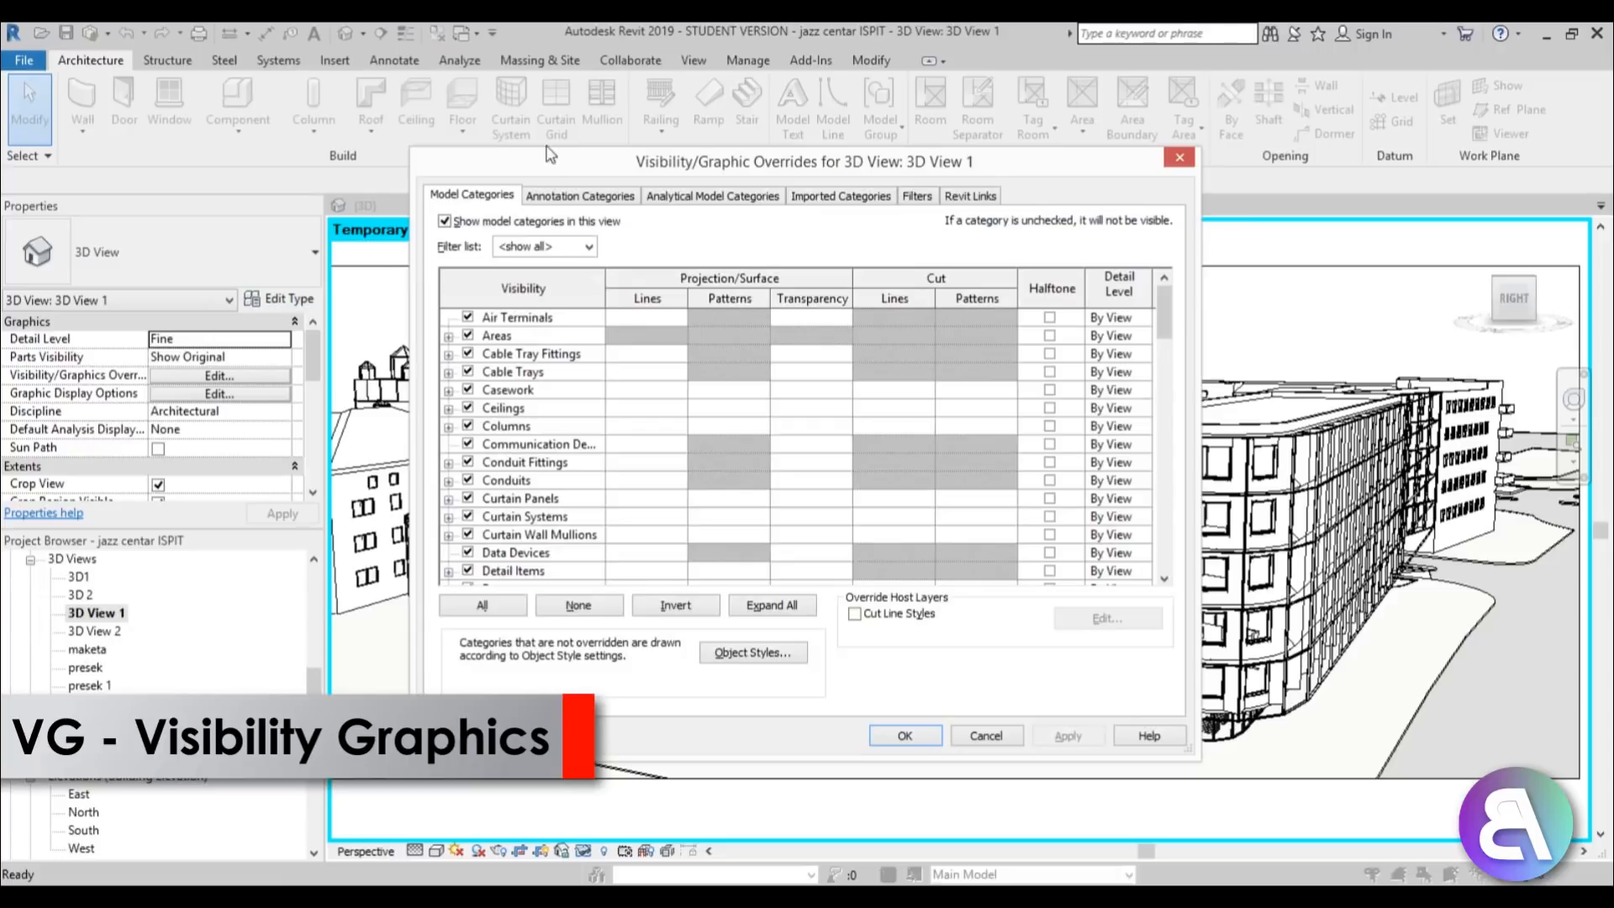
Step: Select all model categories down to Wires and start overriding their projection lines
click(517, 317)
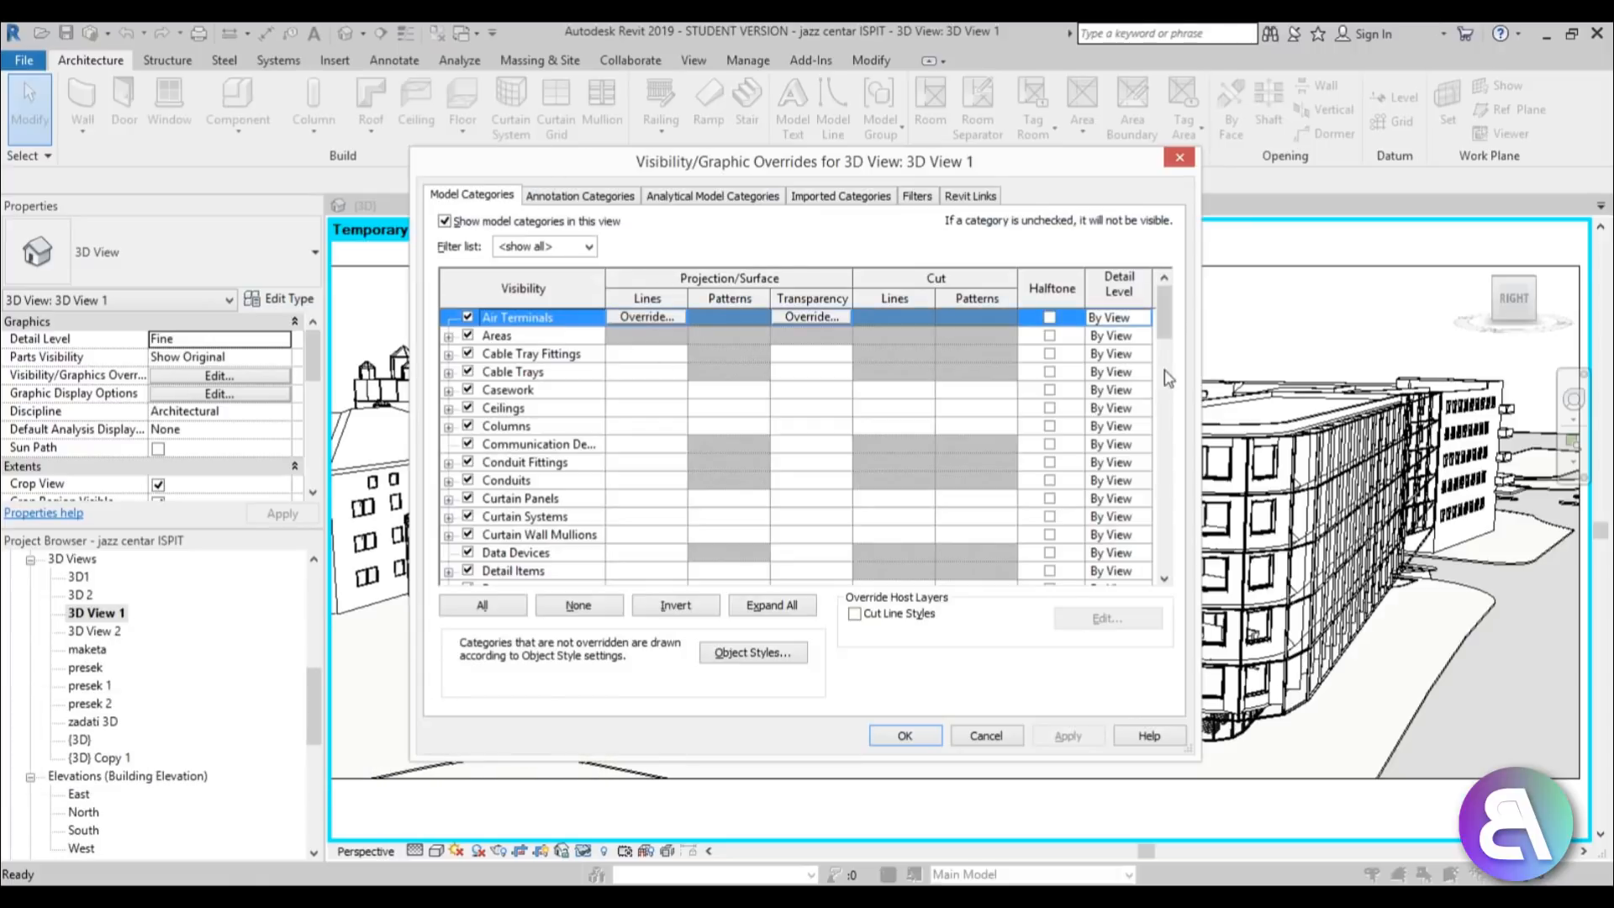
scroll(down, 3)
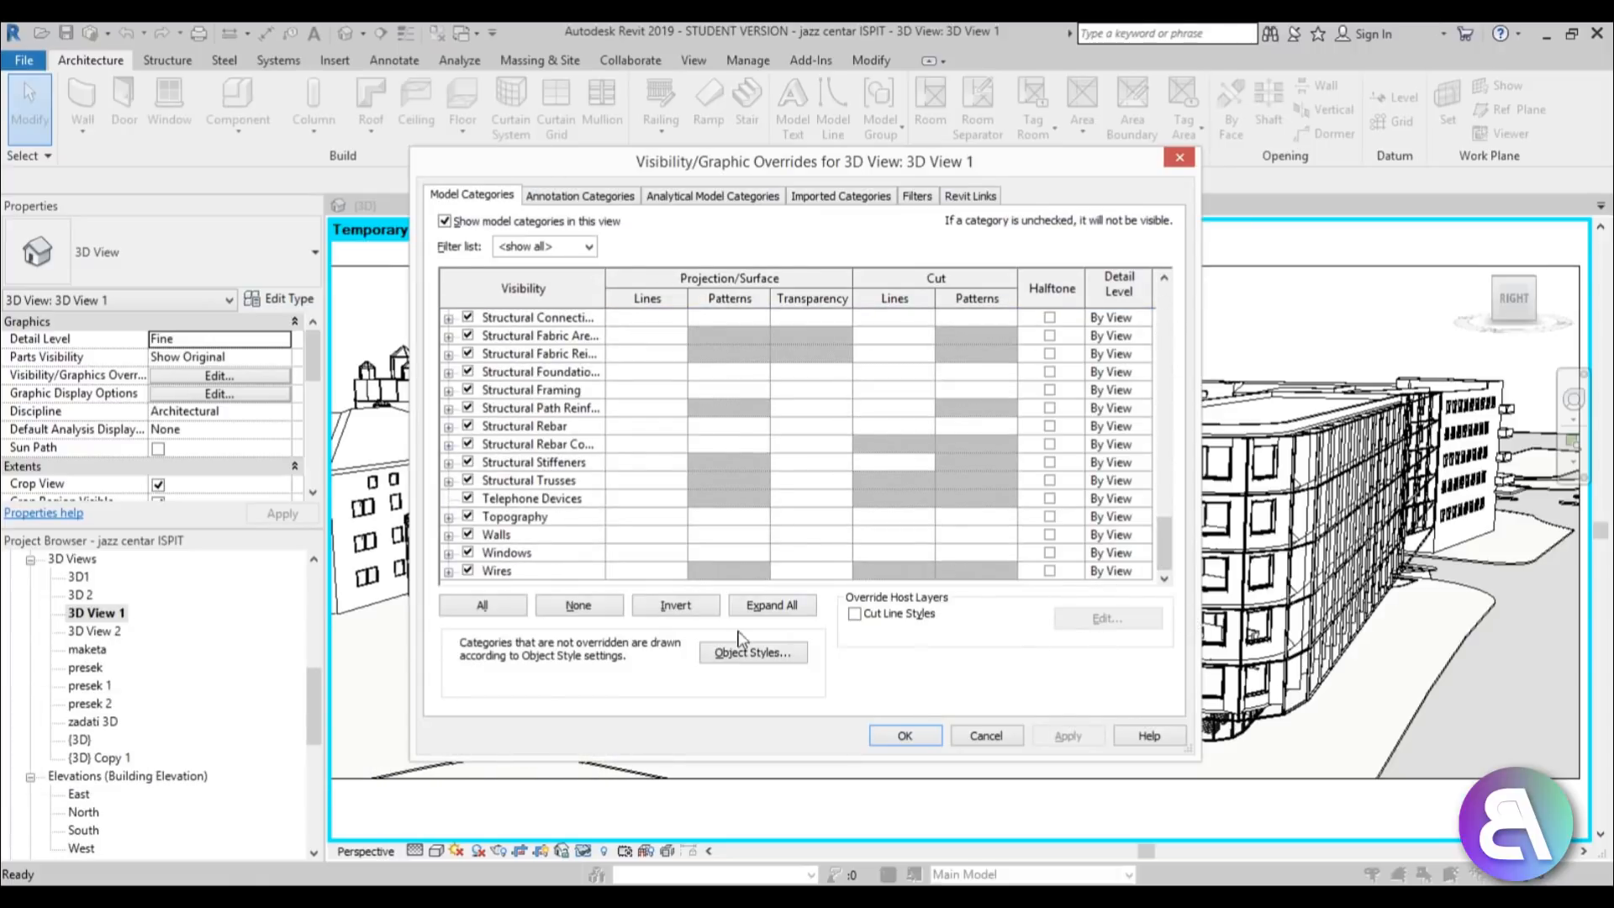
click(482, 604)
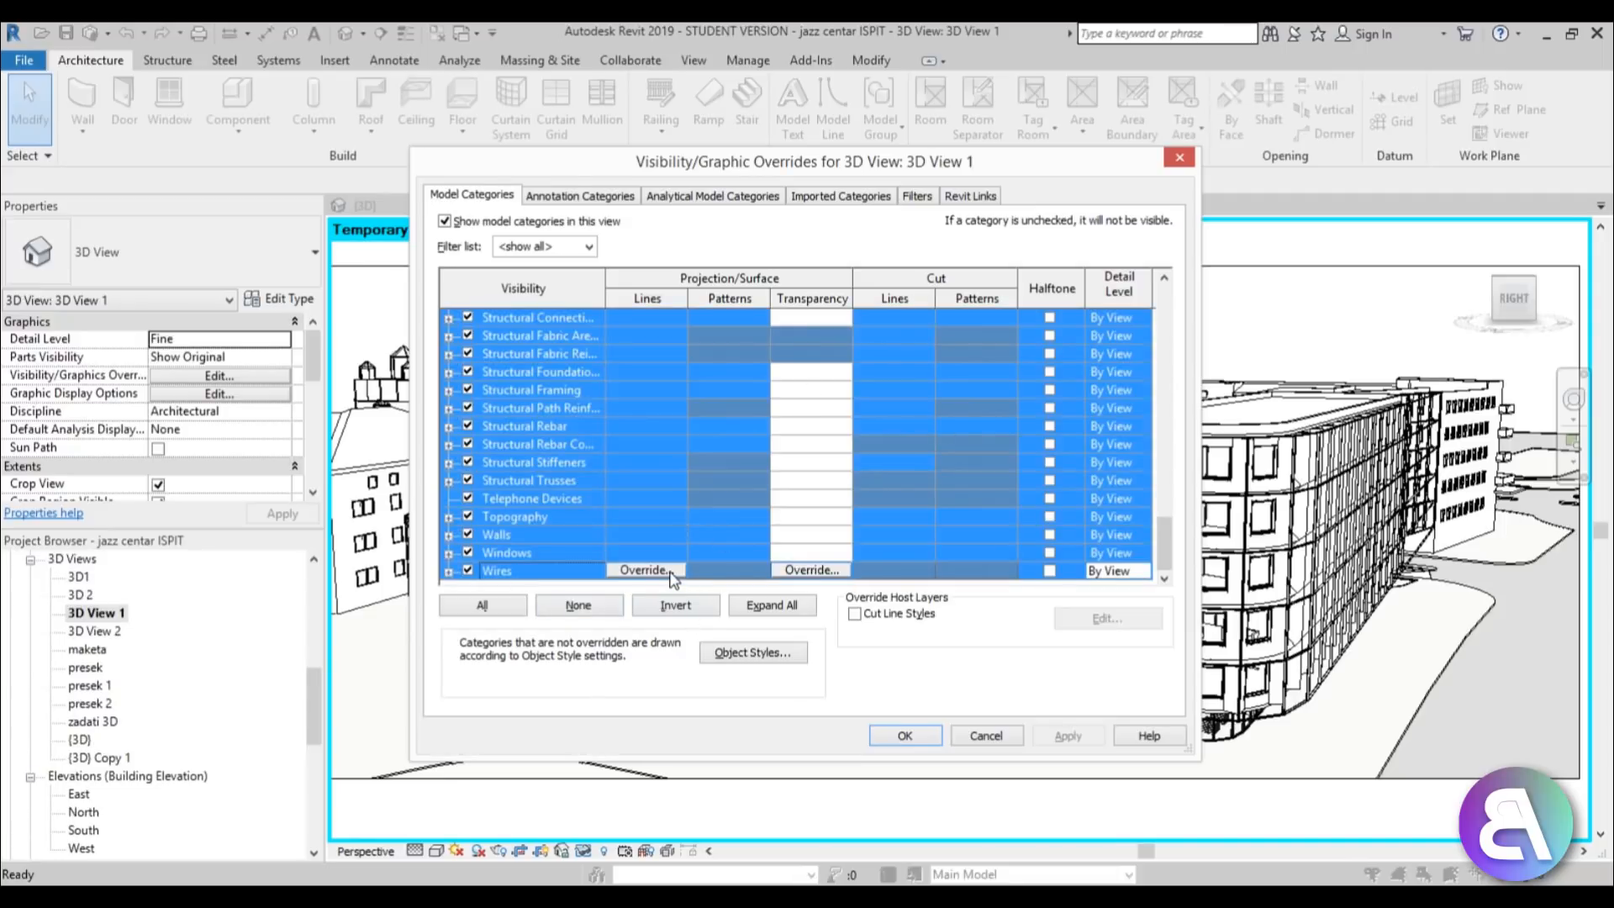
click(646, 569)
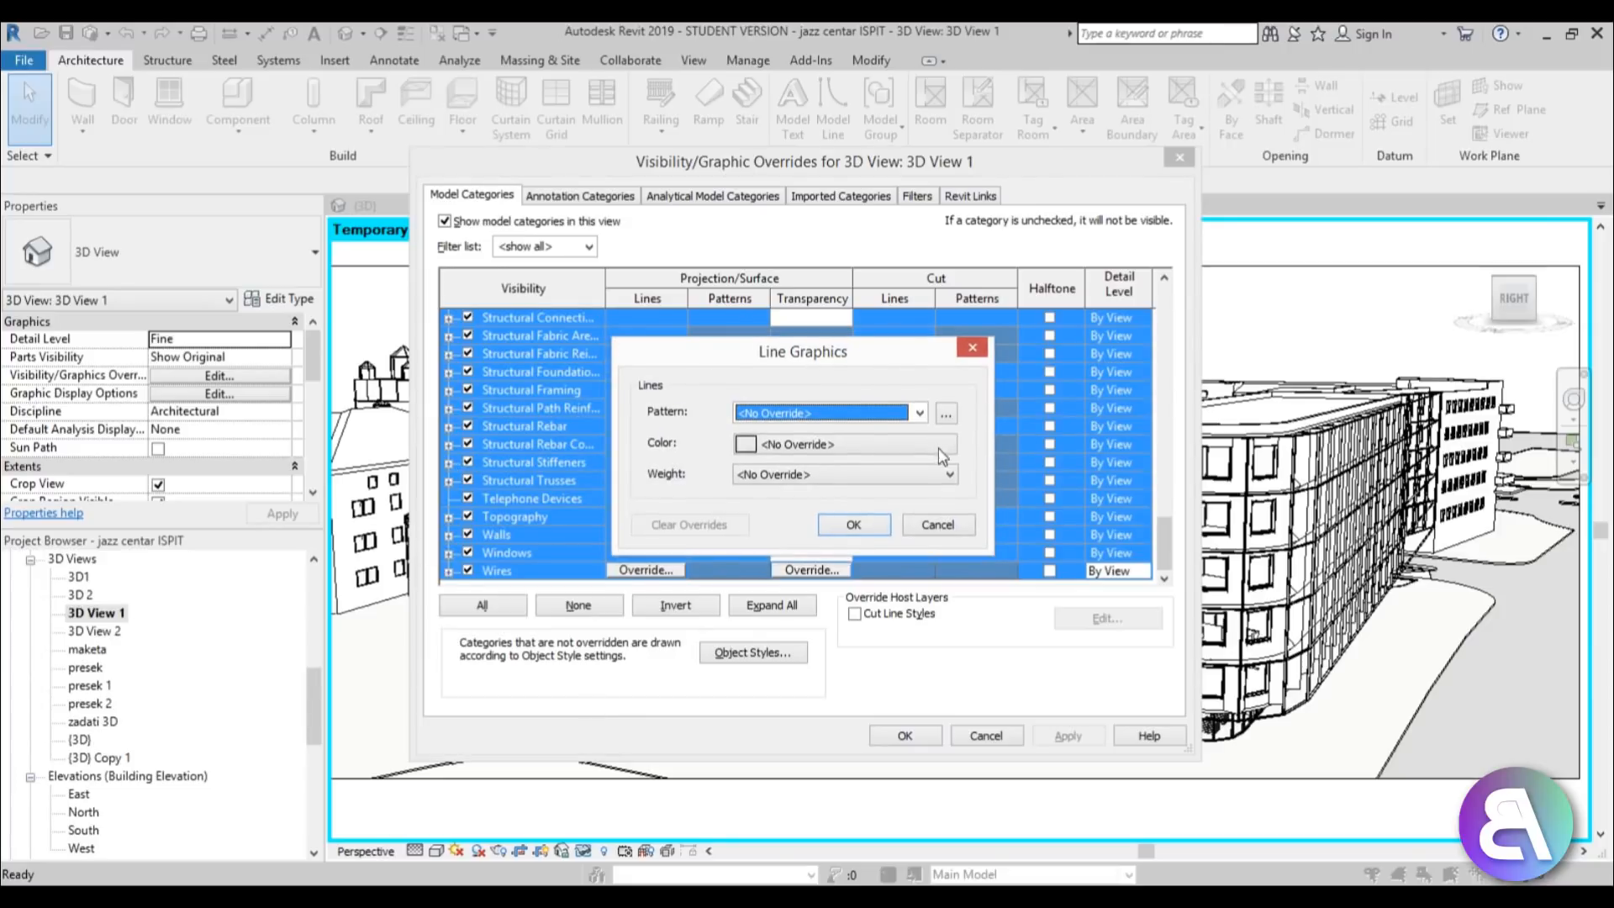
mouse_move(752, 450)
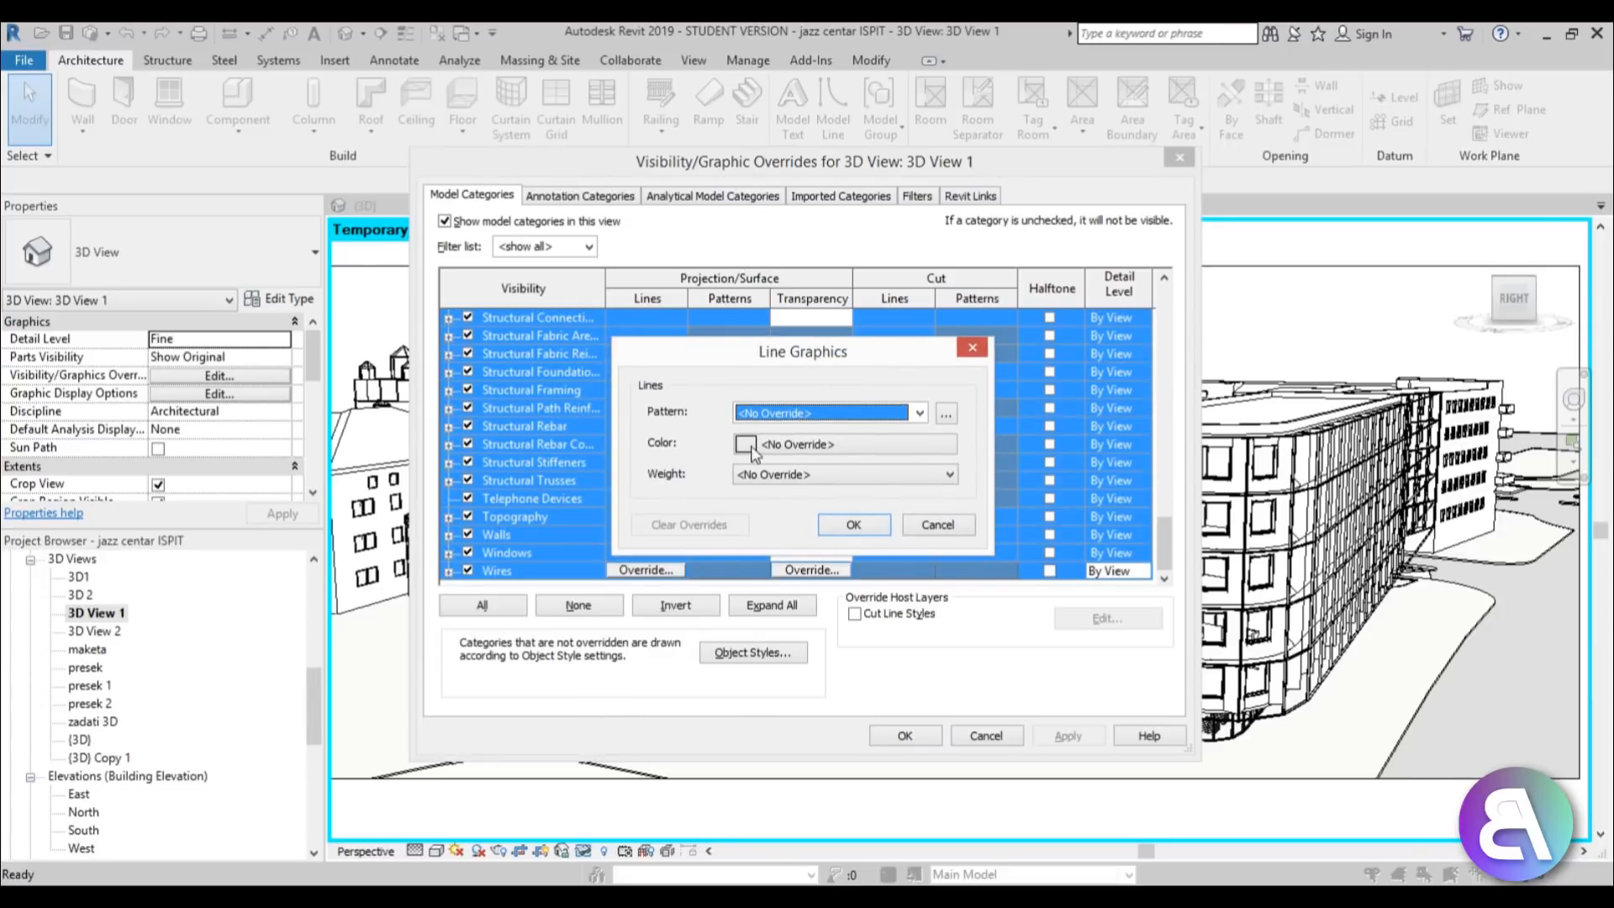
Step: Set the line colour to dark green RGB 000-064-000 and apply the override to the view
click(746, 444)
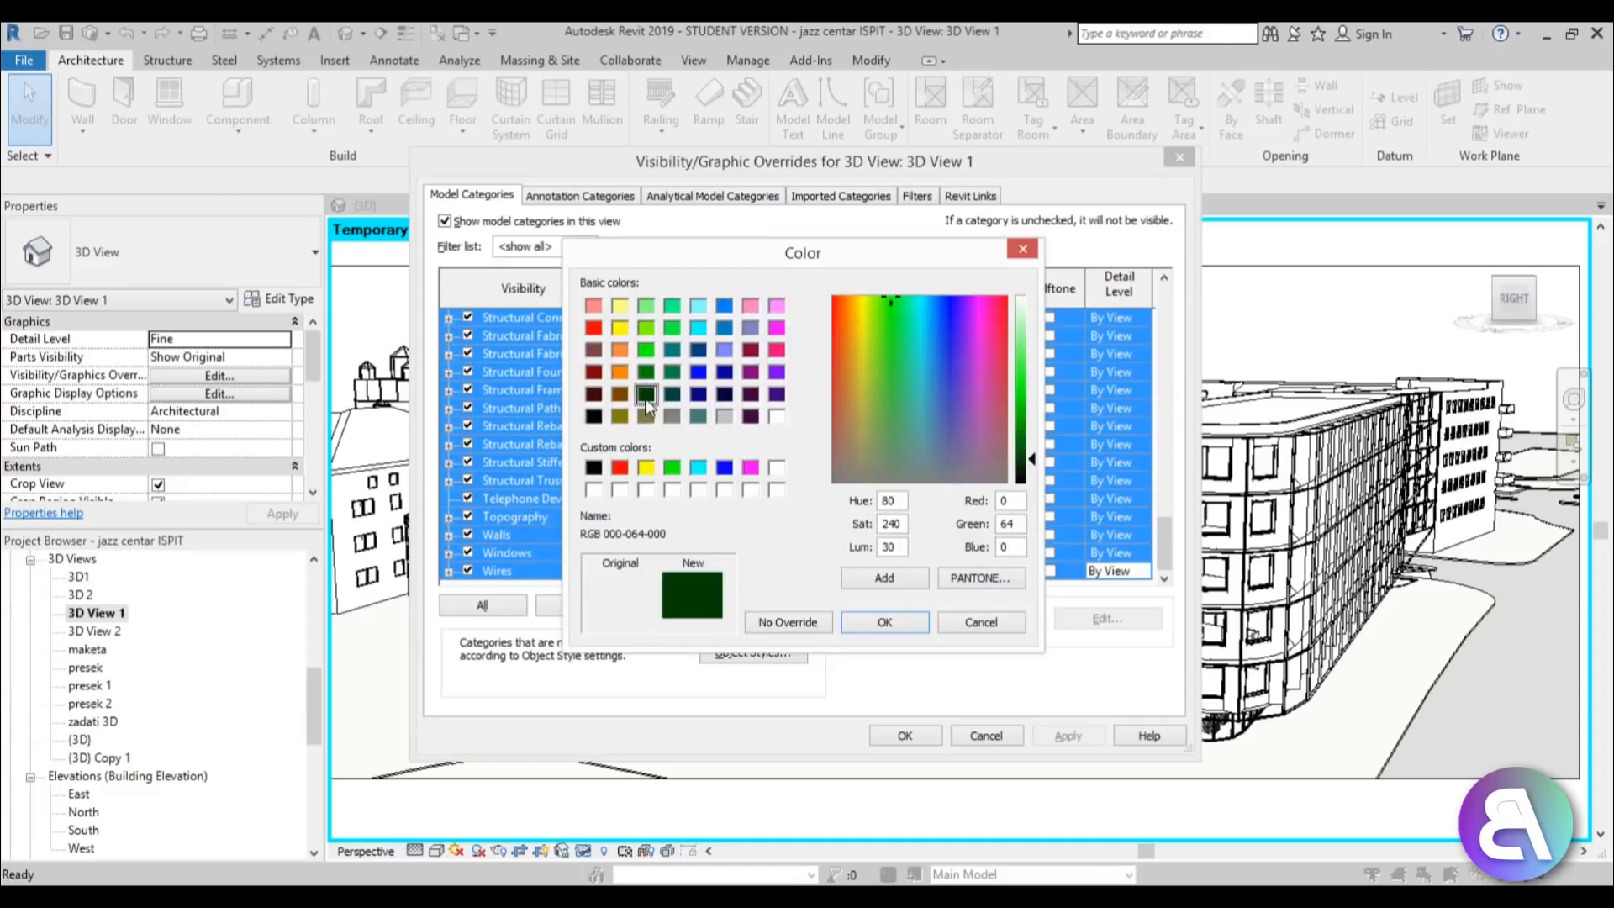
click(884, 622)
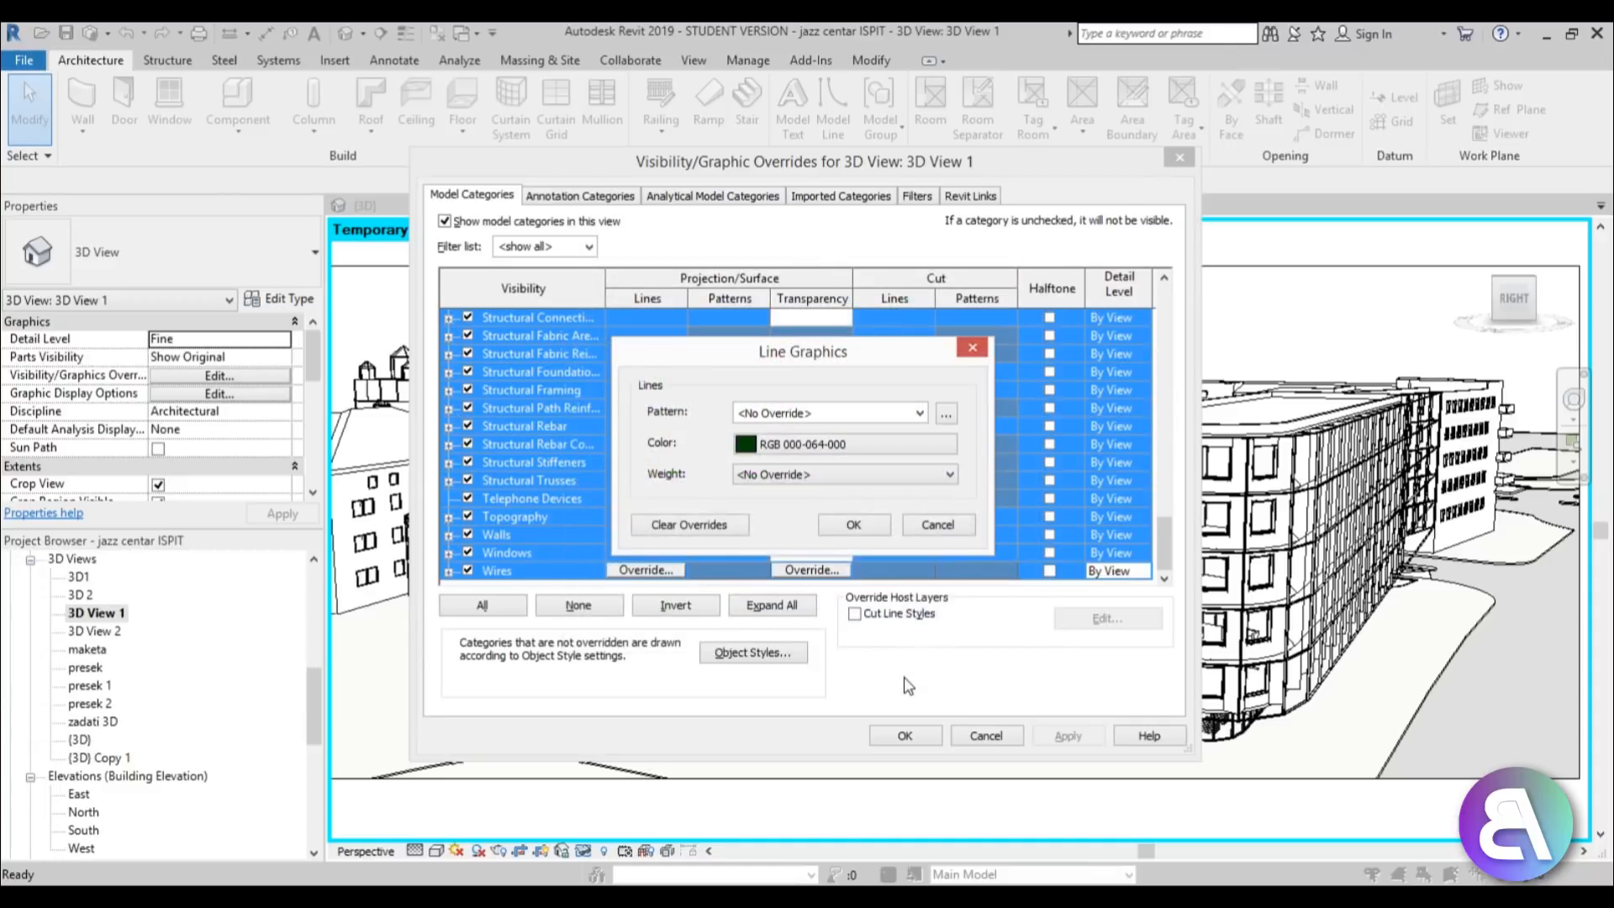
click(852, 524)
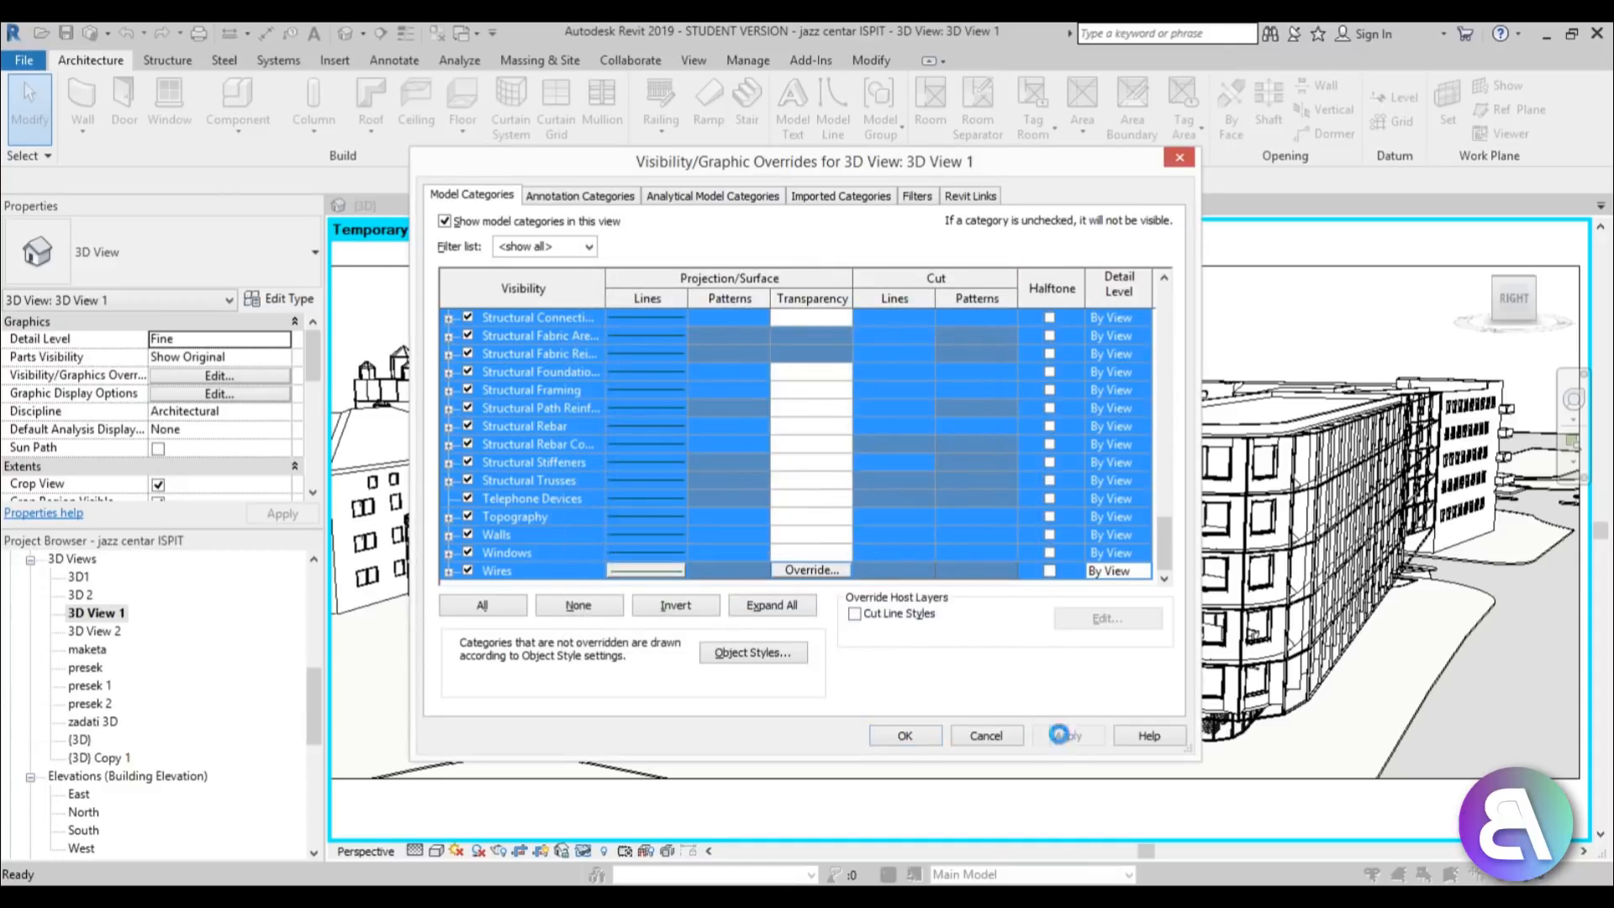
click(904, 735)
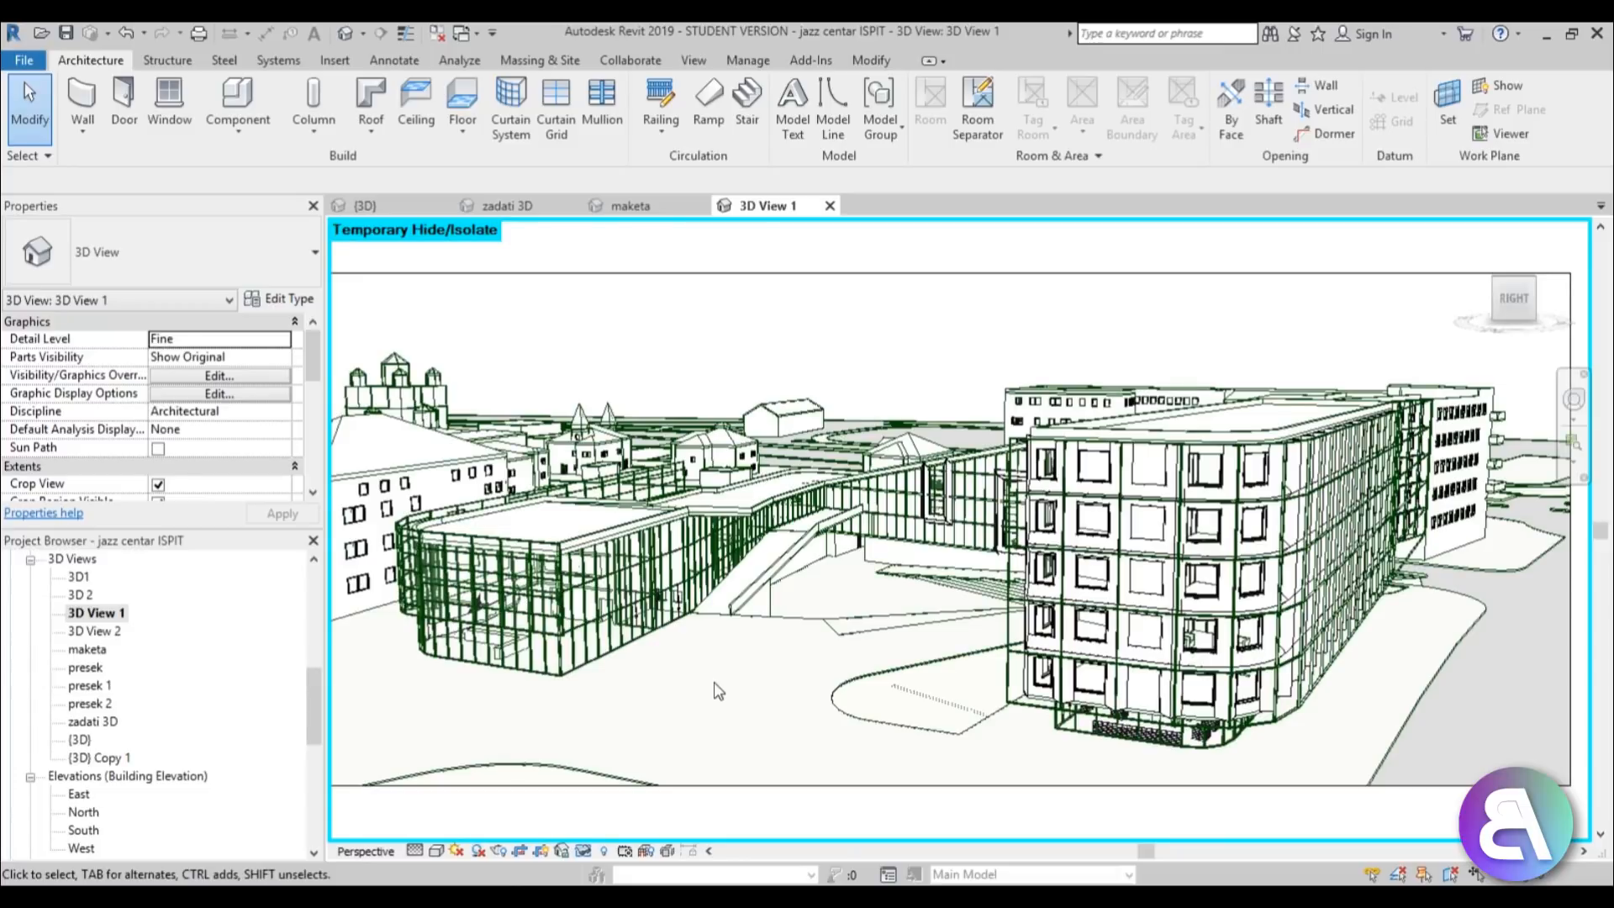
mouse_move(714, 705)
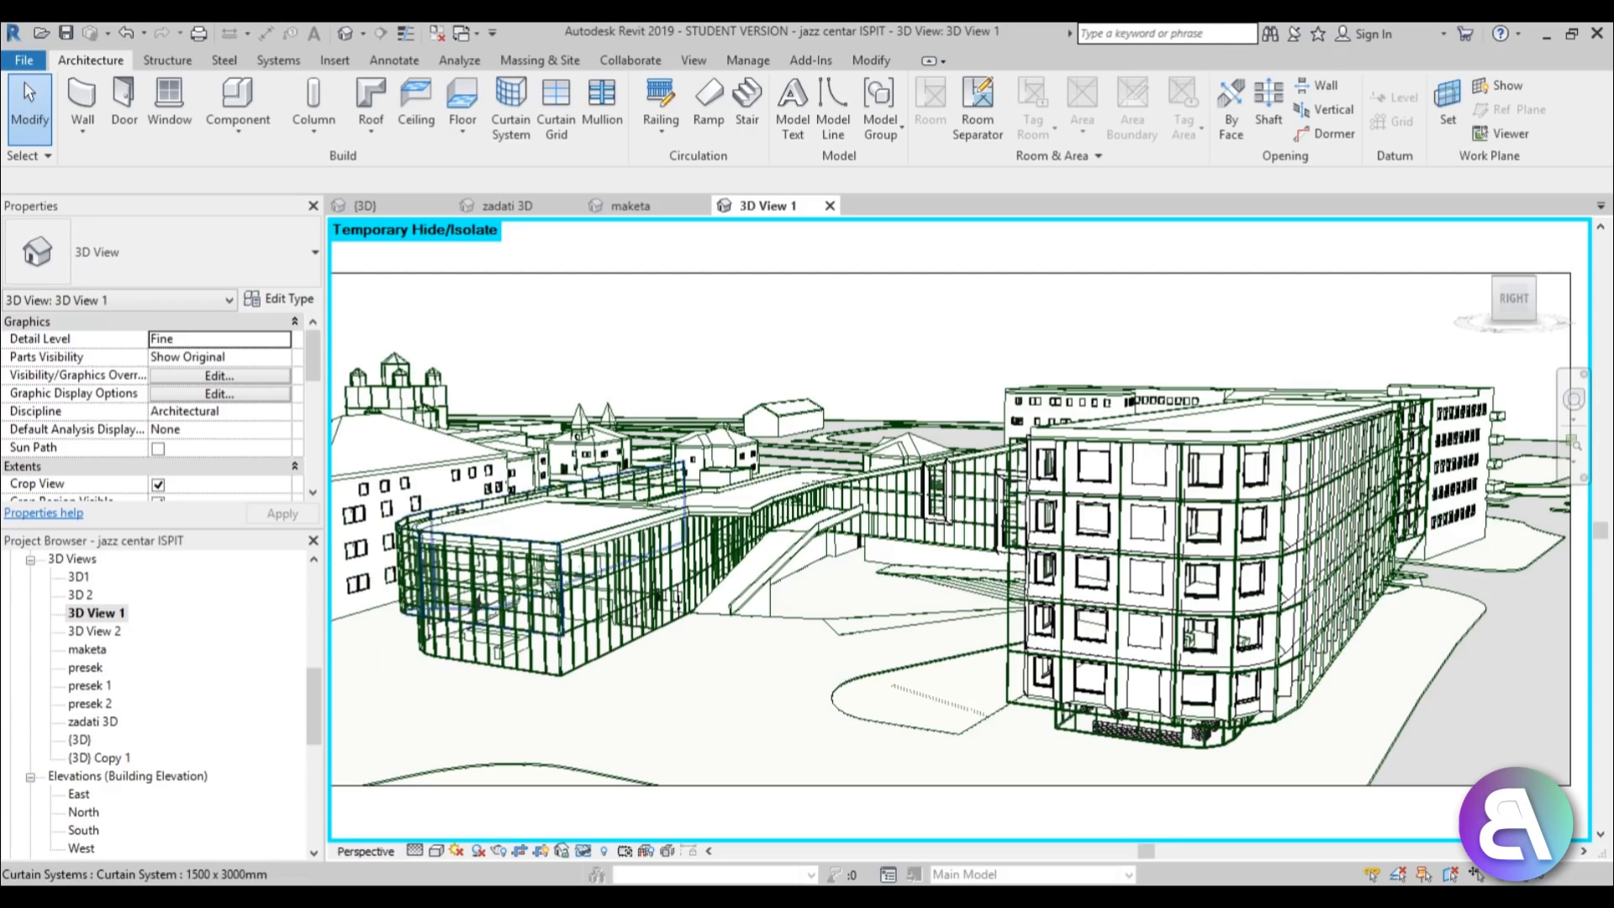
scroll(up, 3)
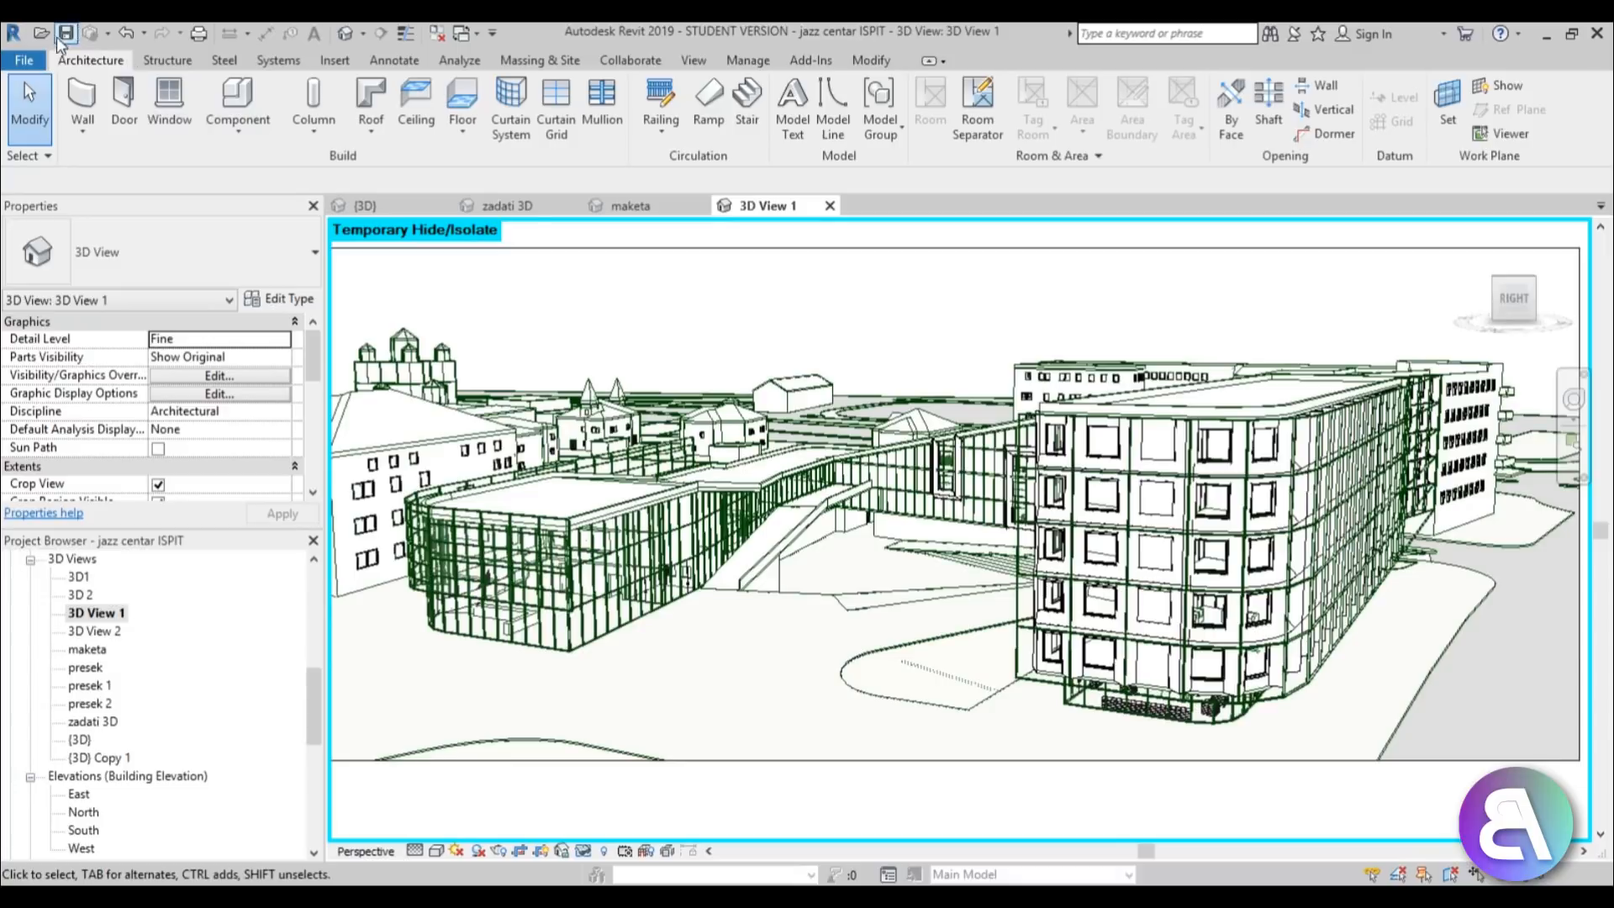
Step: Start an image export of 3D View 1 fitted to 15000 pixels horizontal
click(23, 59)
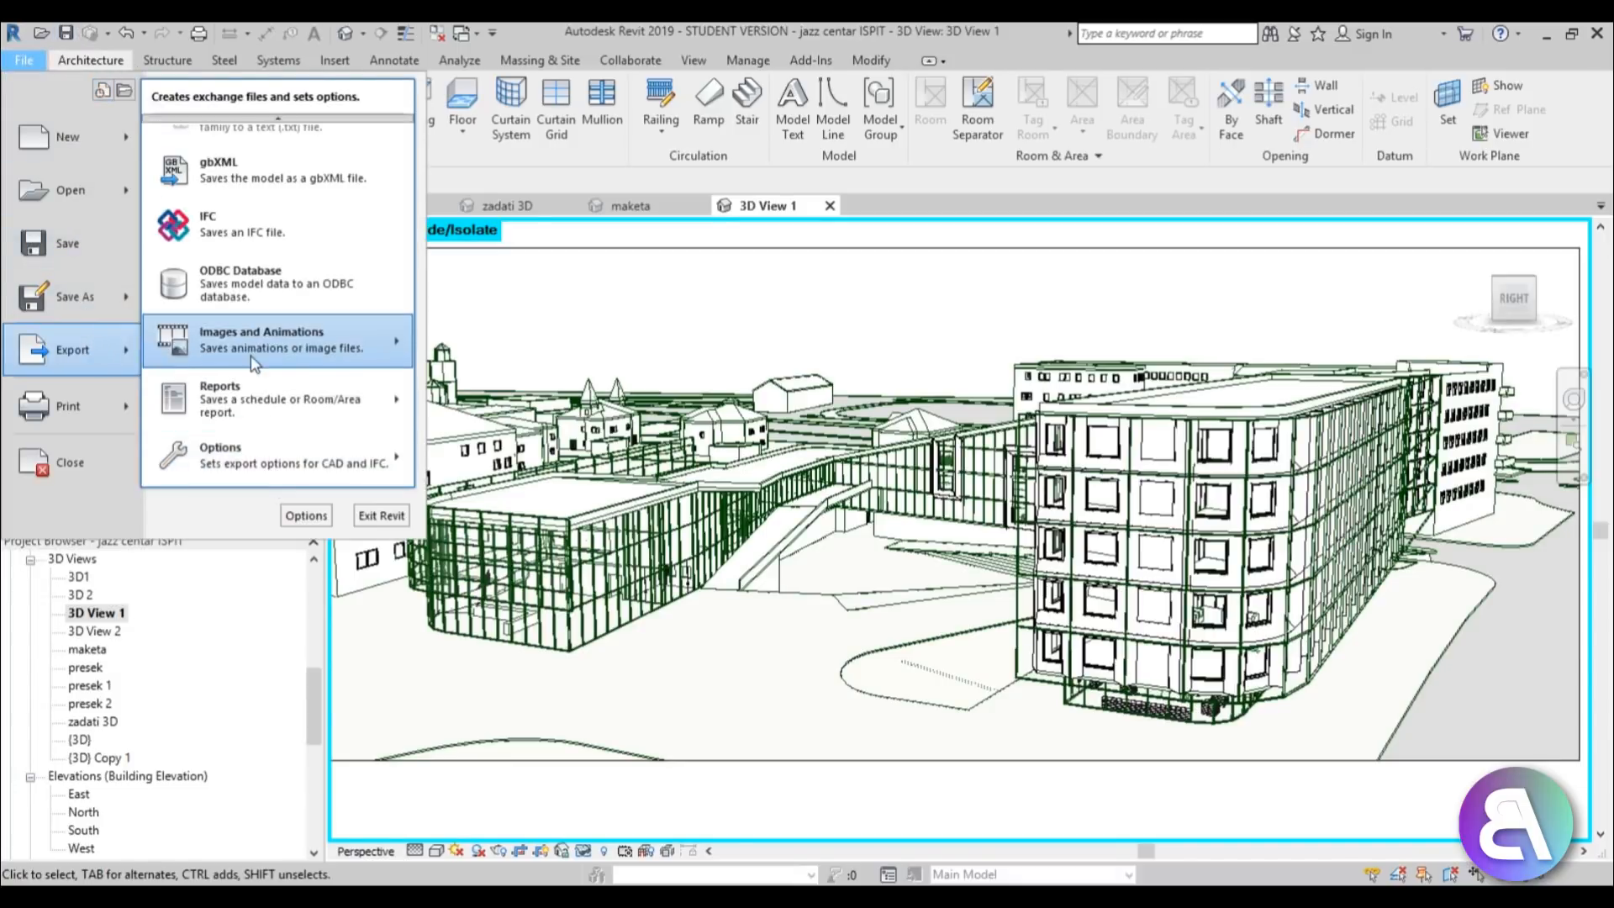
click(262, 340)
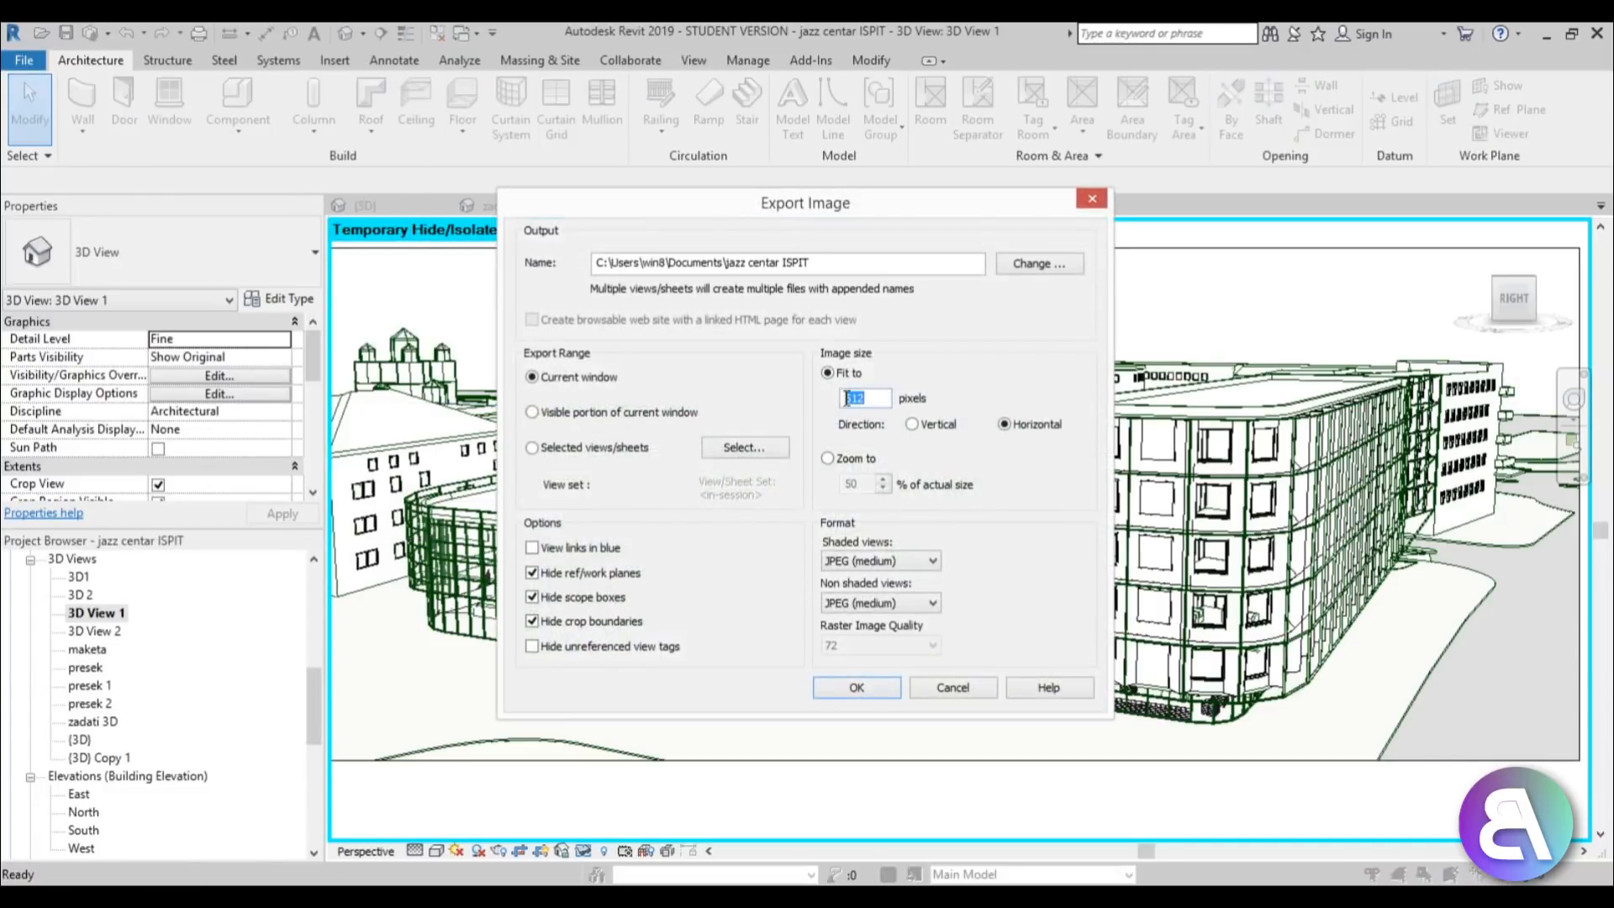
text(15000)
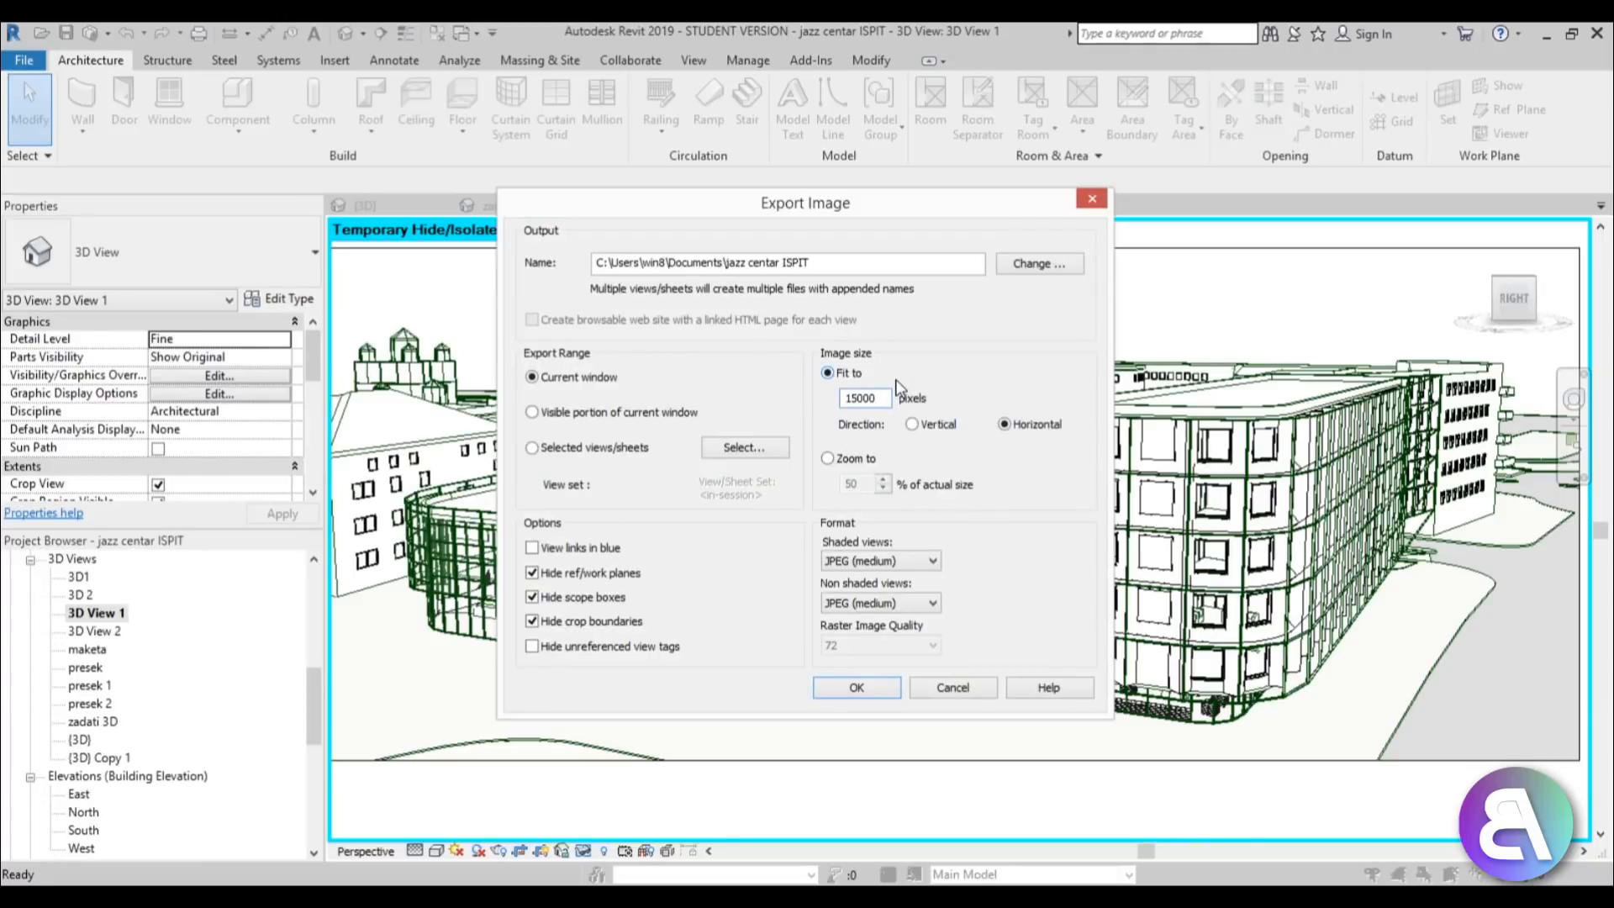
click(863, 398)
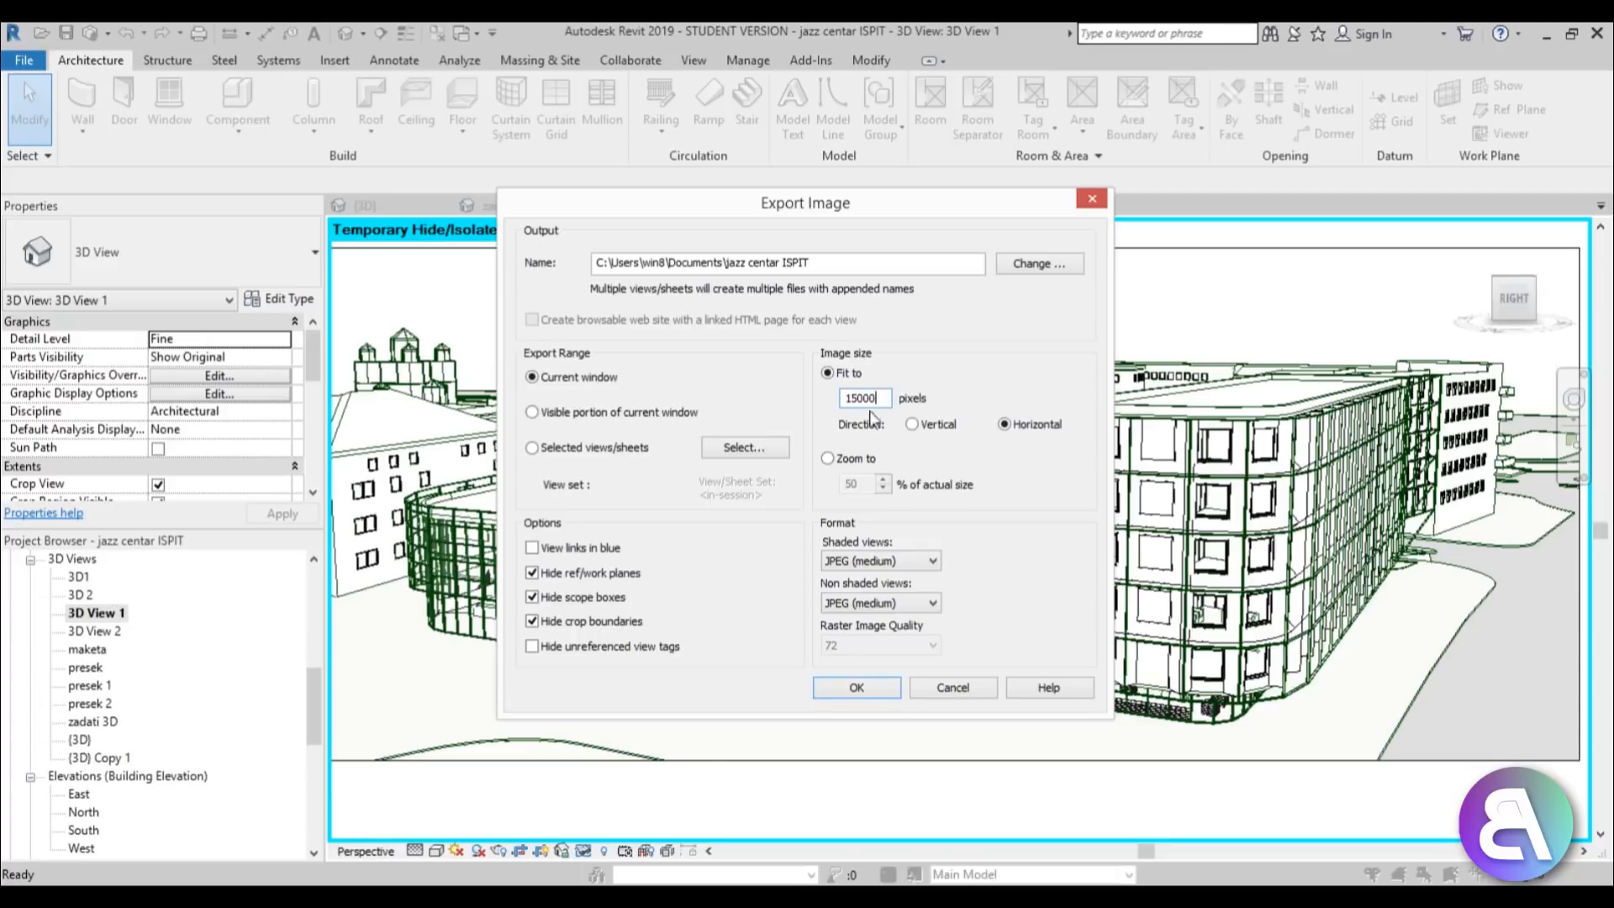
Step: Name the exported JPEG 'jazz centar ISPIT' and save it
click(1037, 264)
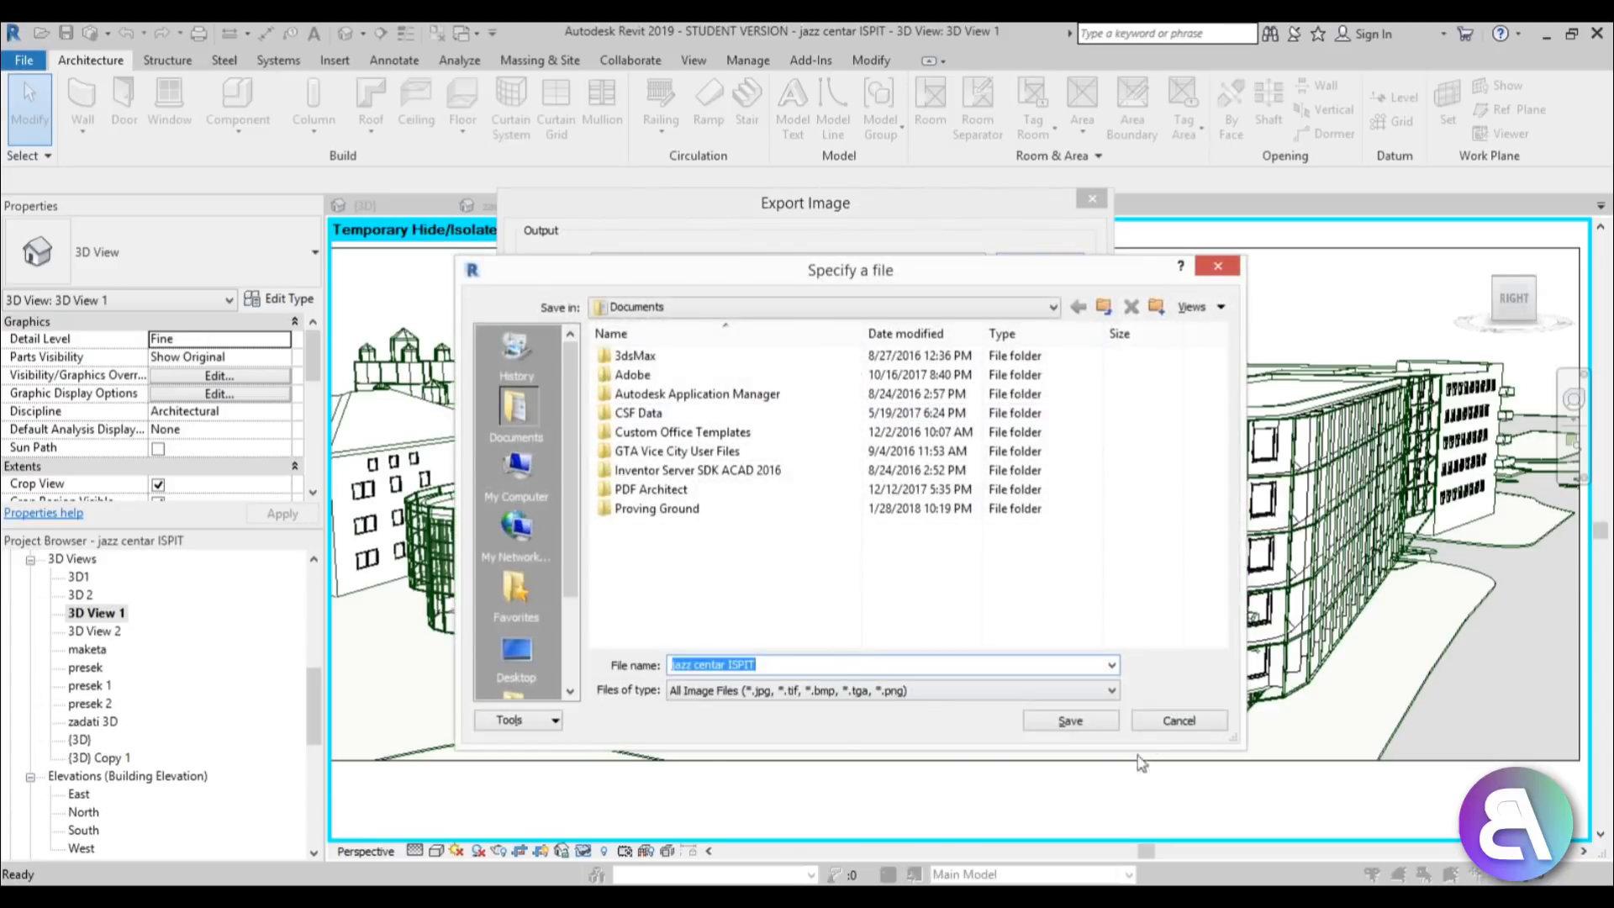
click(1068, 720)
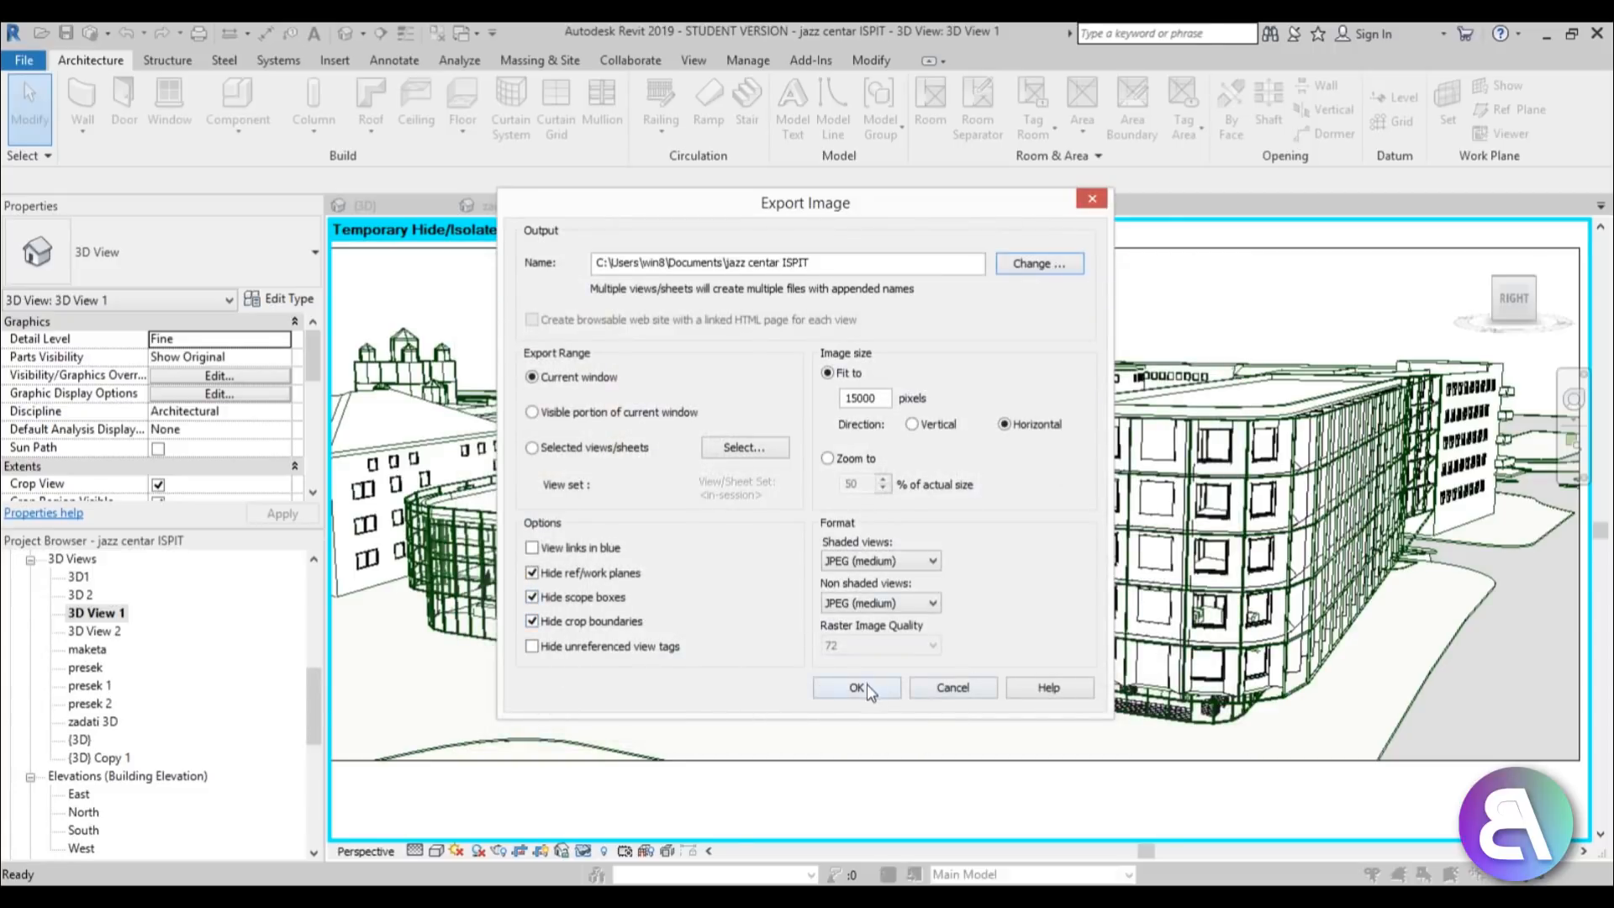
mouse_move(1014, 579)
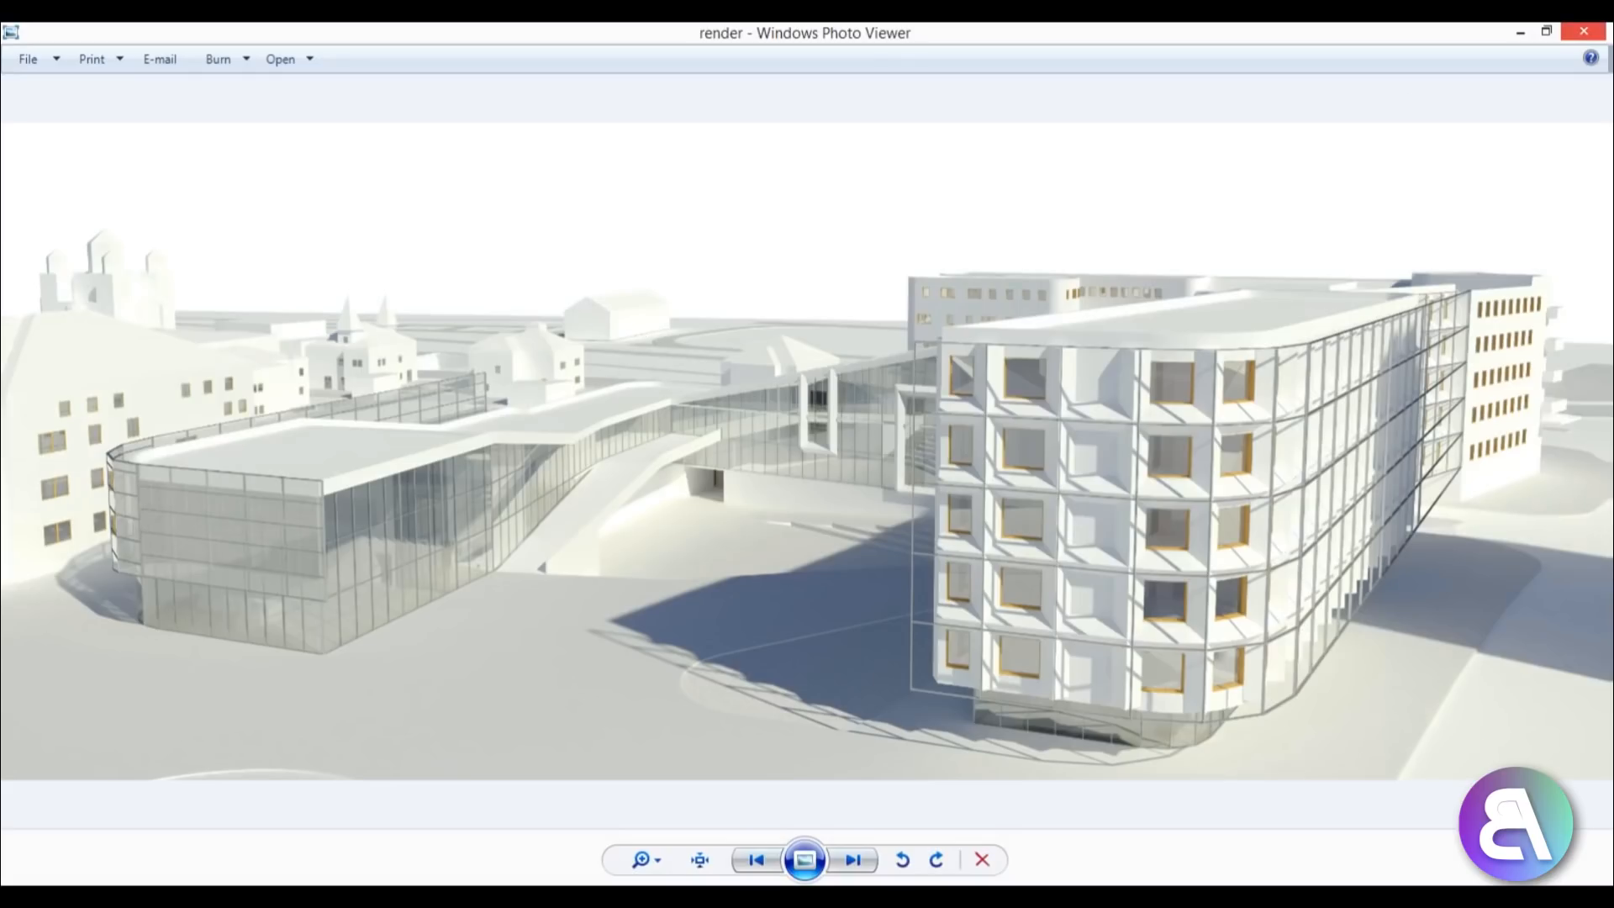
mouse_move(1584, 32)
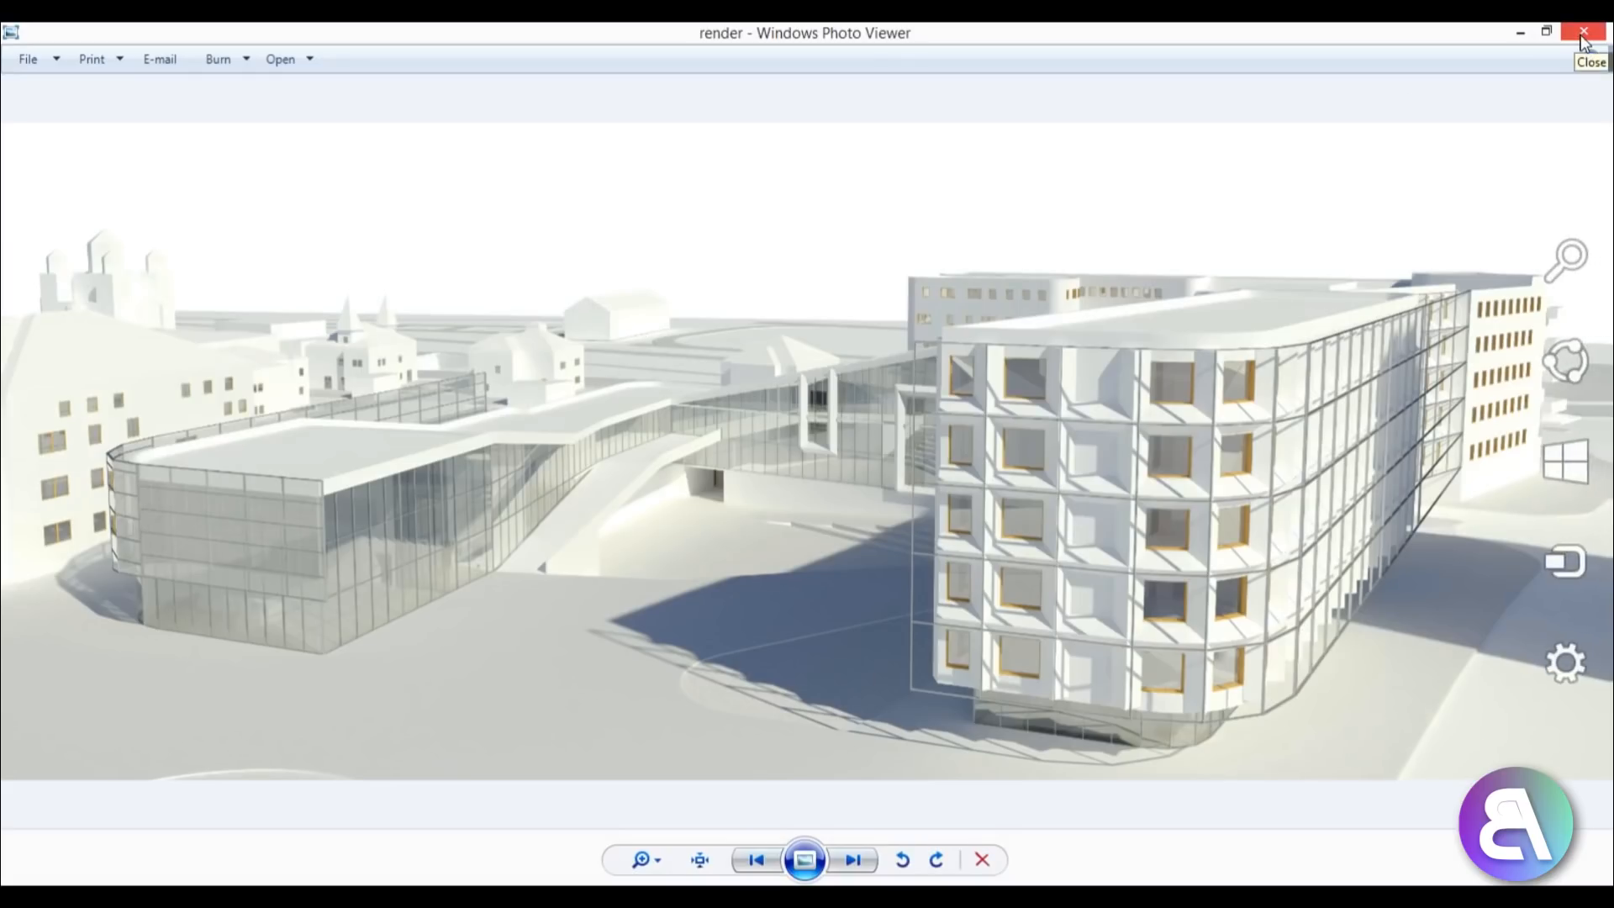
Step: Close the shaded render image in Windows Photo Viewer
click(853, 859)
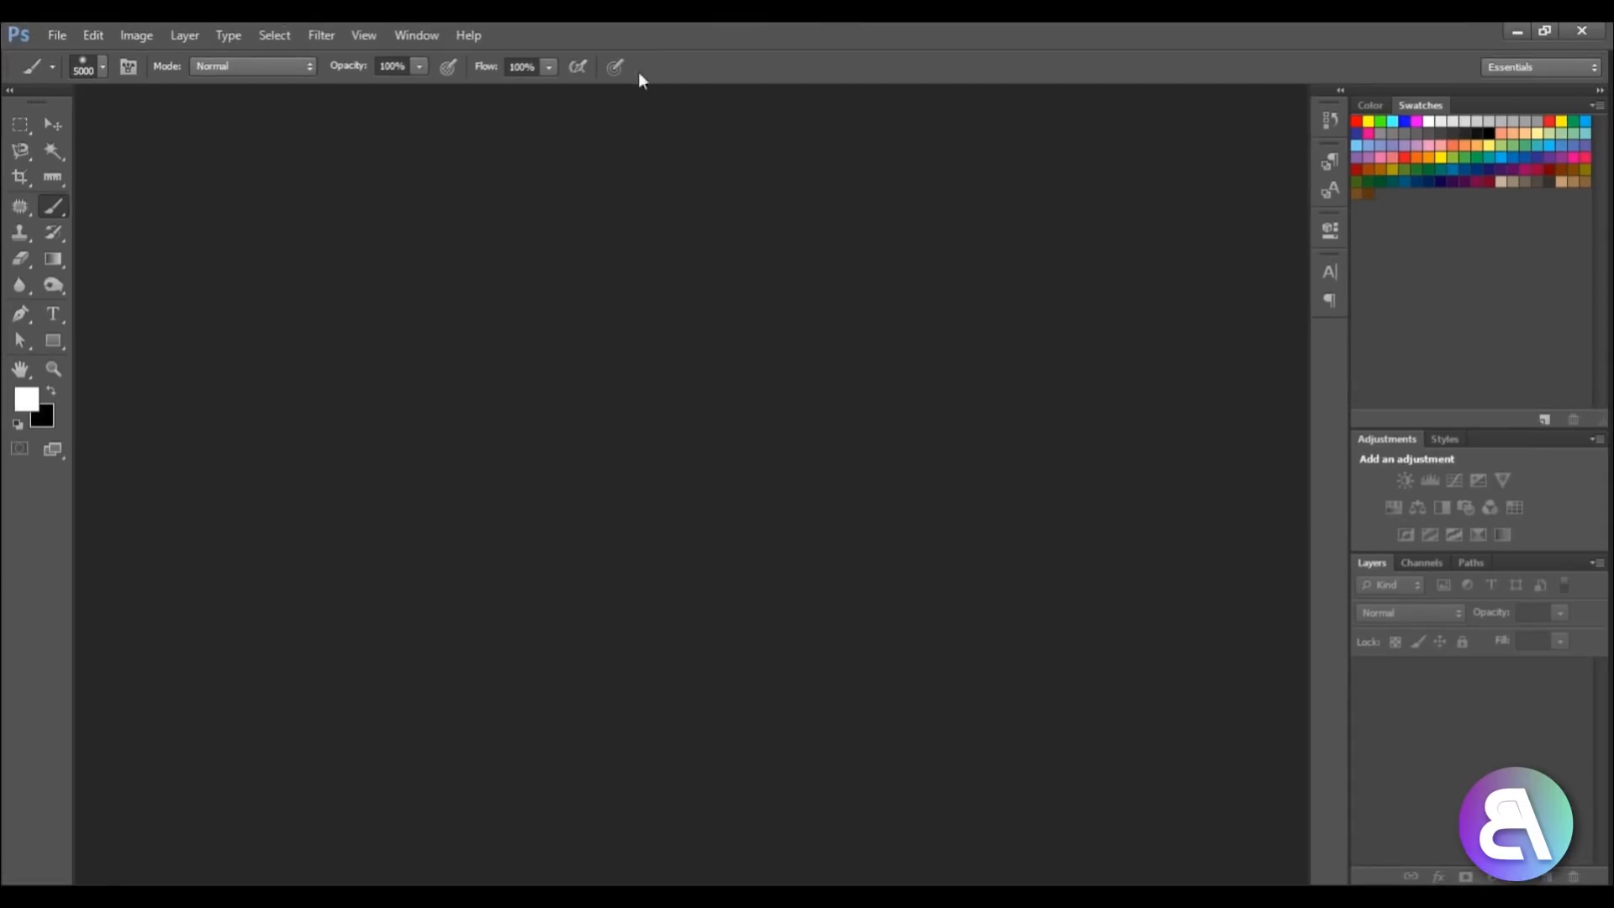
Step: Create a new 100 × 40 cm, 300 ppi white Photoshop document
click(56, 35)
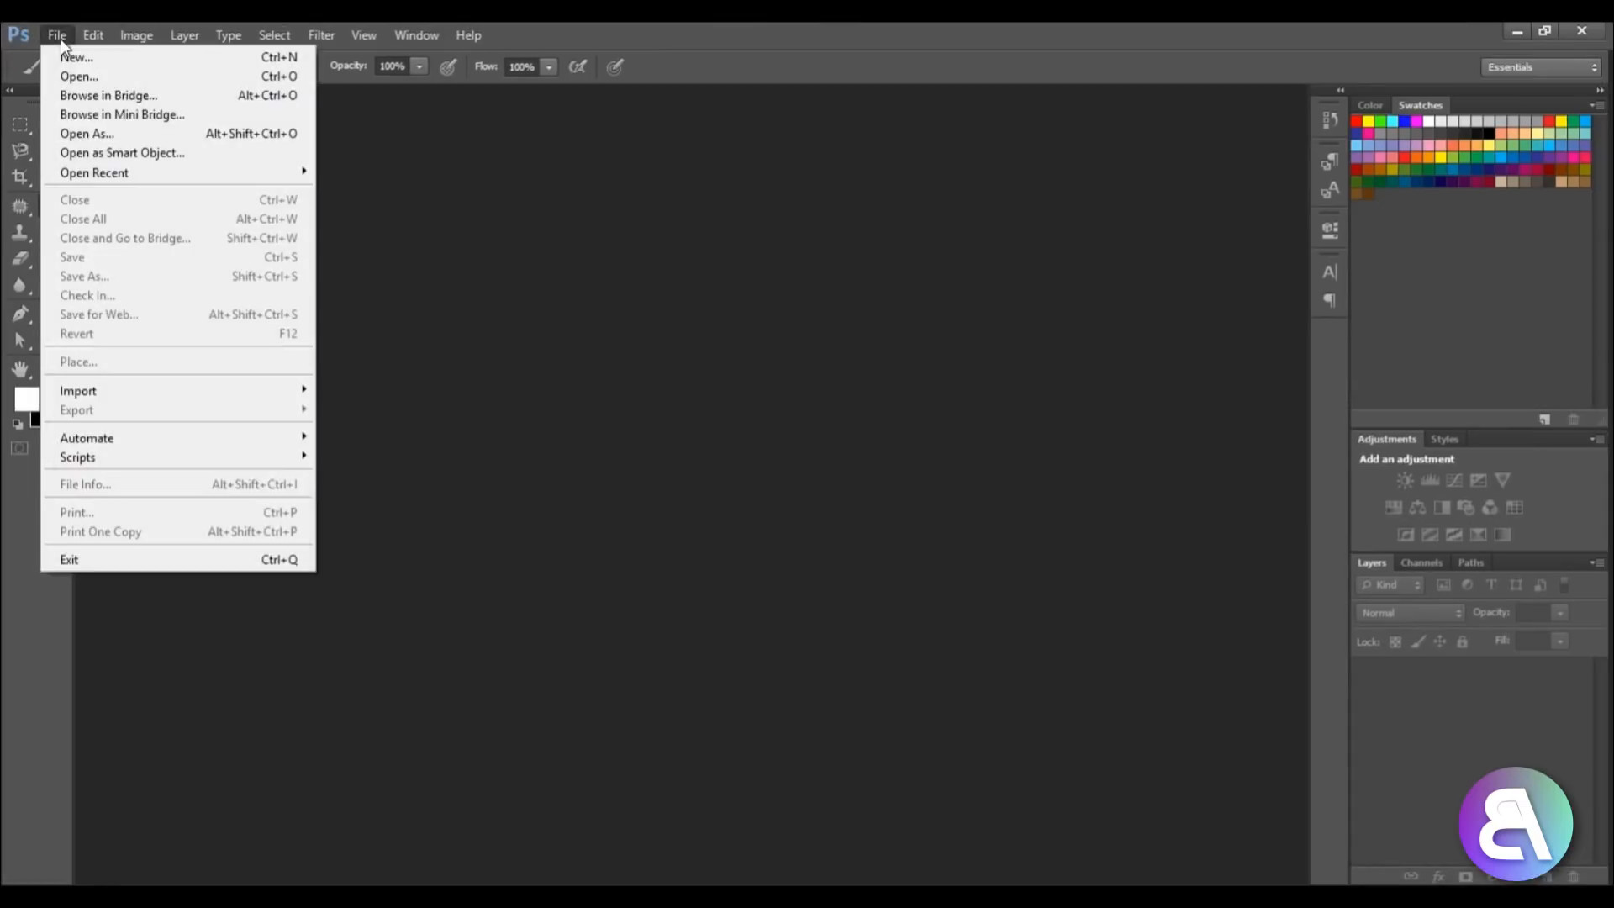
click(77, 56)
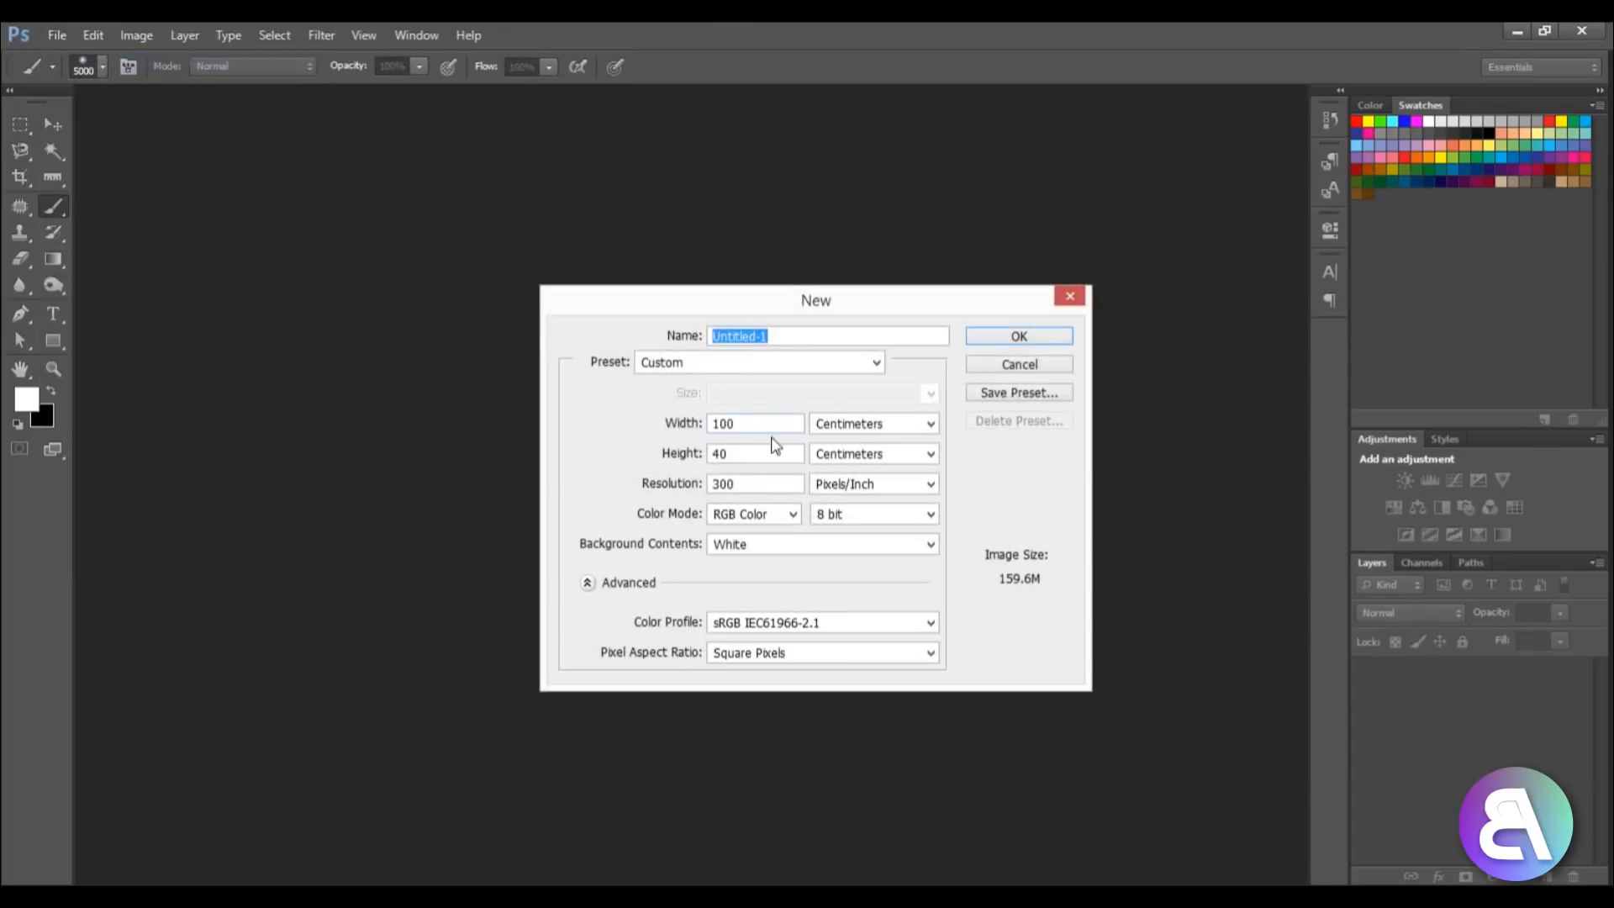
mouse_move(739, 317)
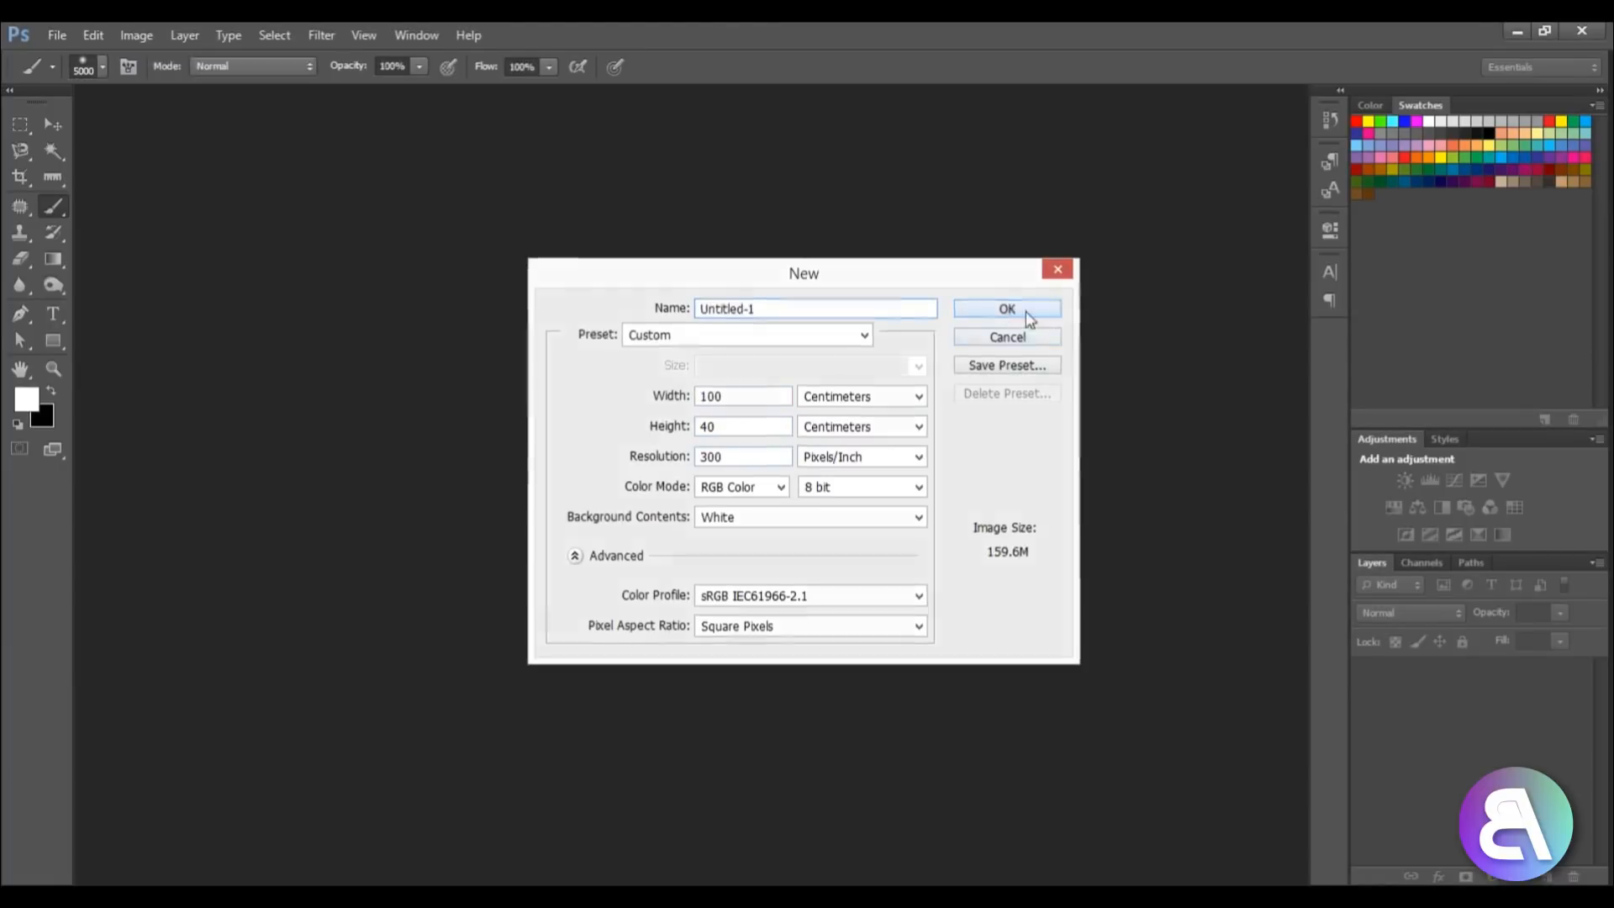
click(1006, 308)
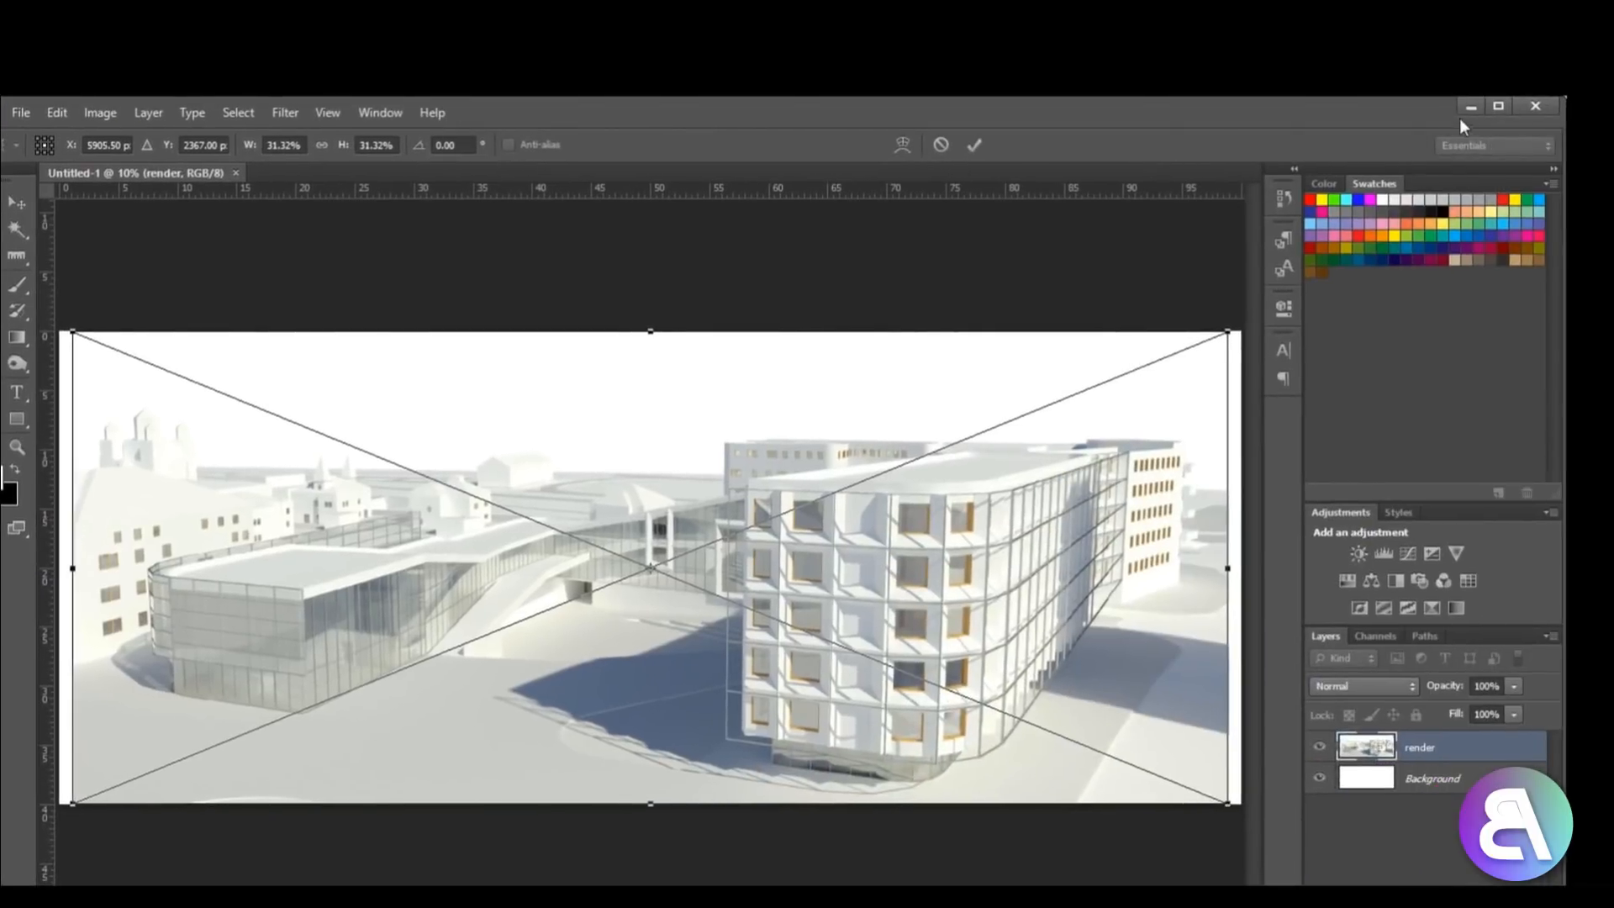
Step: Commit the placed render and lines image, then set the lines layer to Multiply
click(1499, 106)
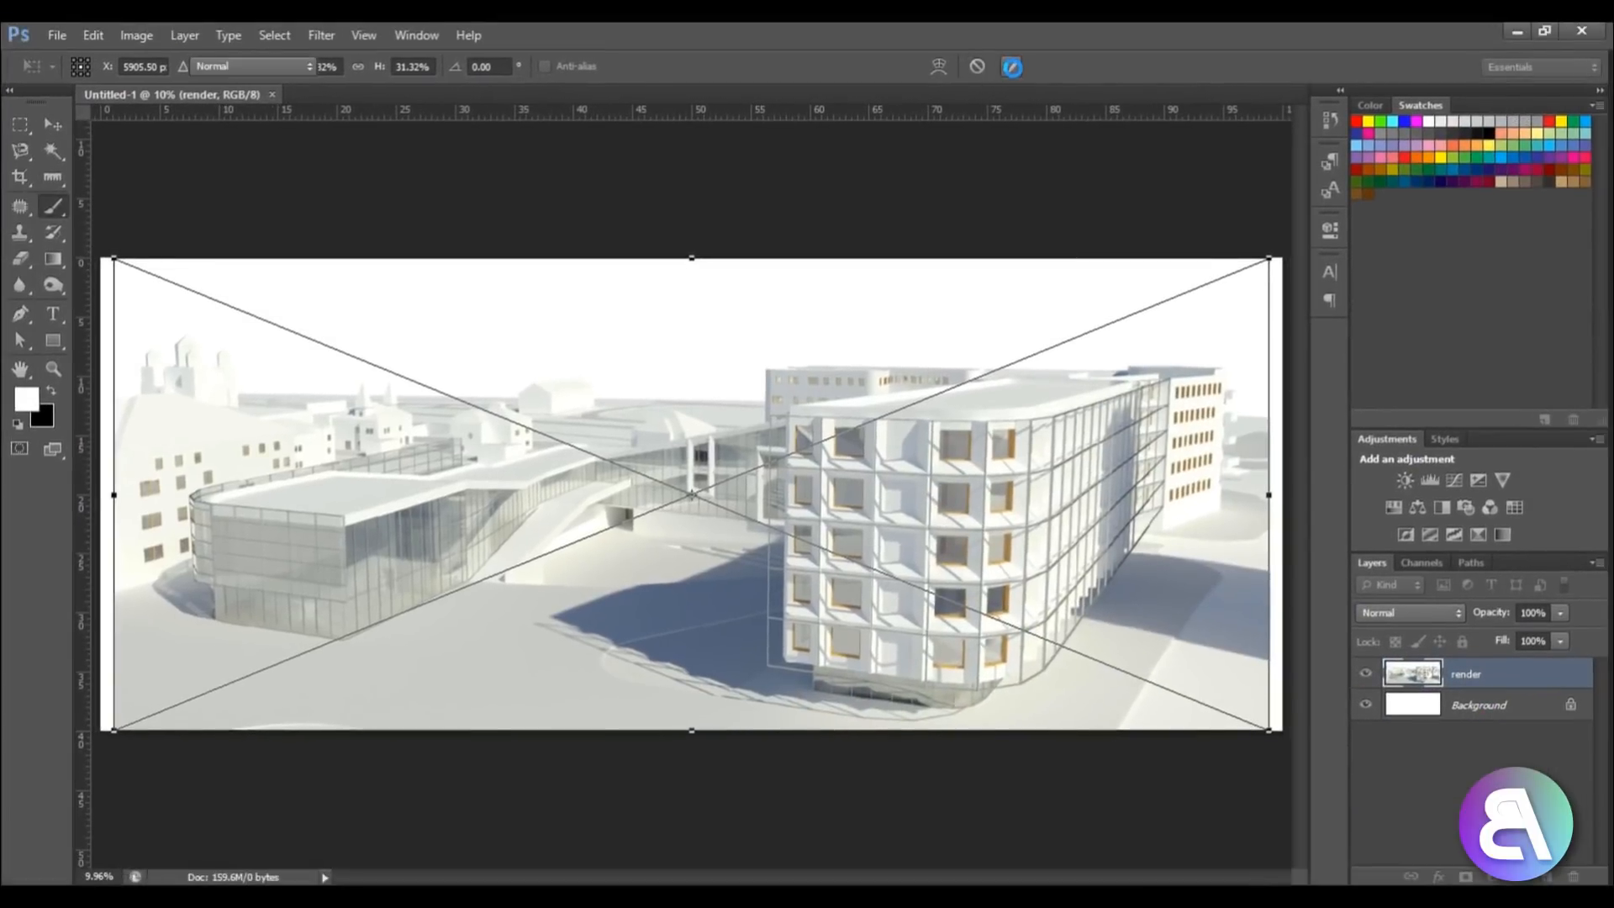
click(1010, 65)
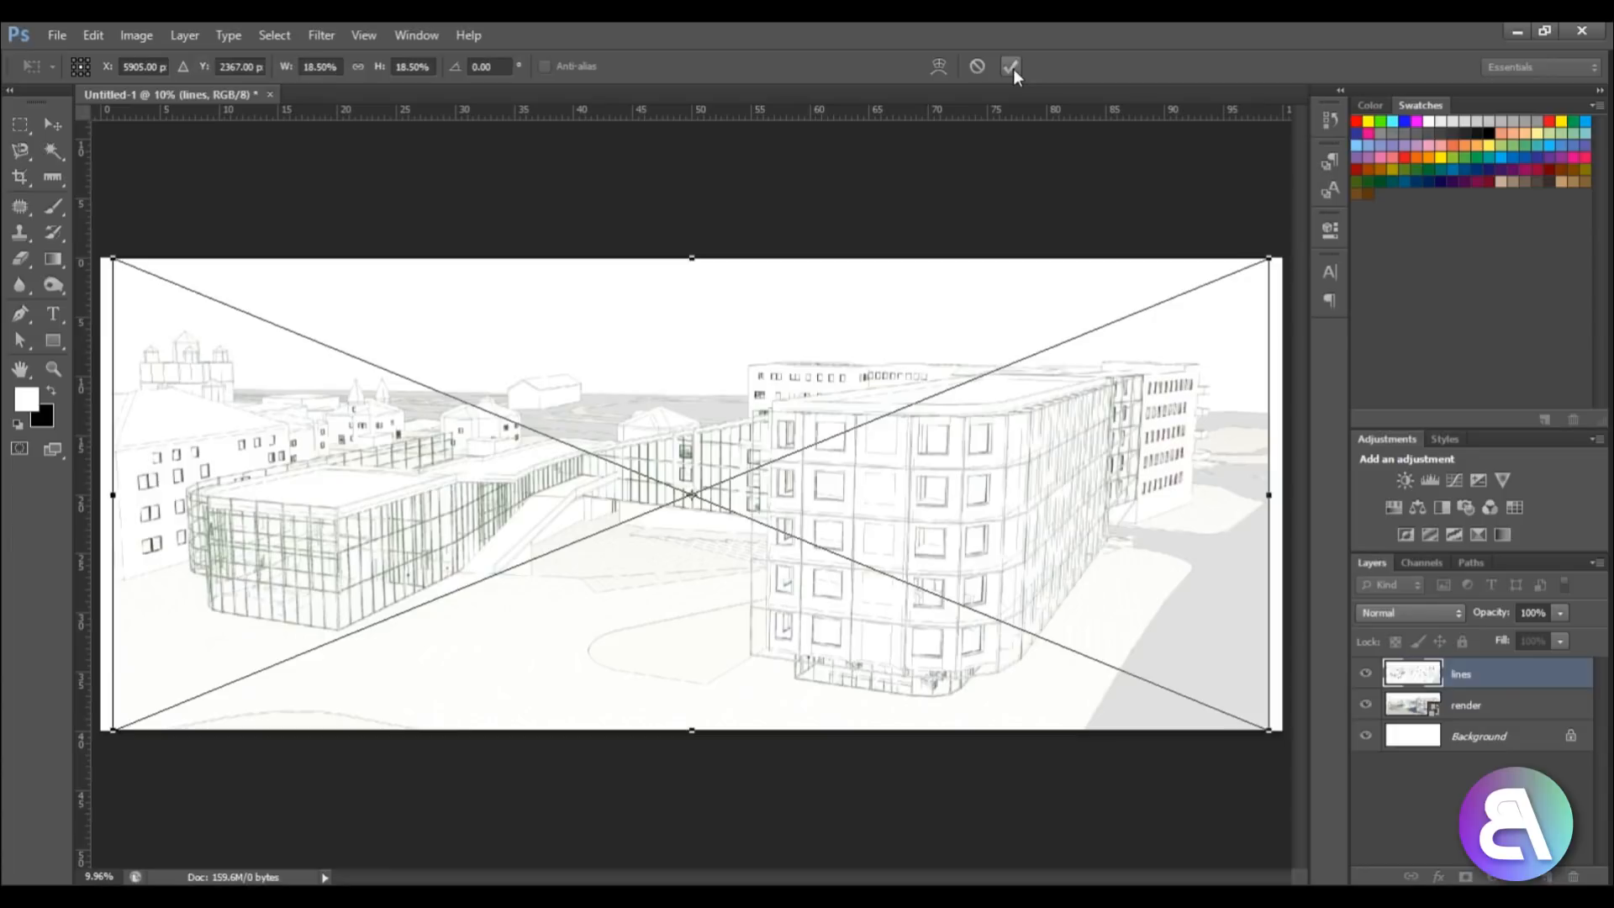
click(1010, 66)
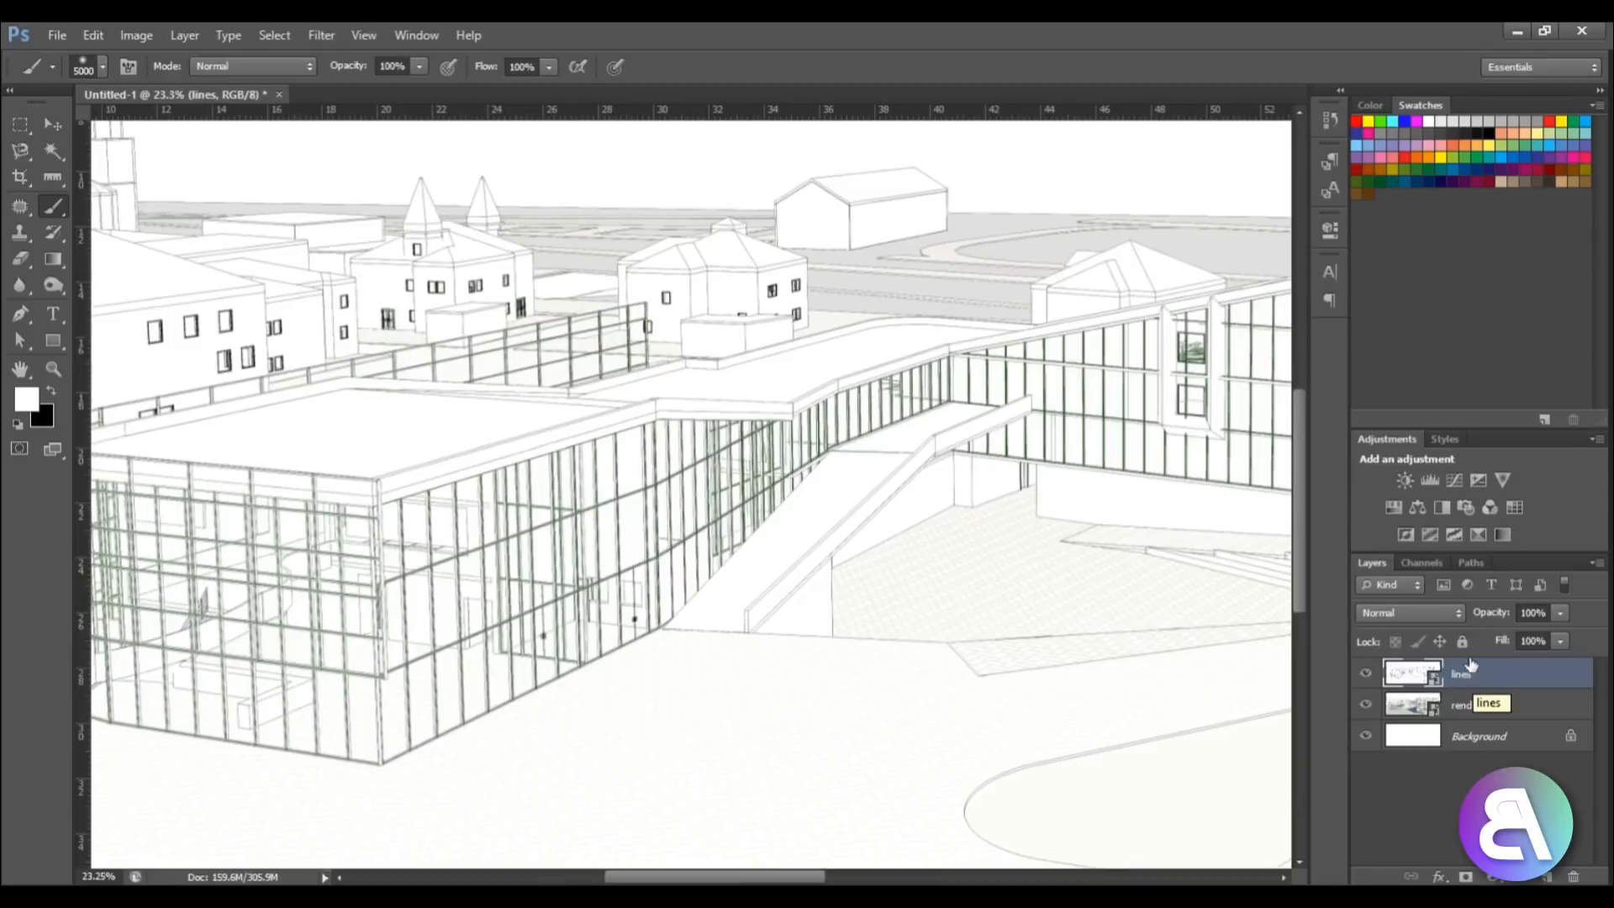
click(1405, 613)
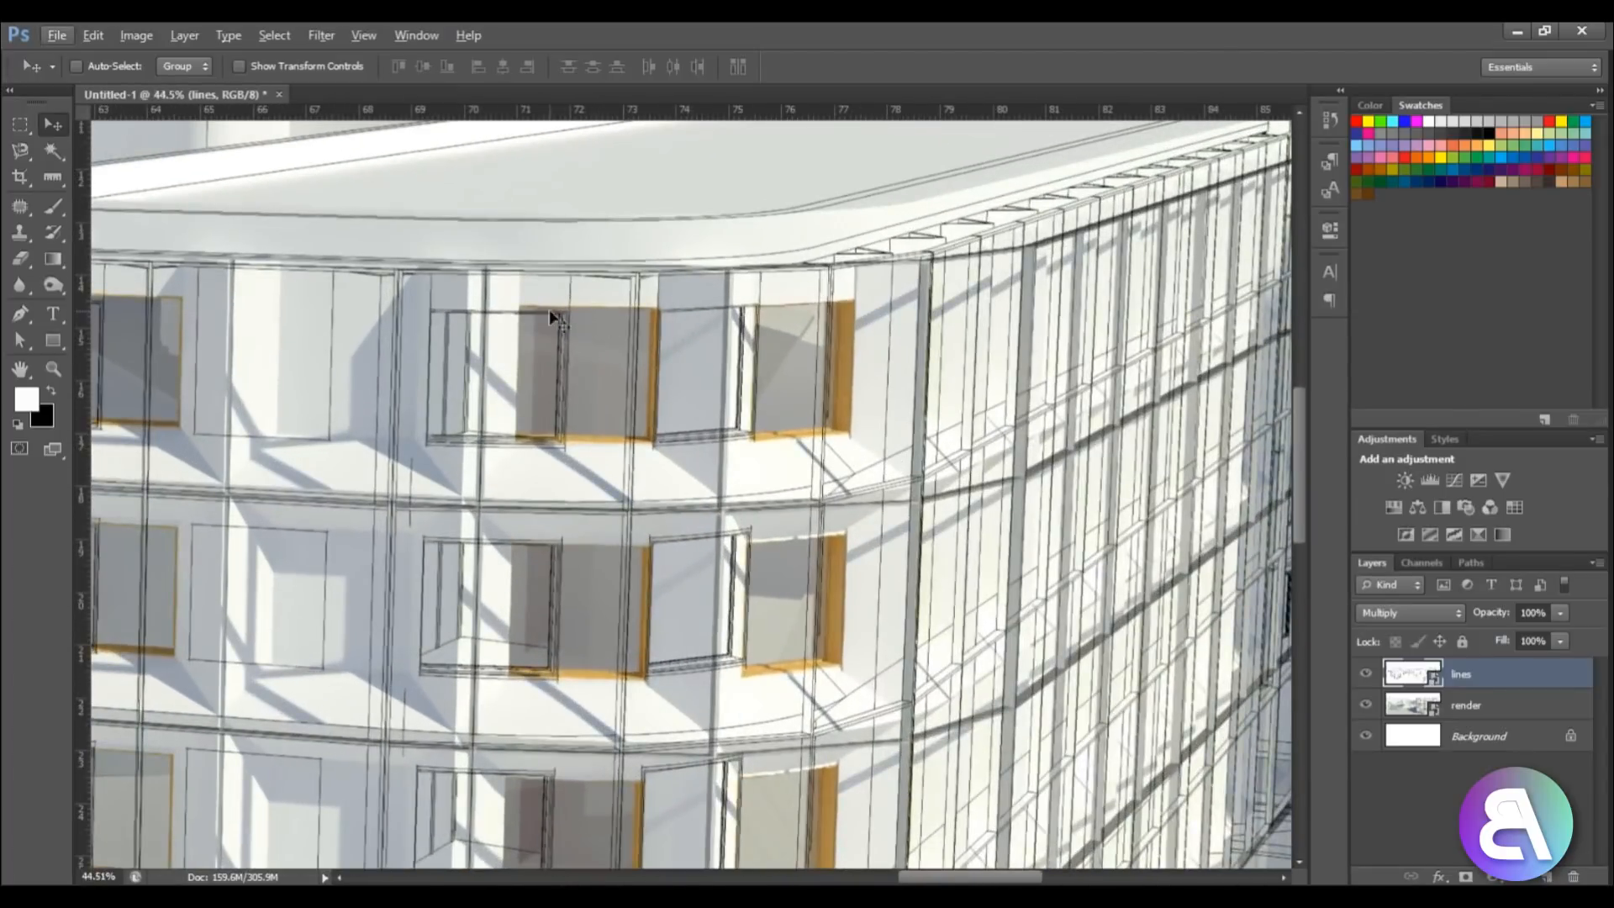
mouse_move(465, 410)
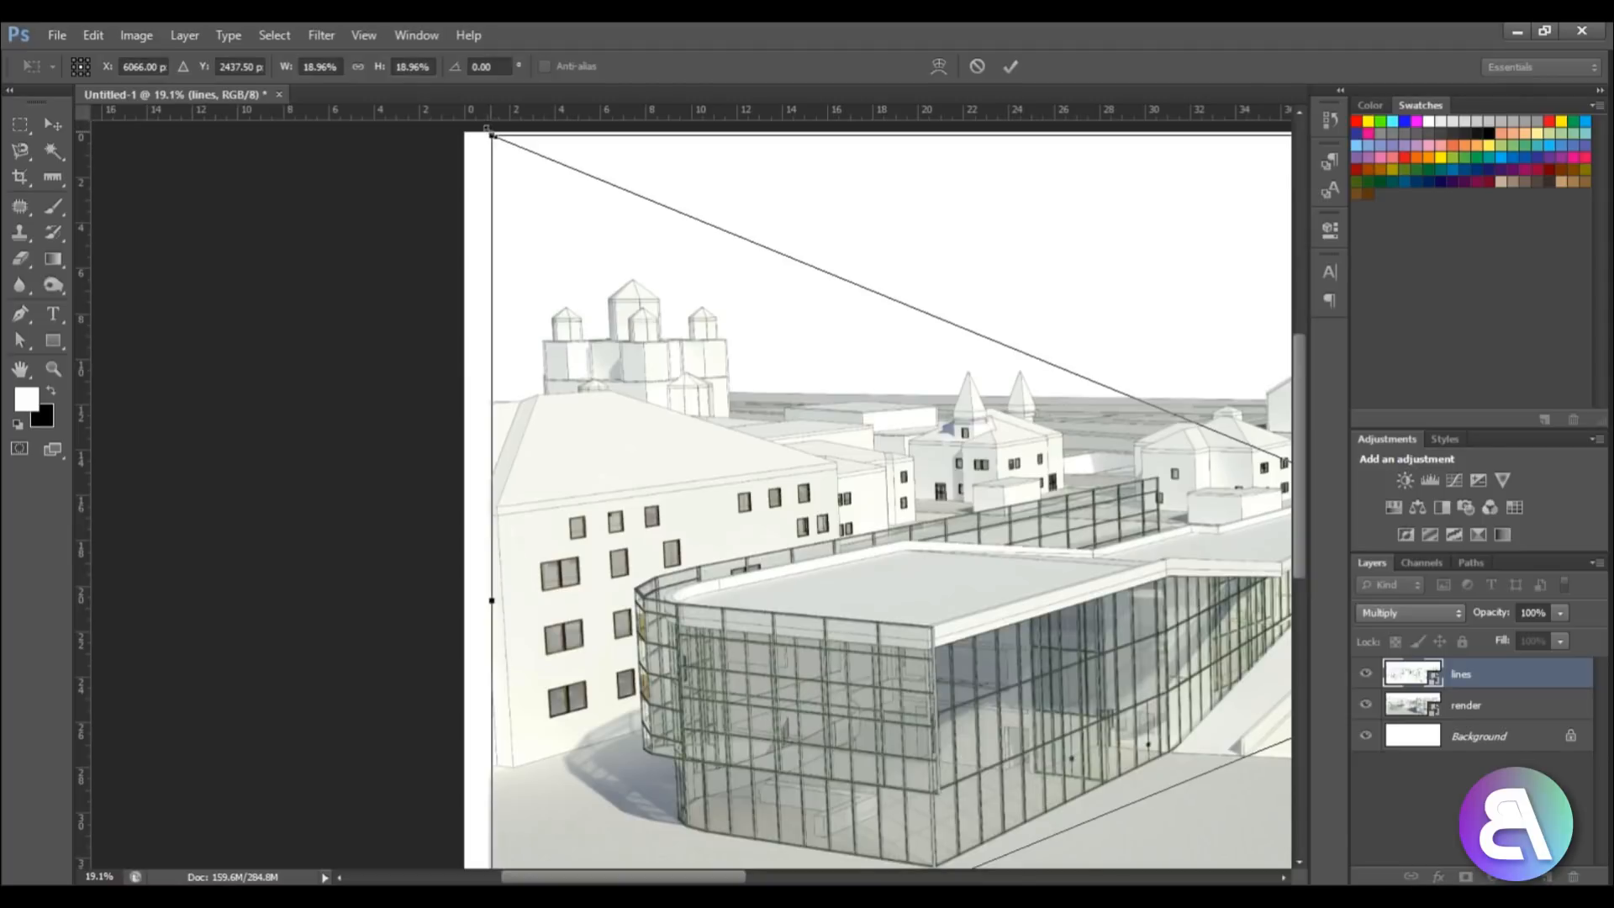
Step: Zoom while transforming the lines layer to align it with the render
scroll(down, 3)
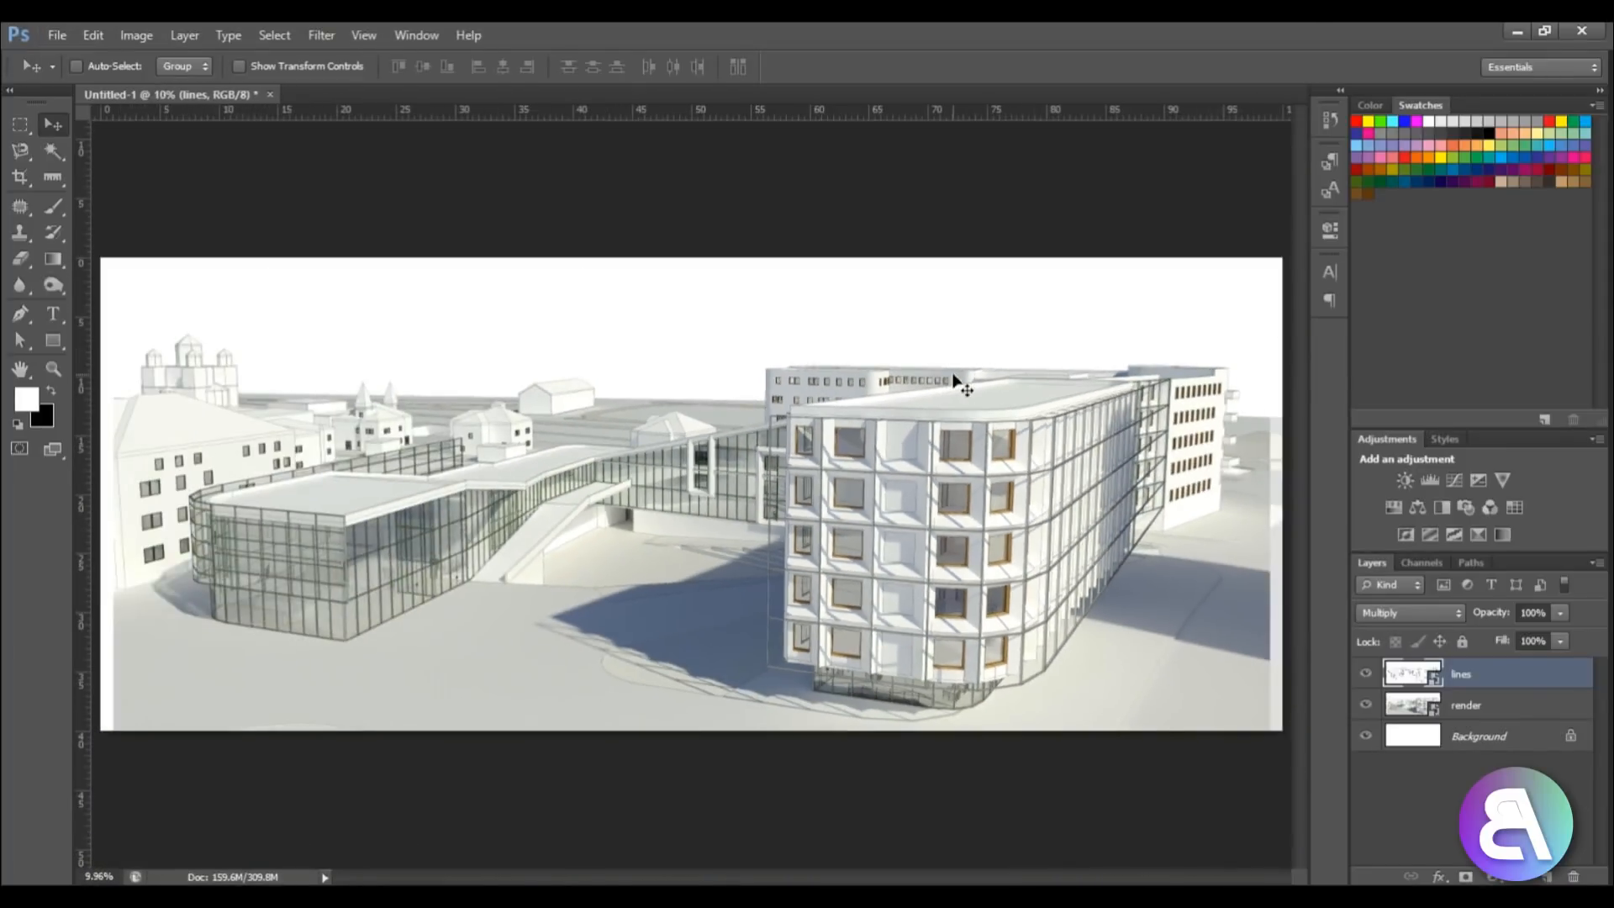
mouse_move(121, 633)
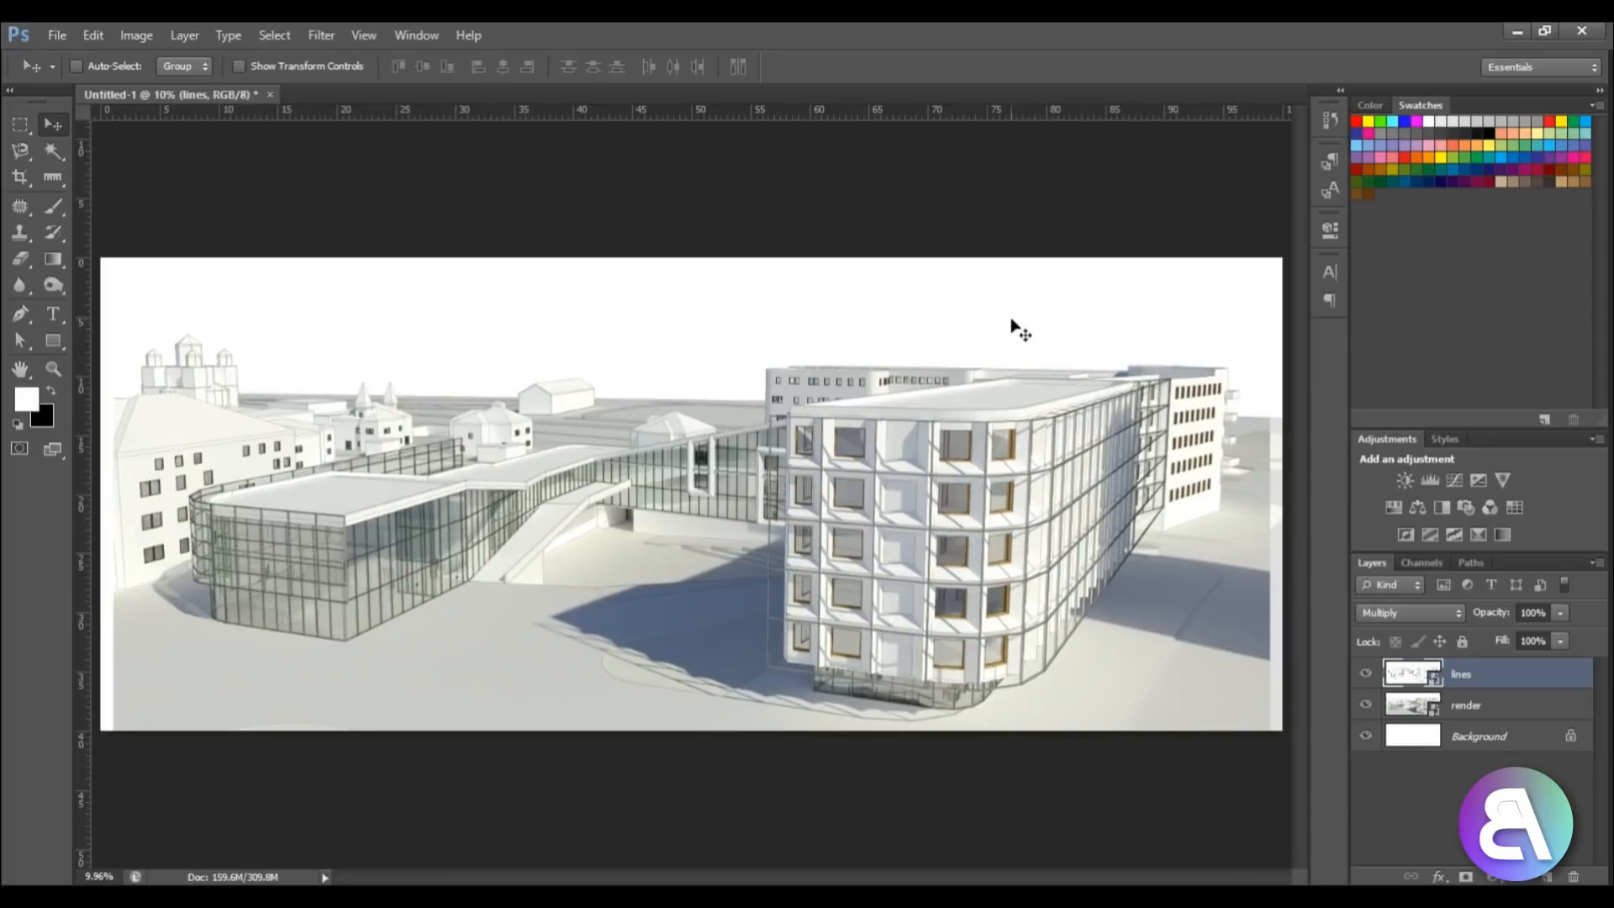
mouse_move(532, 582)
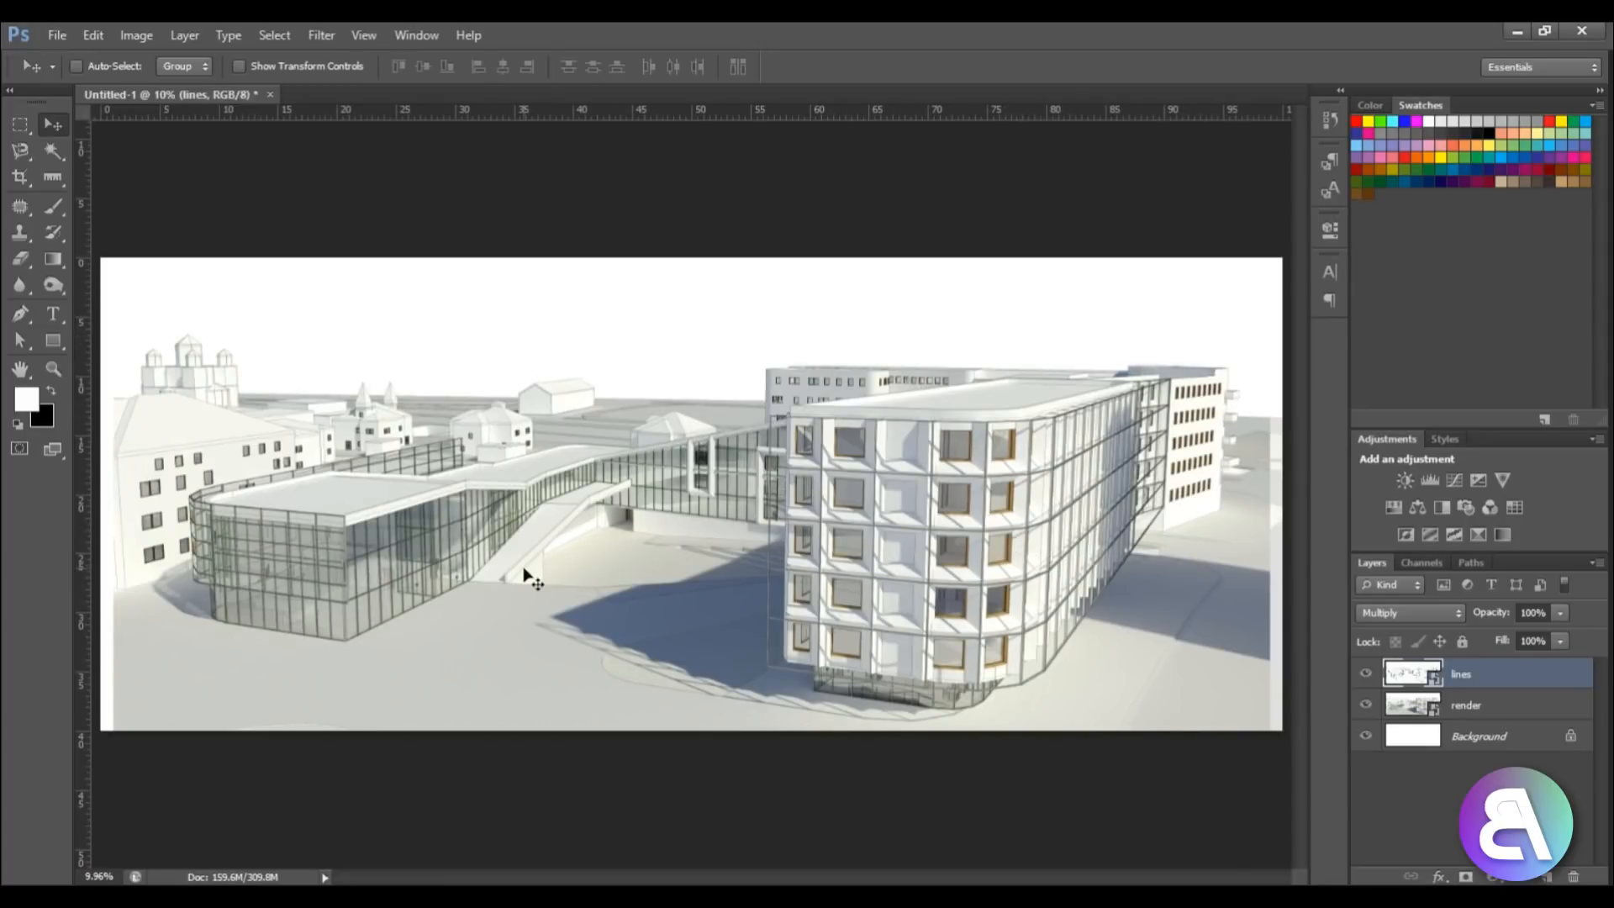
mouse_move(592, 633)
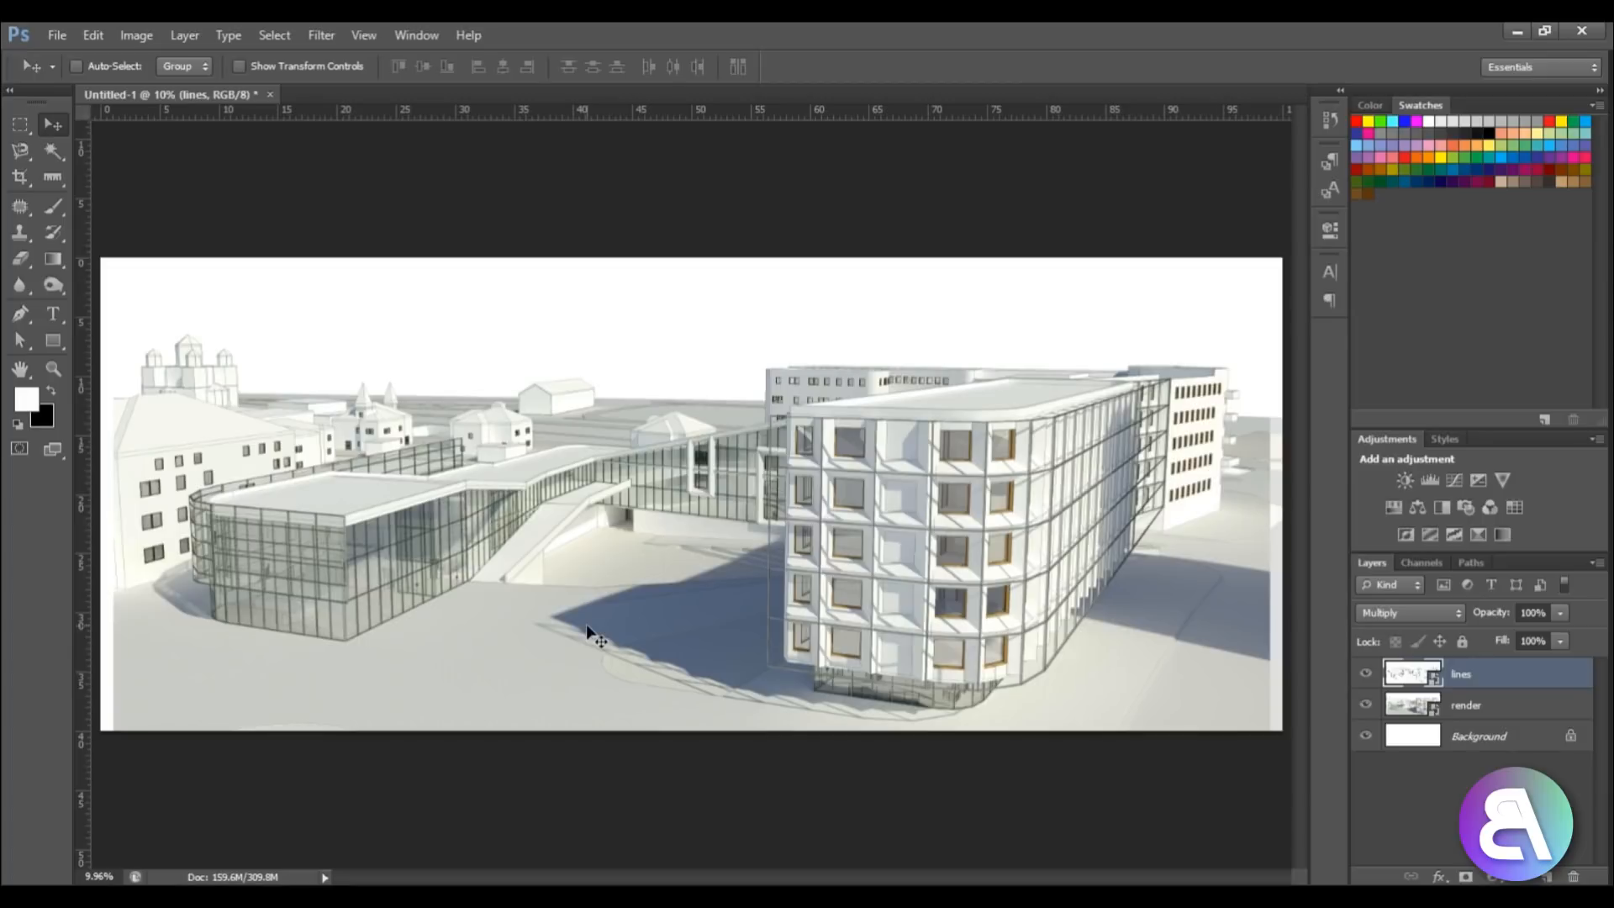
mouse_move(465, 537)
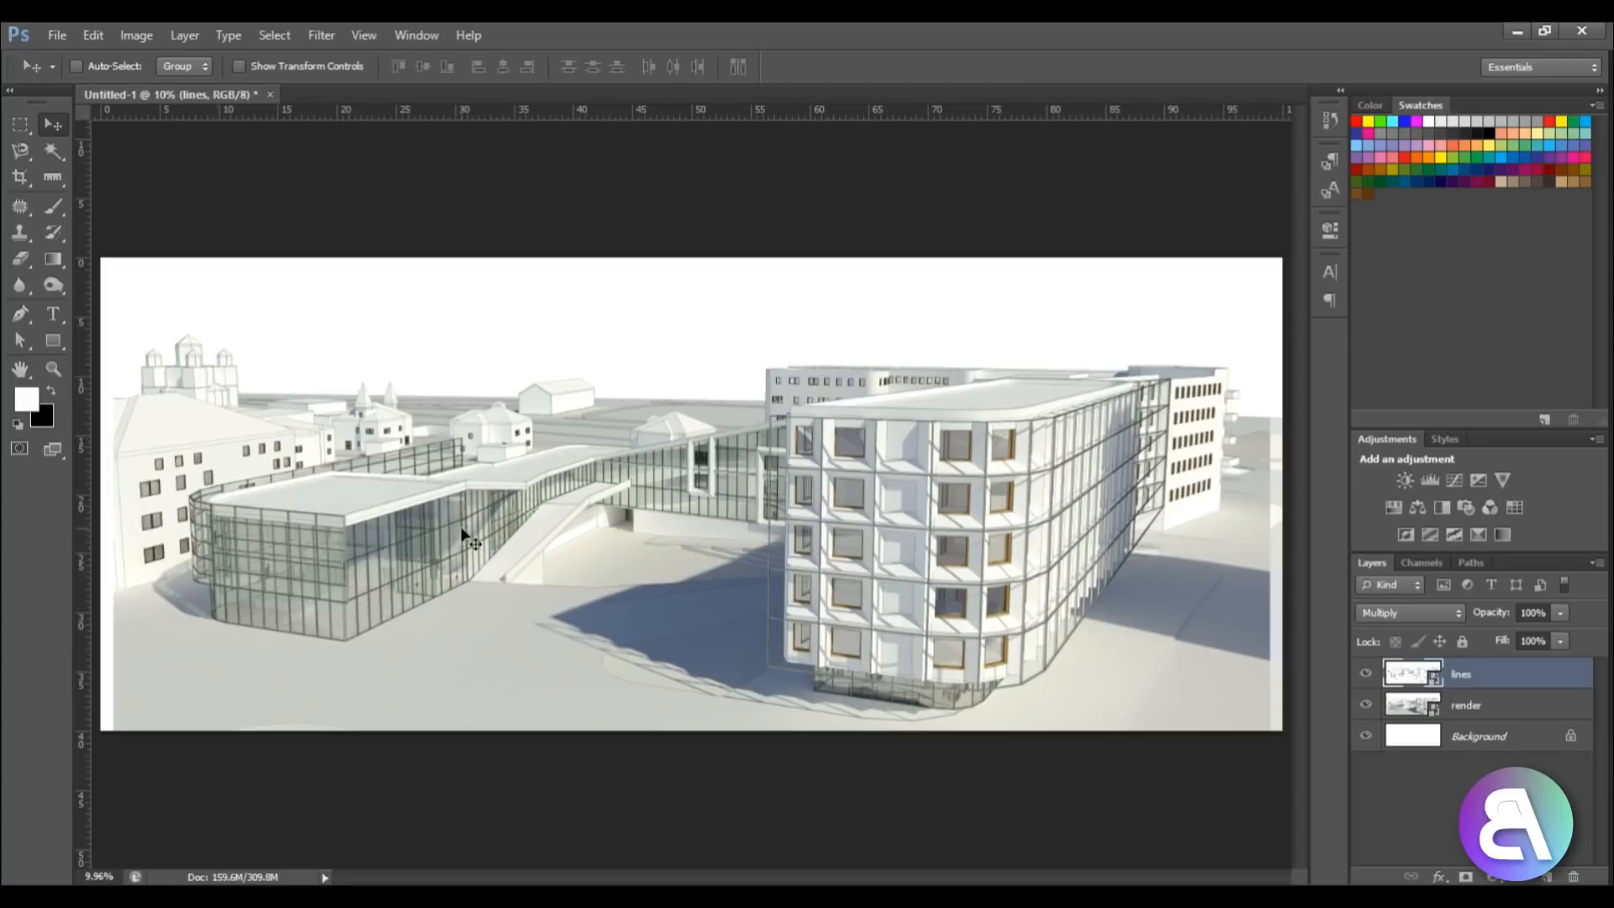
mouse_move(597, 623)
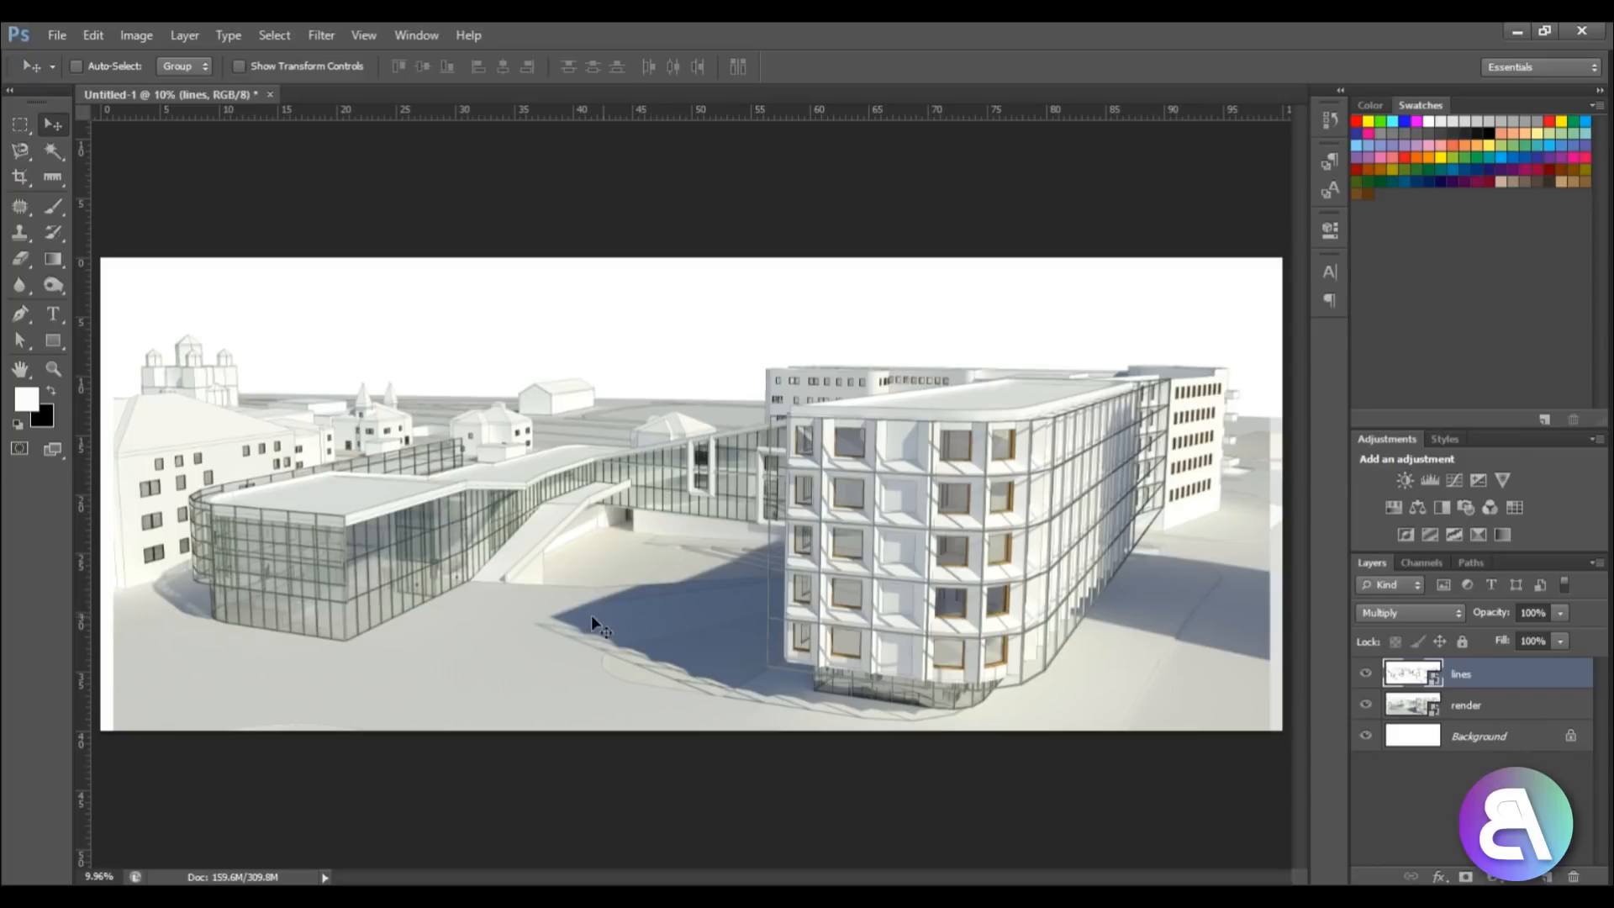
mouse_move(875, 462)
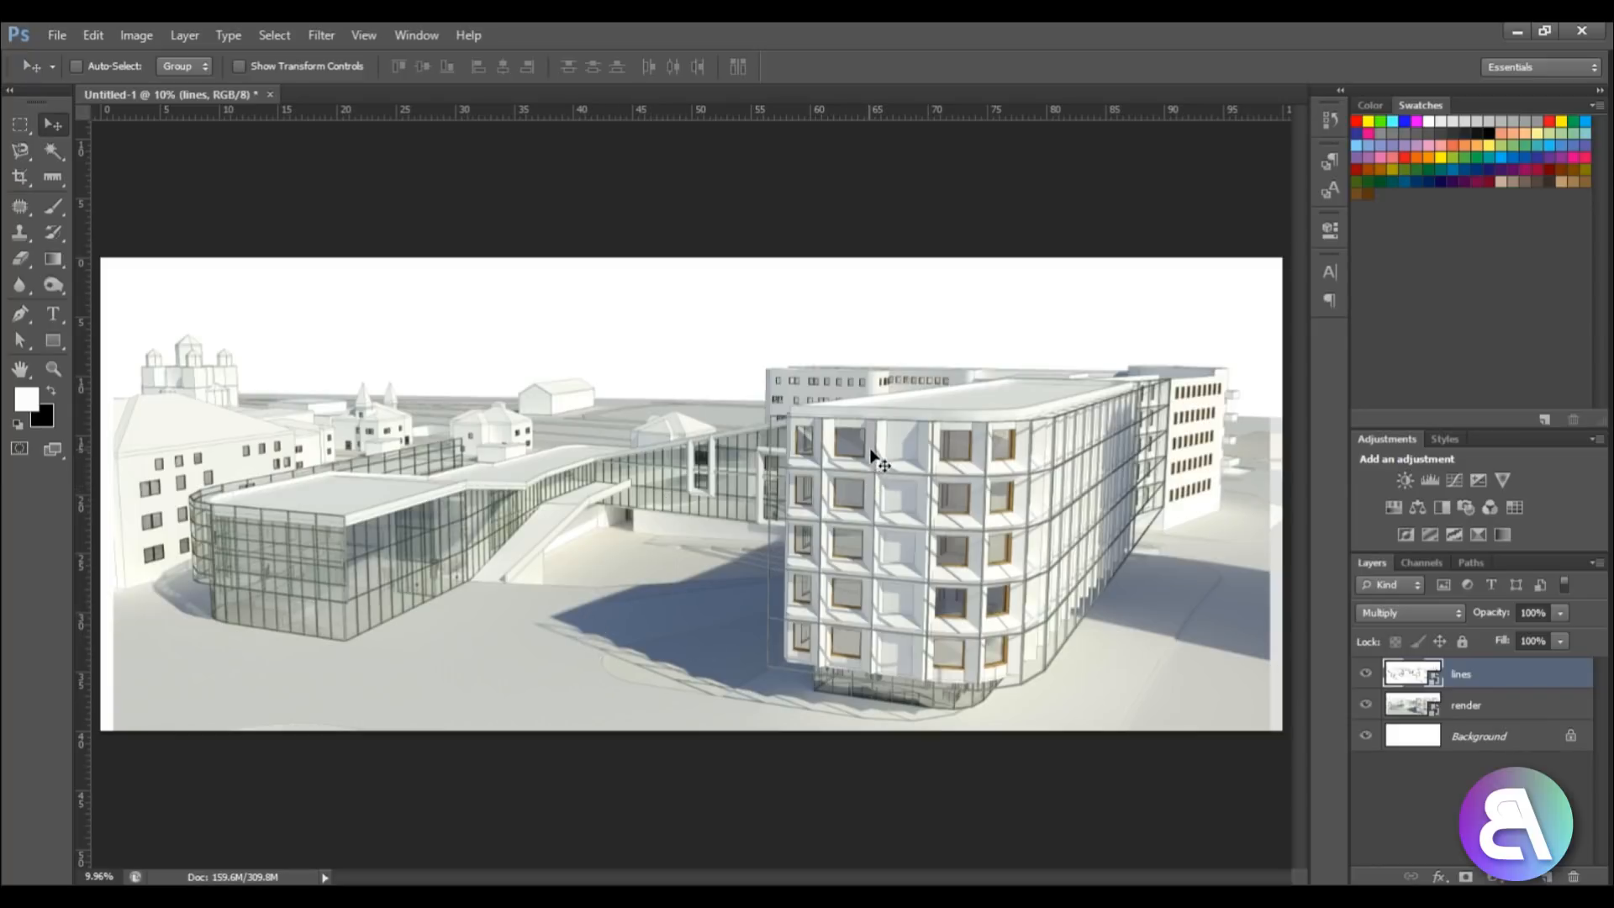
mouse_move(907, 506)
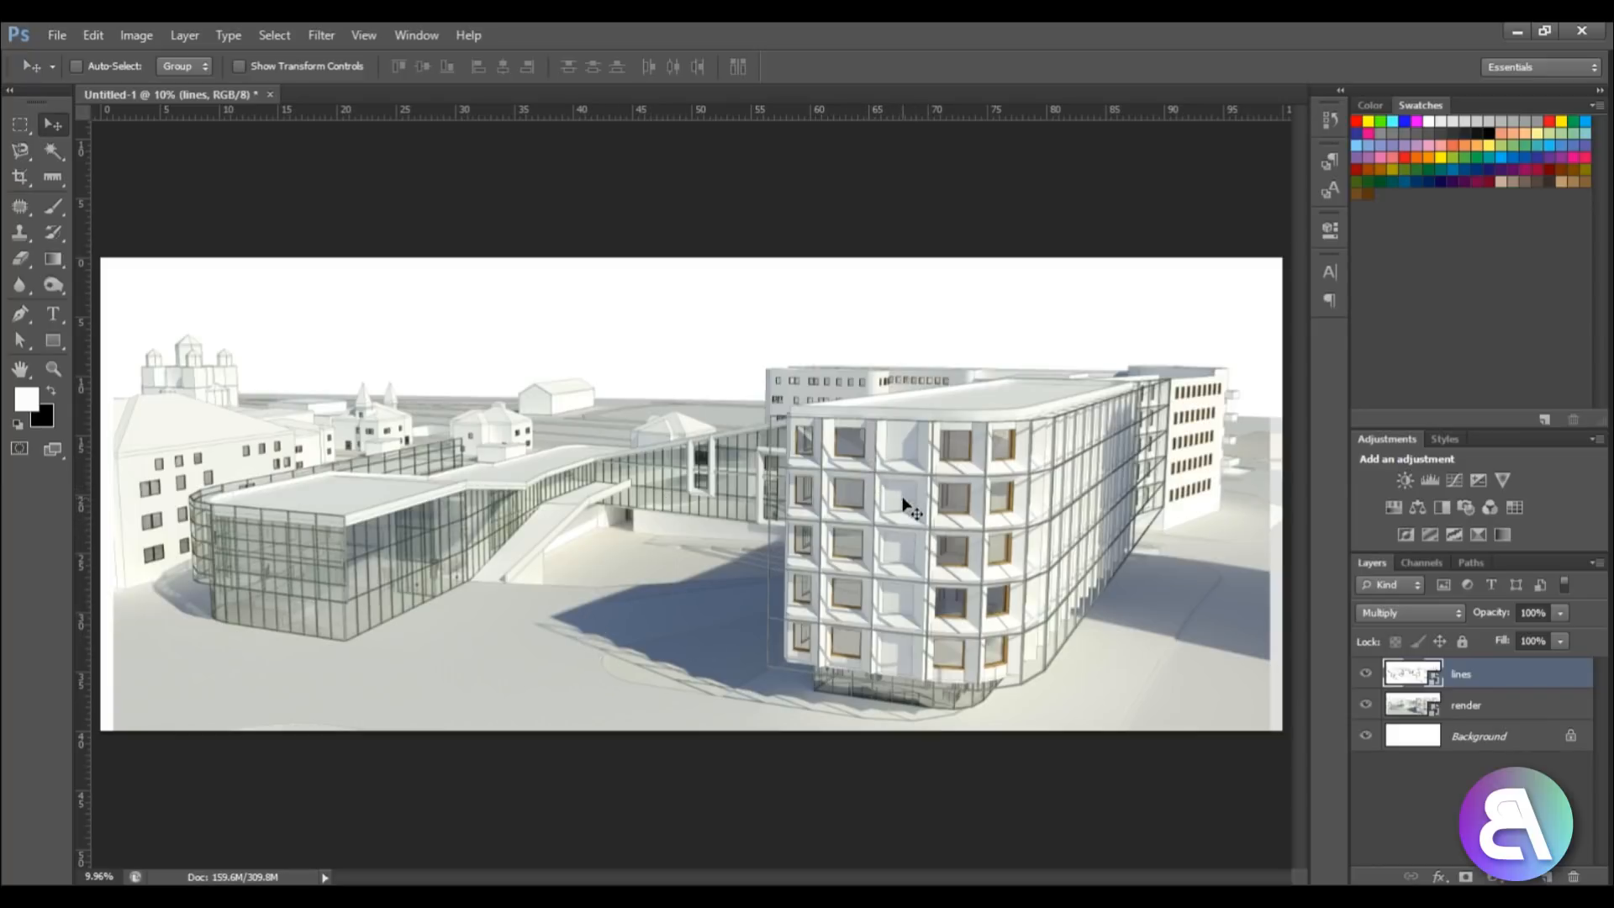
Step: Add a white layer mask to the render layer and make the mask the active target
click(1466, 706)
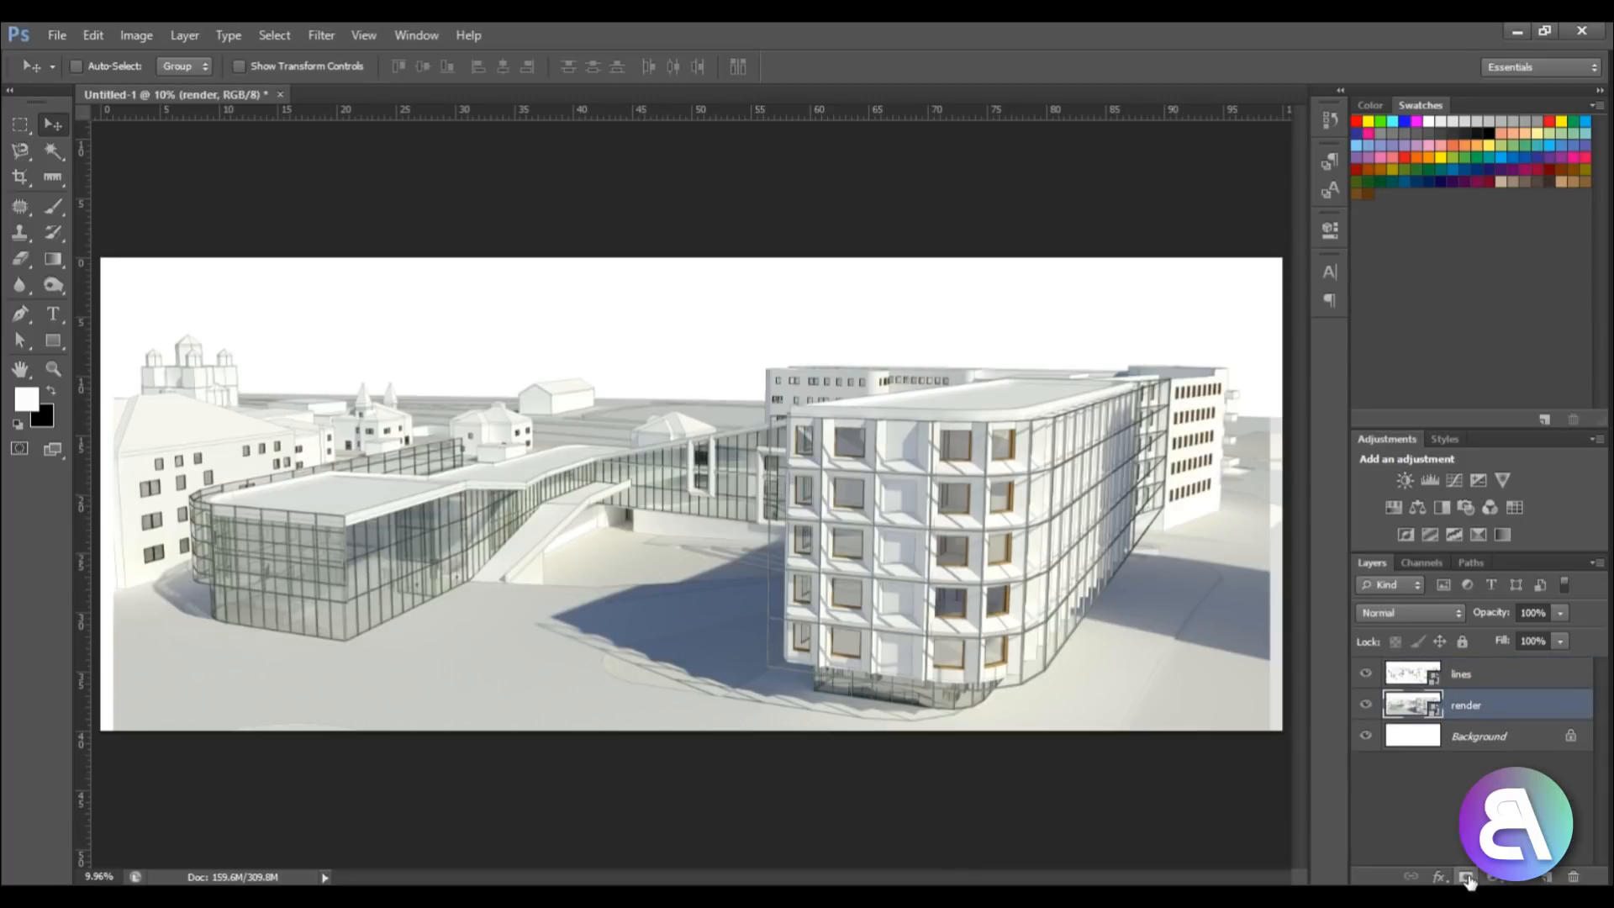
click(1467, 876)
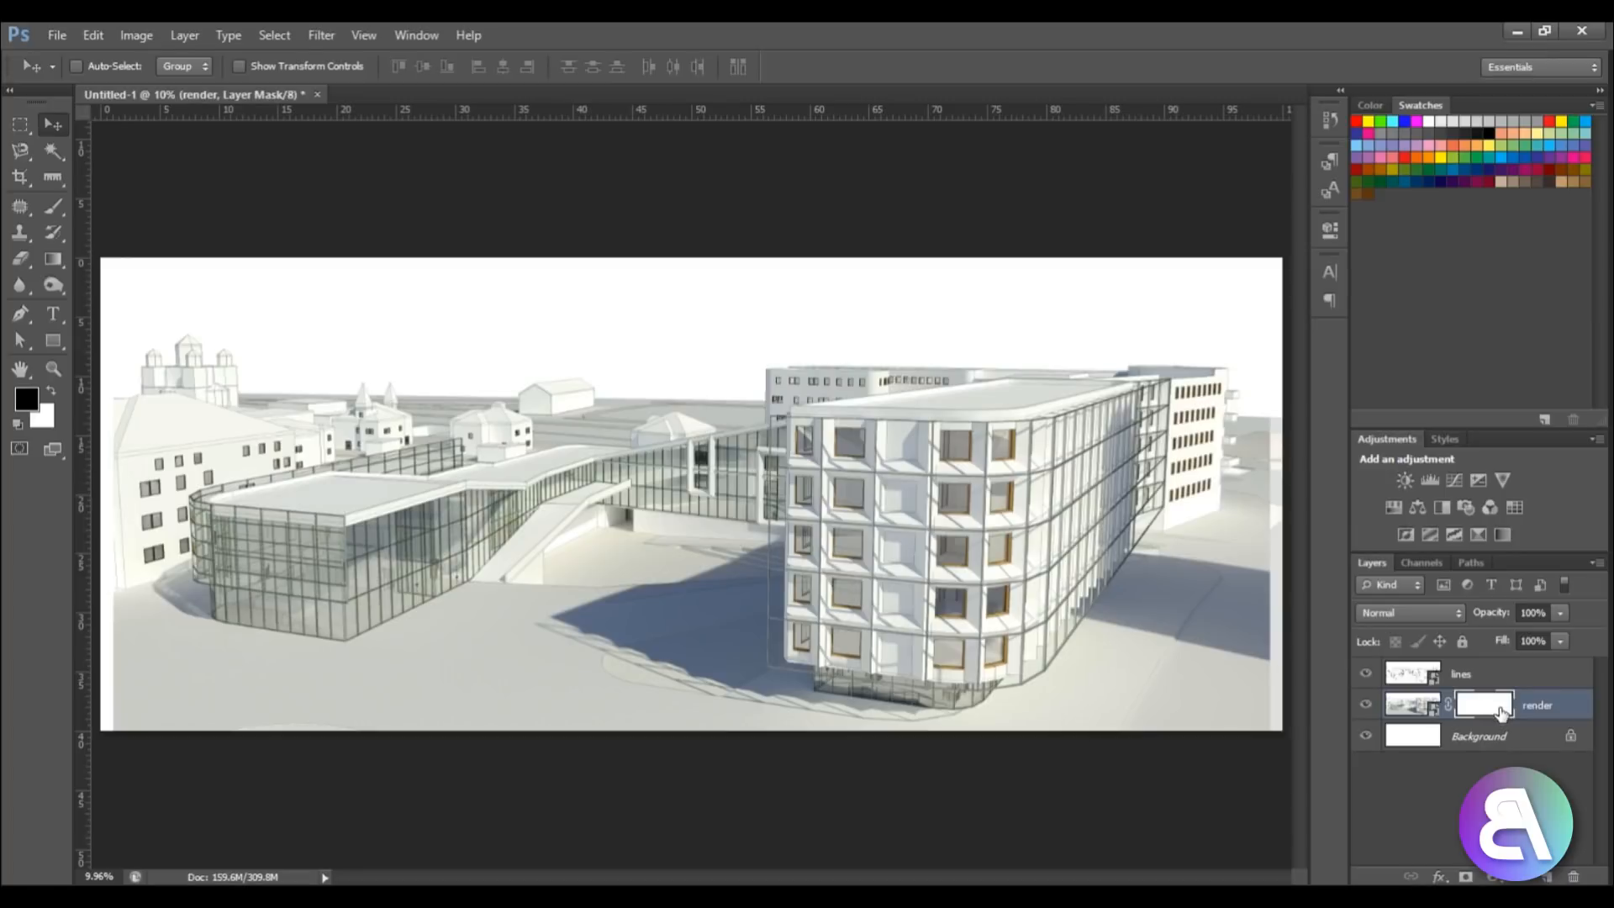
click(1413, 705)
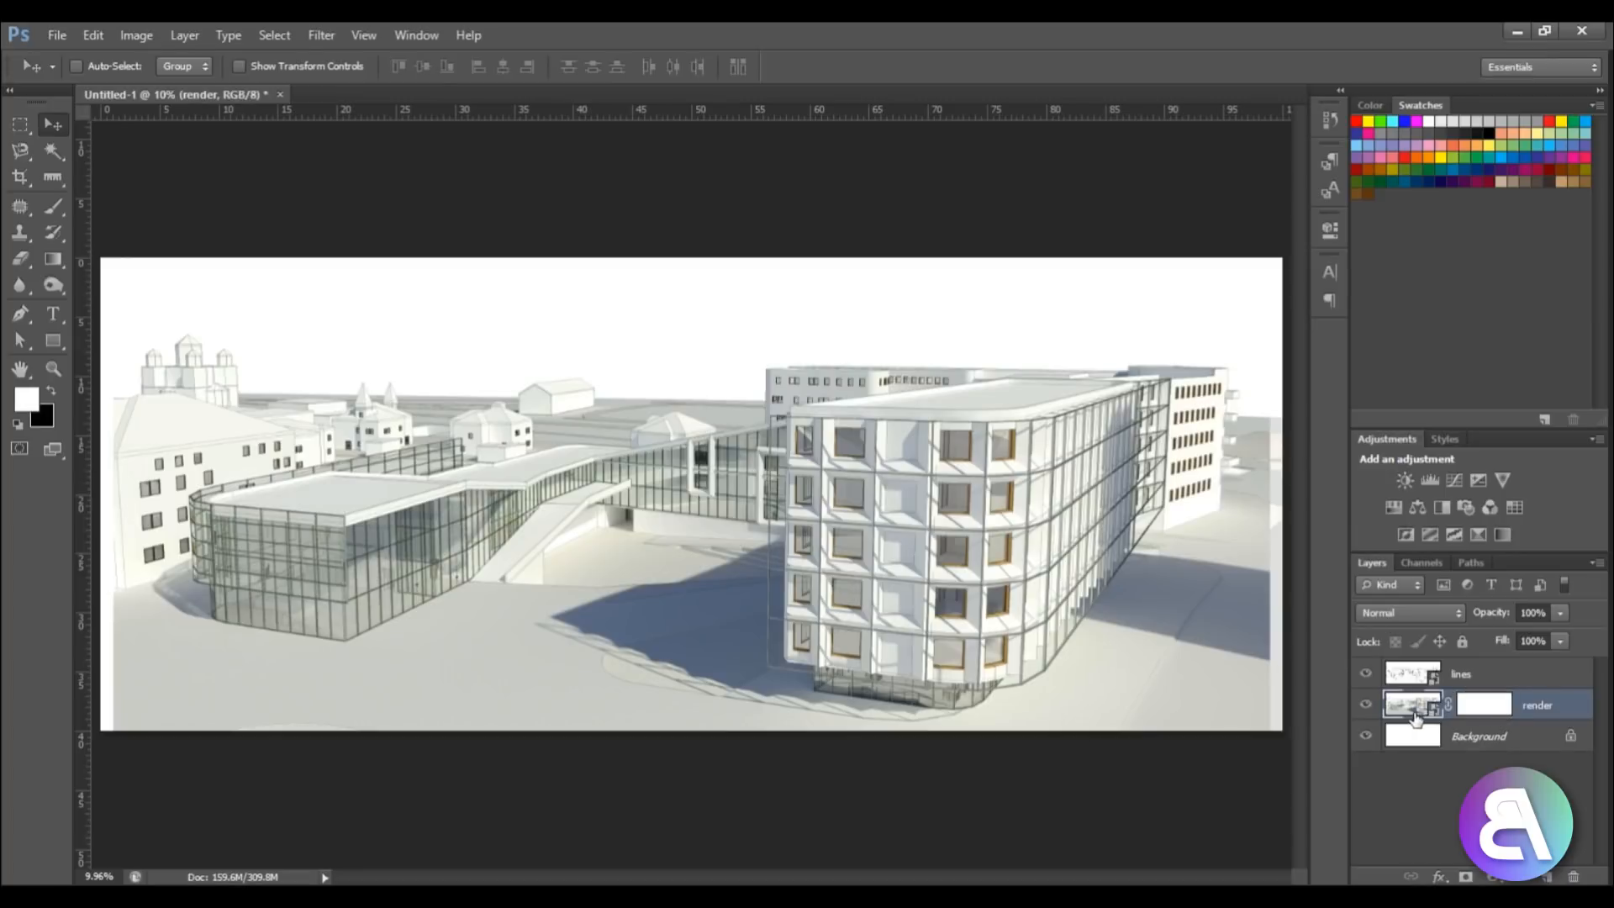
click(1482, 706)
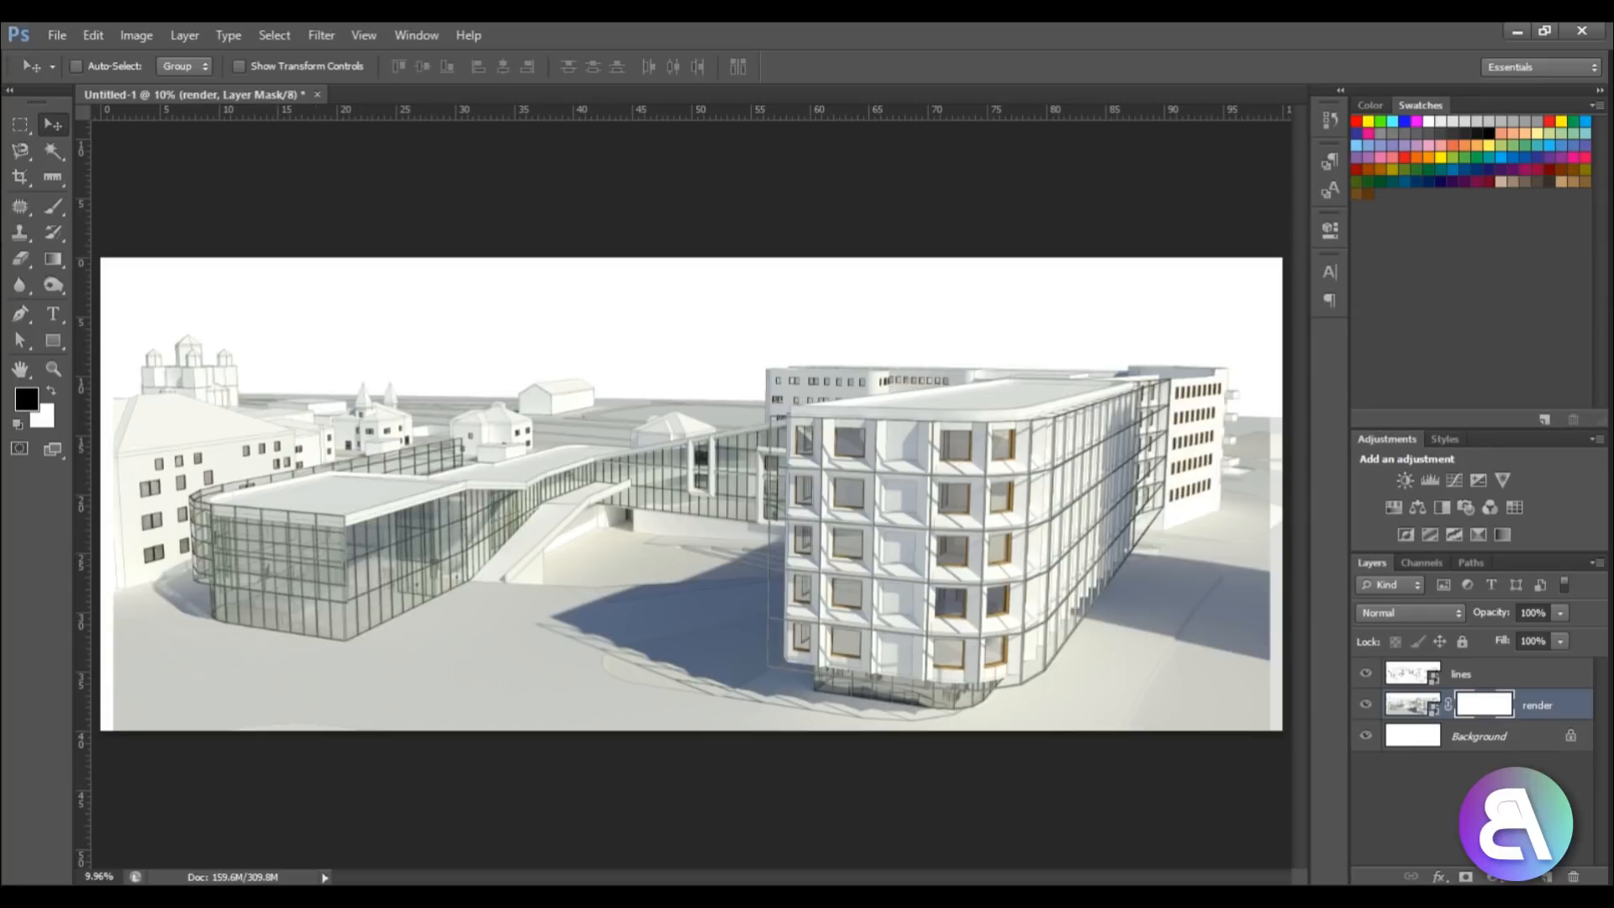
Step: Set up a black, 5000 px, 0% hardness brush for mask painting
click(52, 206)
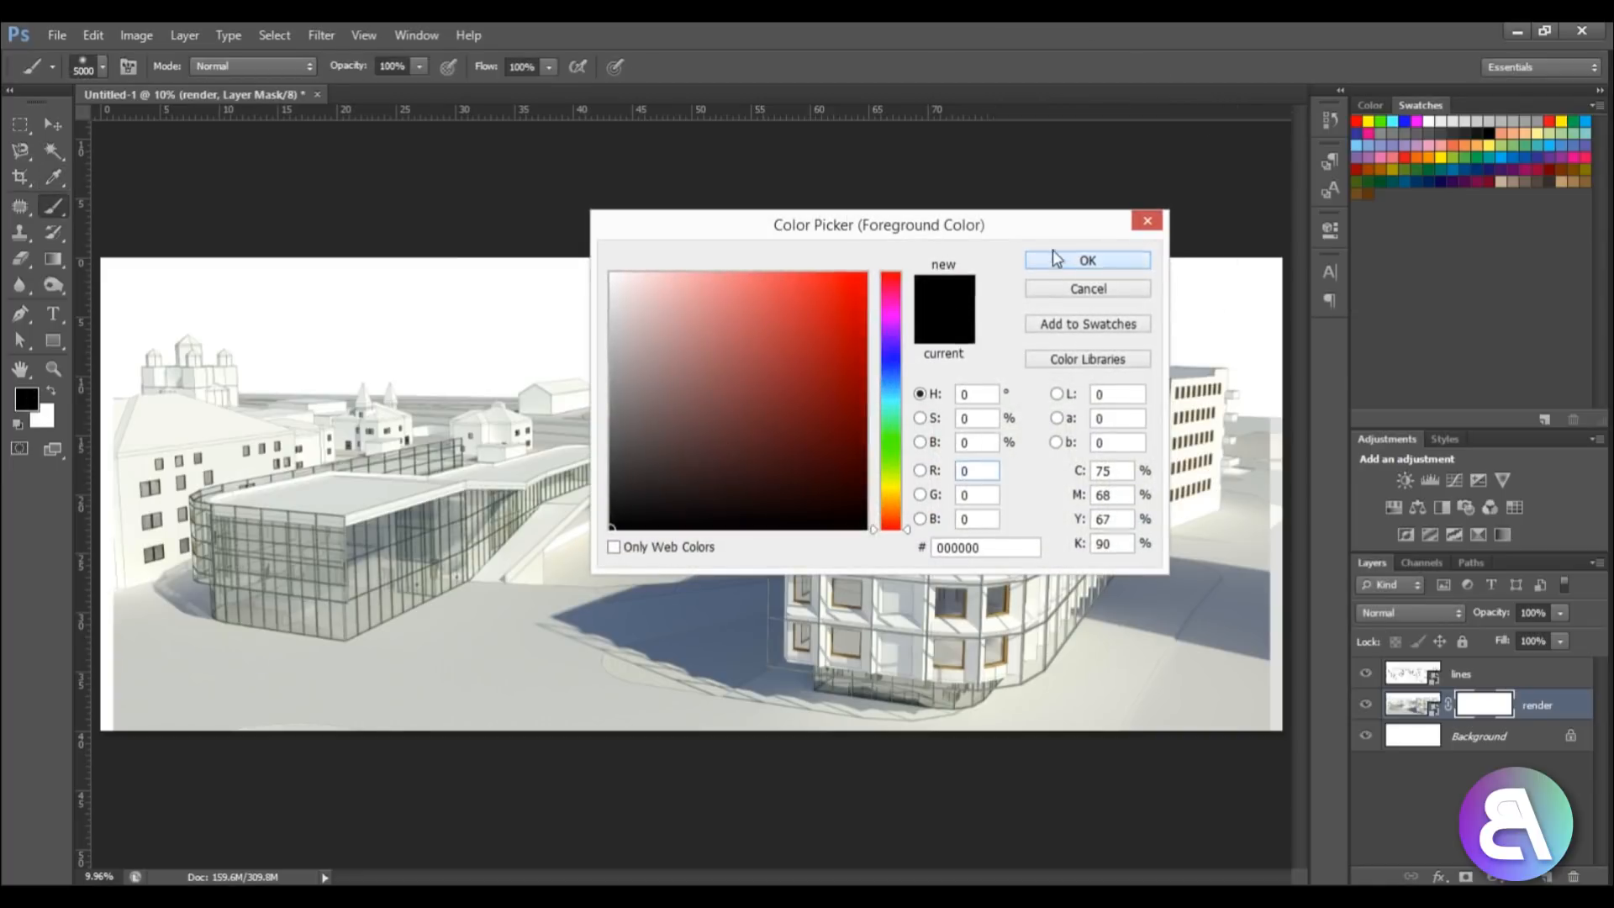
click(1087, 260)
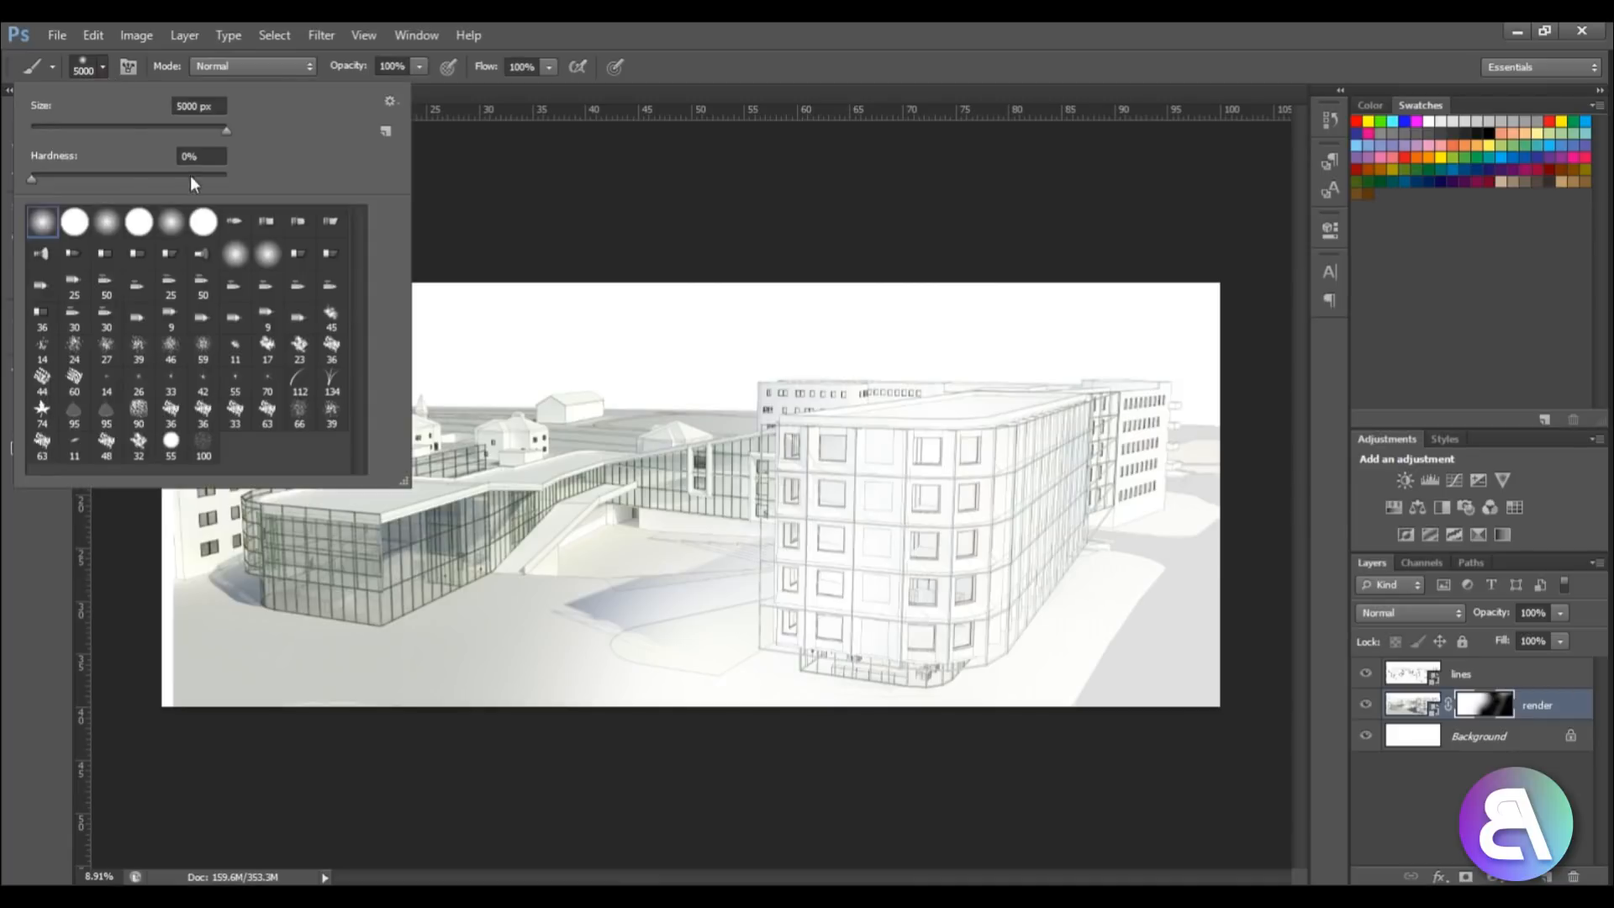
triple_click(202, 155)
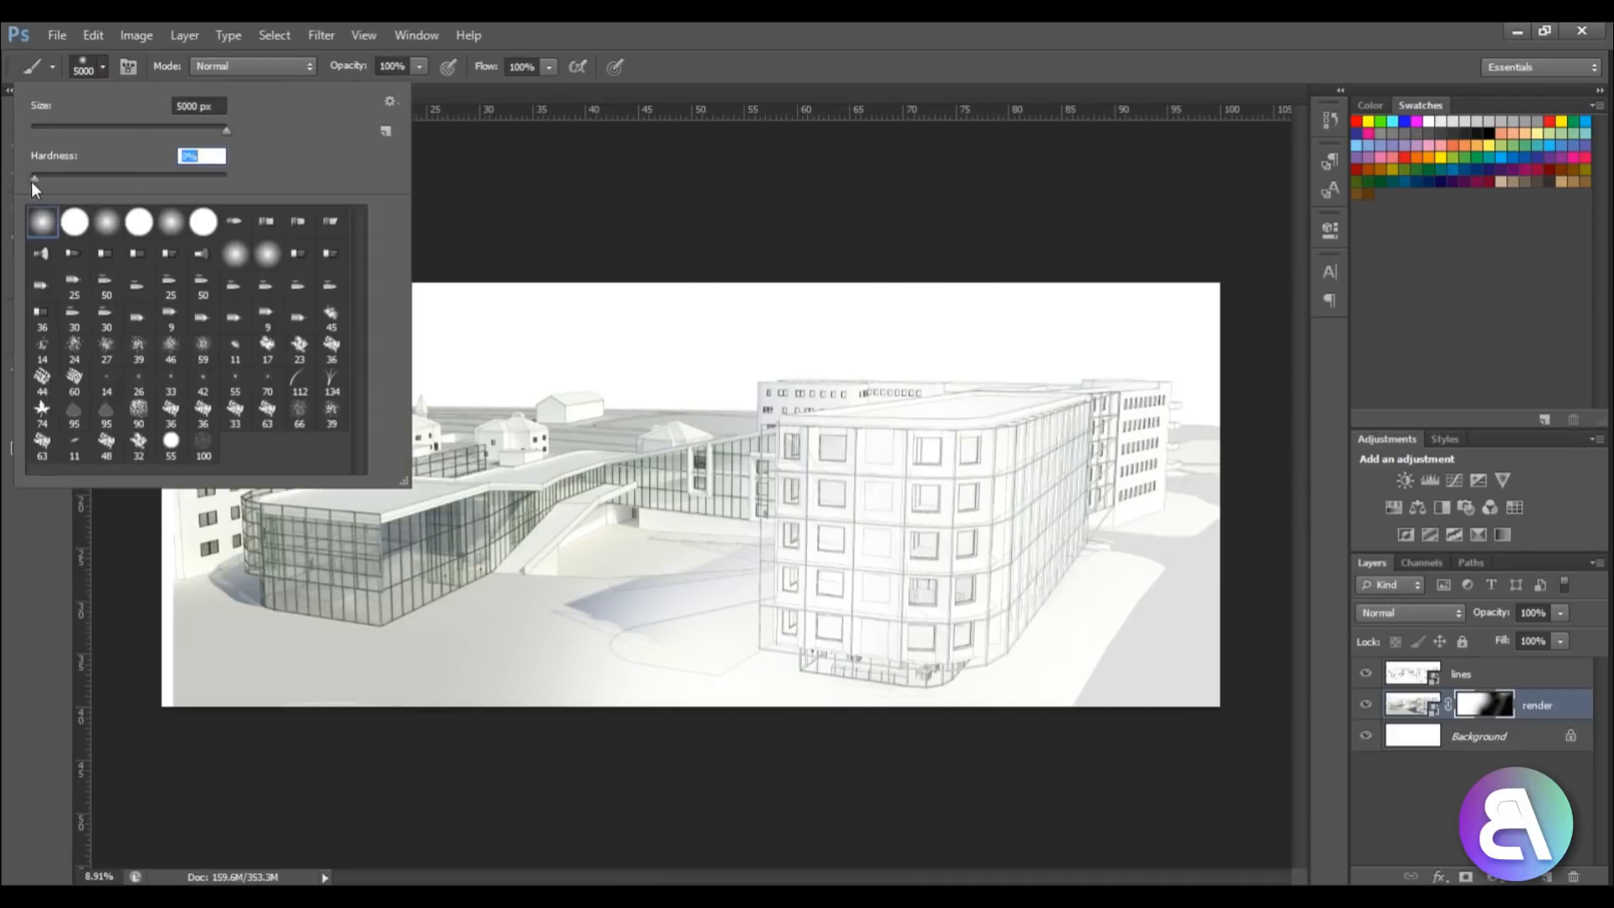
click(679, 390)
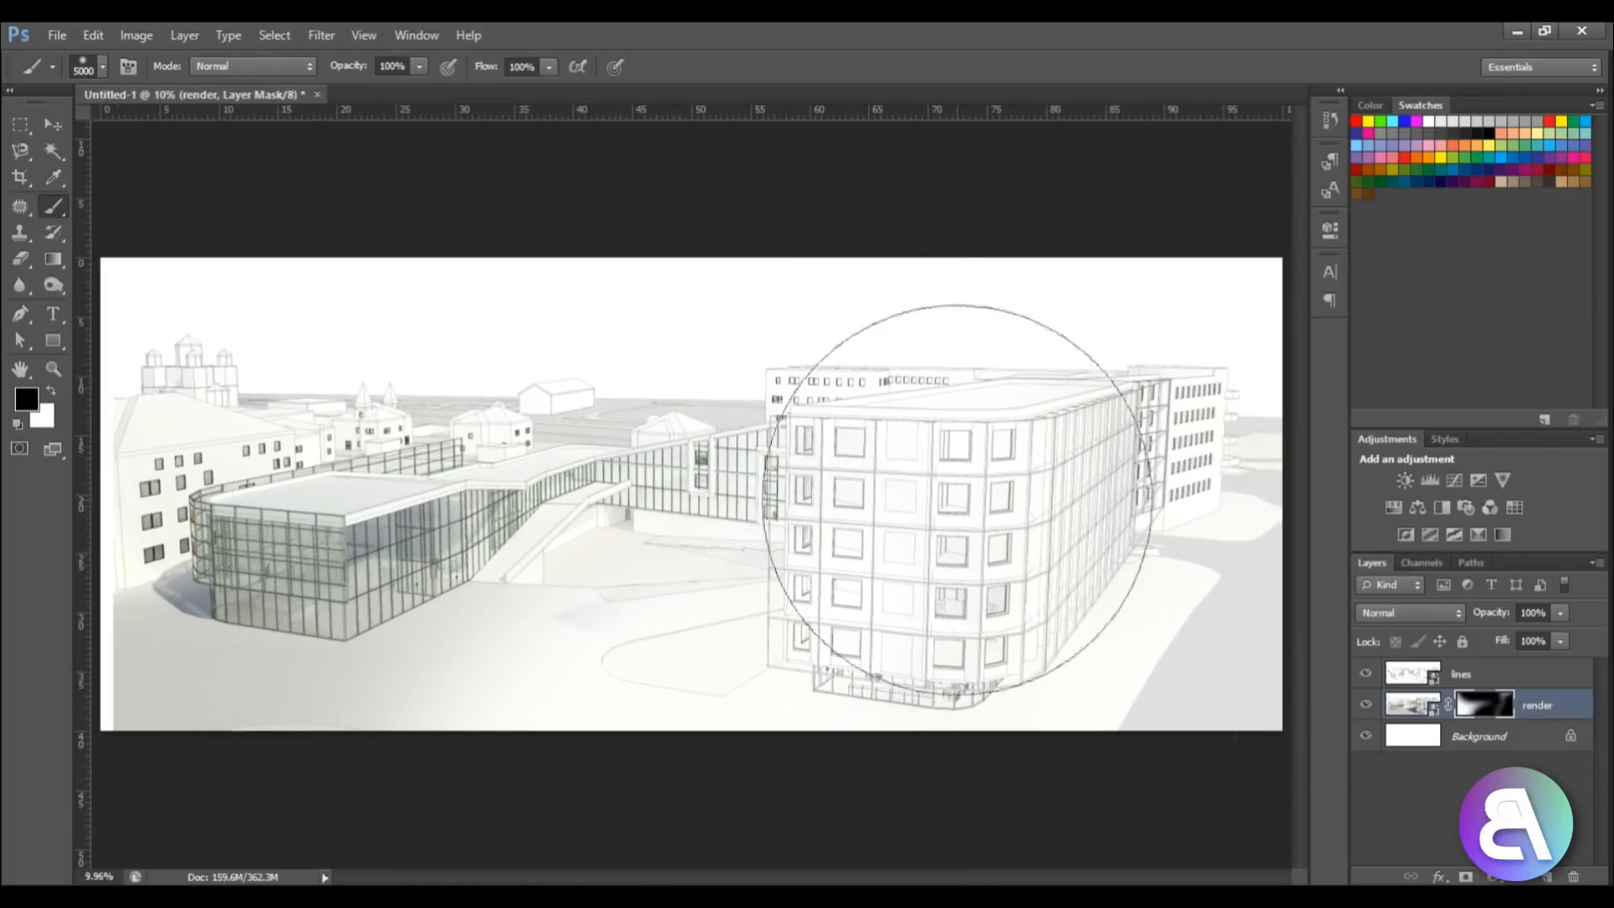
Step: Paint soft black on the render's mask around the main building so lines show through
click(1483, 705)
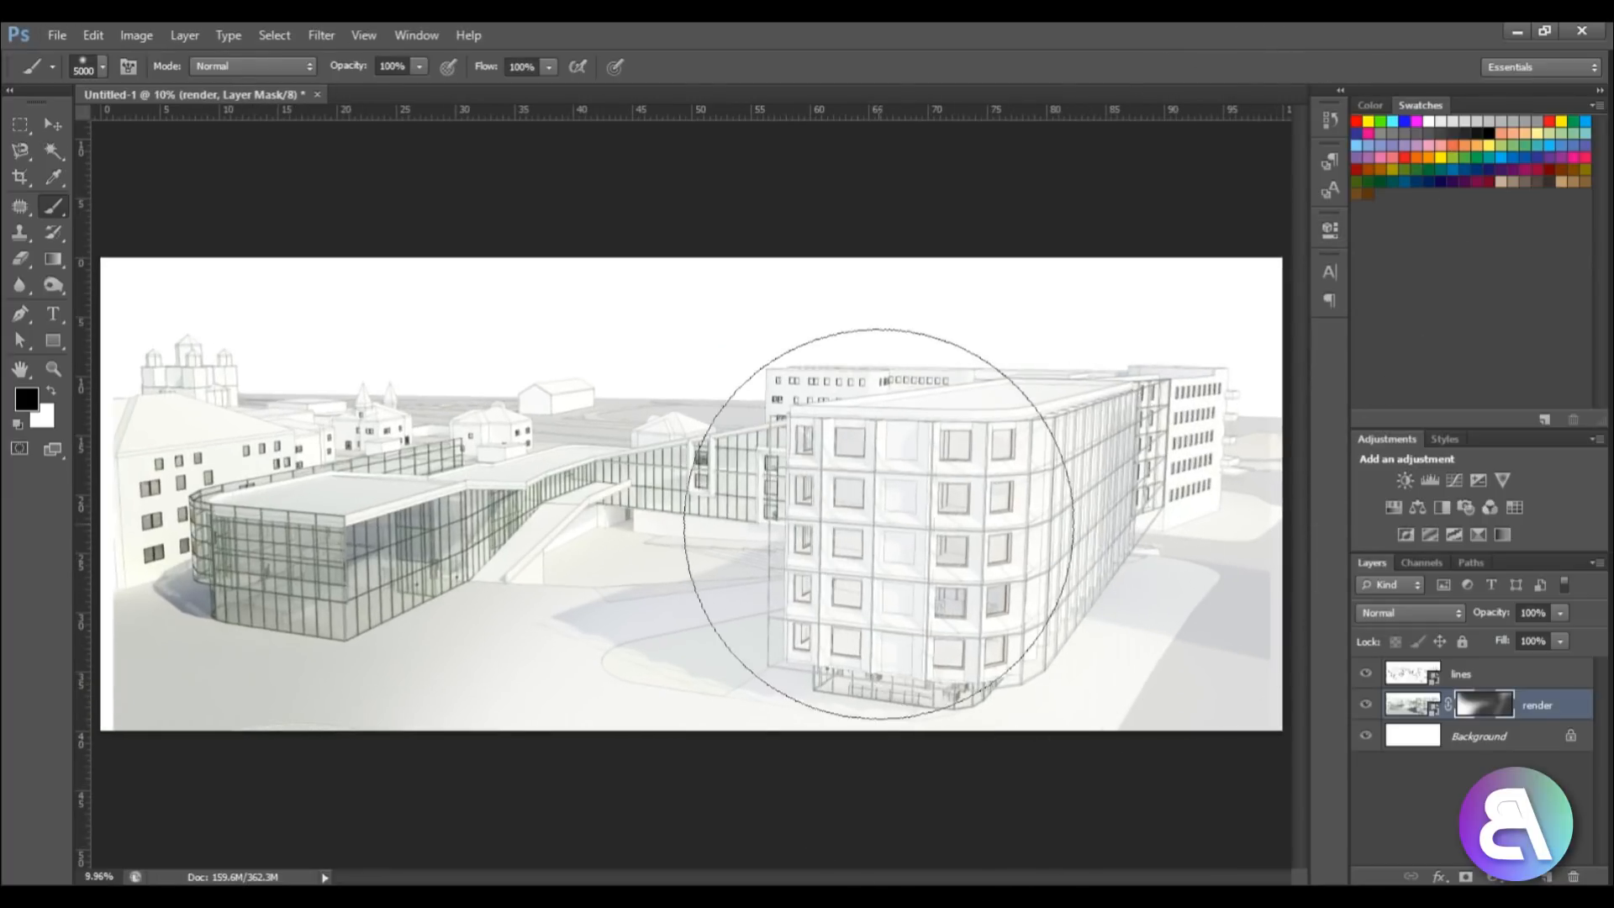
mouse_move(875, 504)
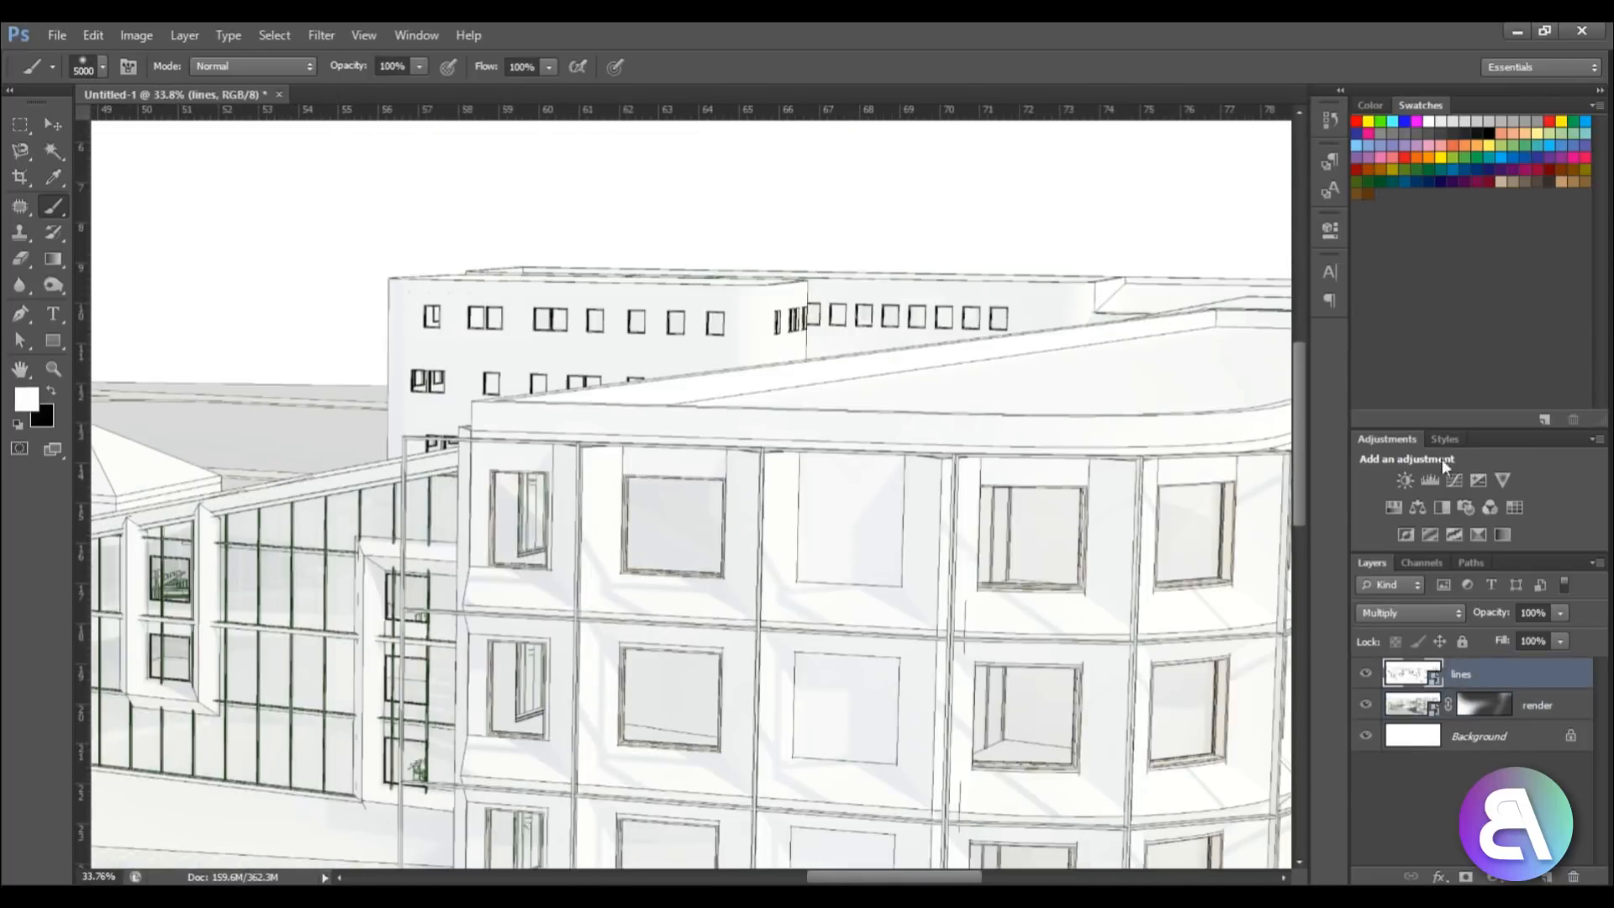
click(1405, 481)
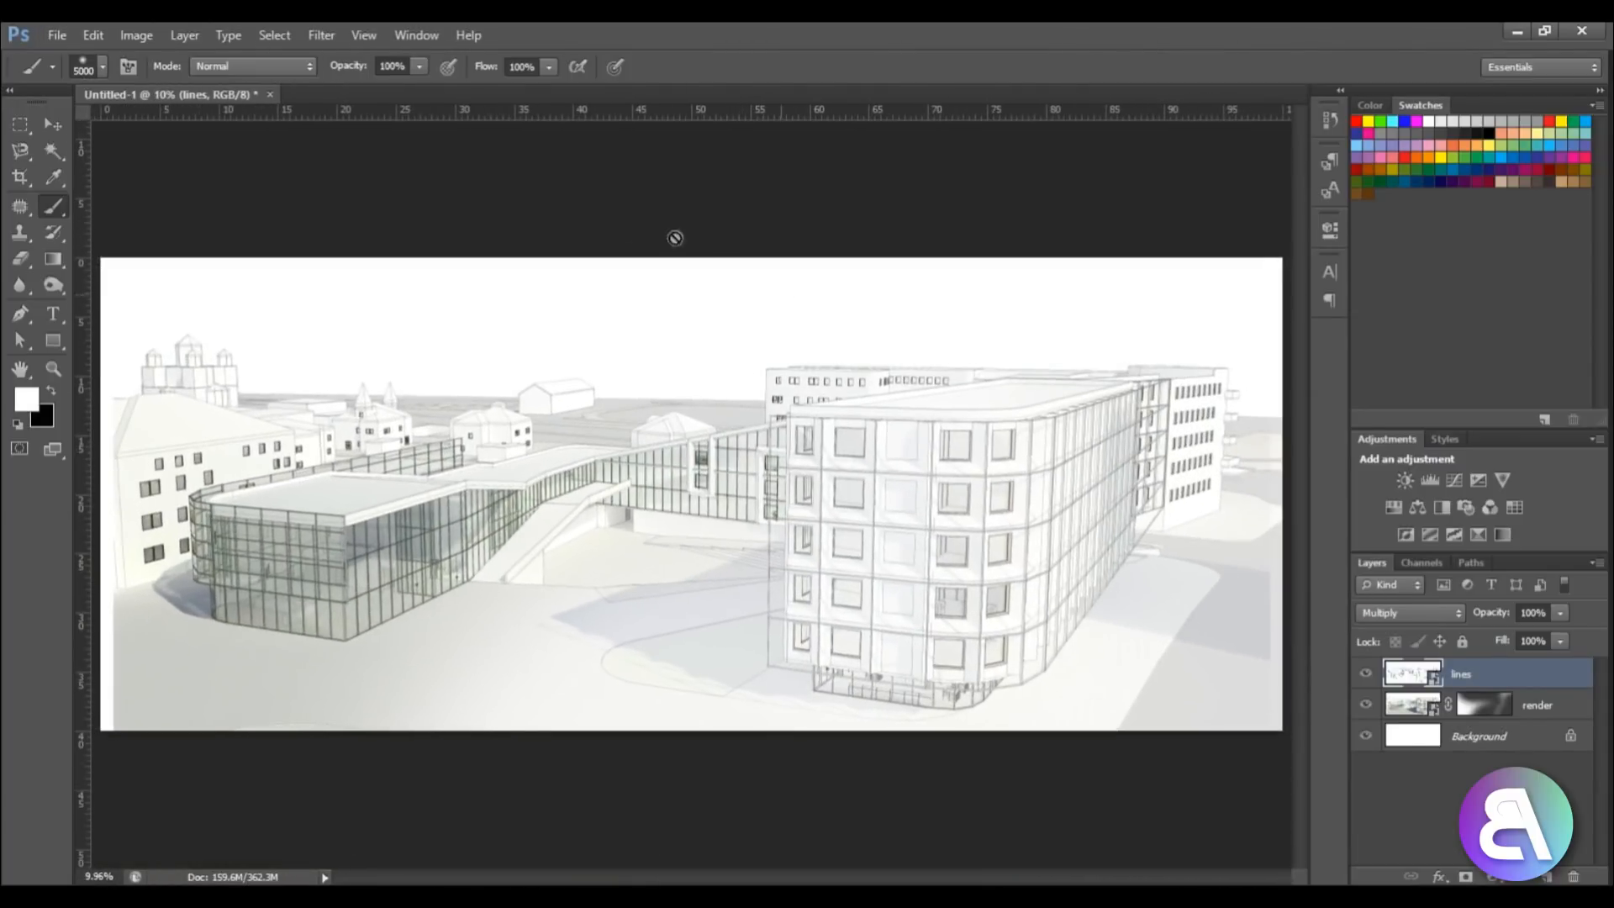
mouse_move(412, 281)
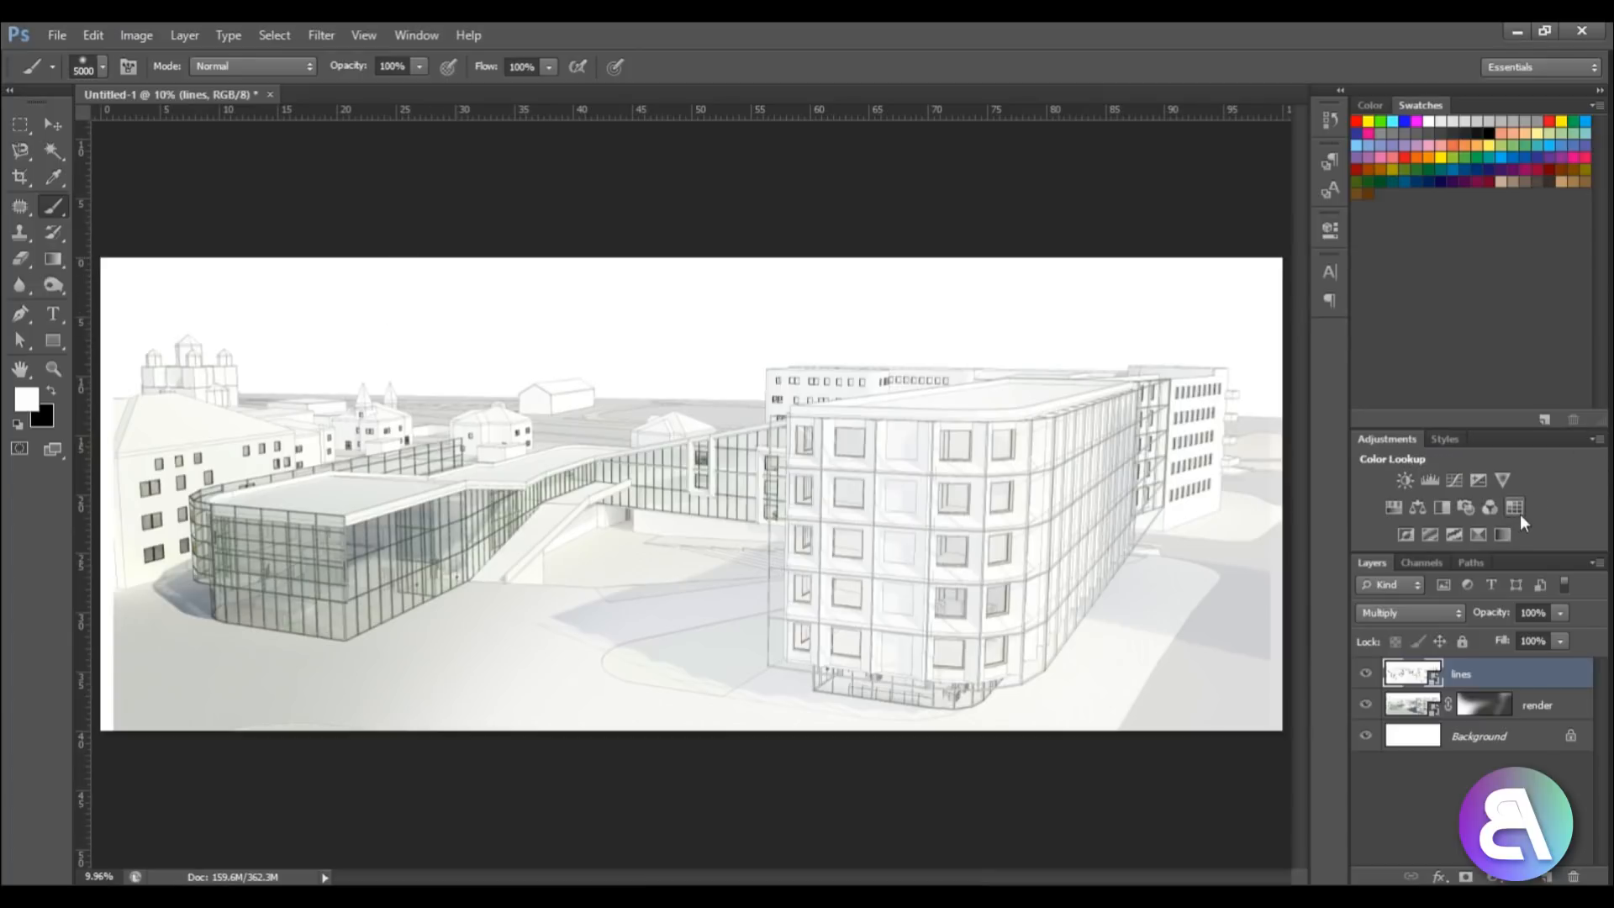
Step: Add a Color Lookup adjustment above the lines and preview 2Strip, Bleach Bypass, Crisp_Winter and DropBlues looks
click(1513, 508)
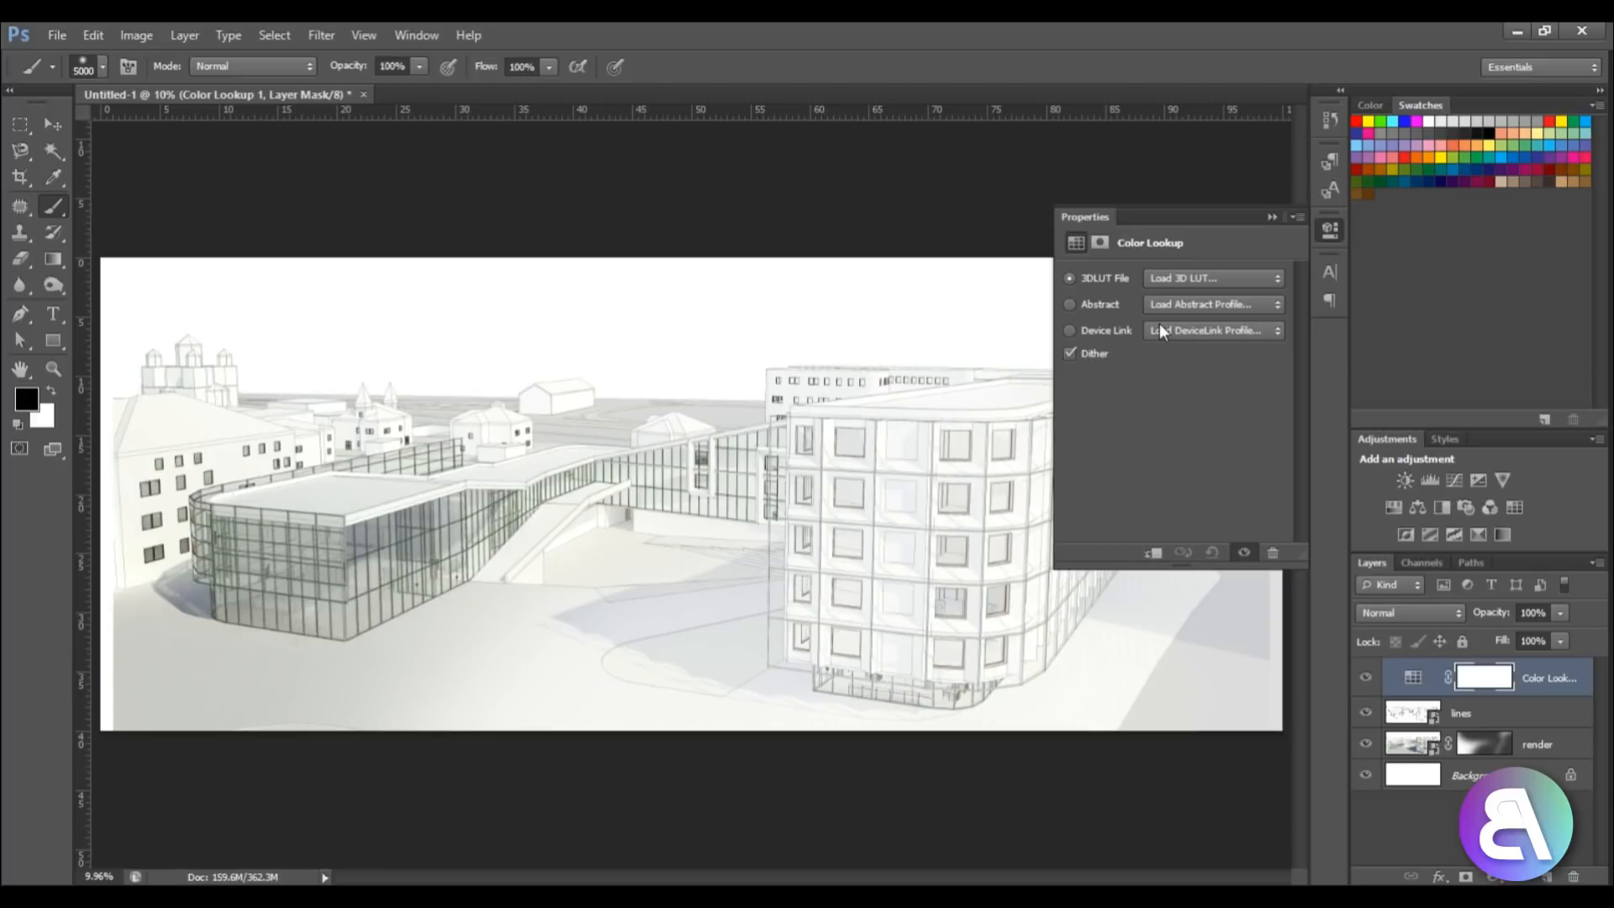
click(1213, 278)
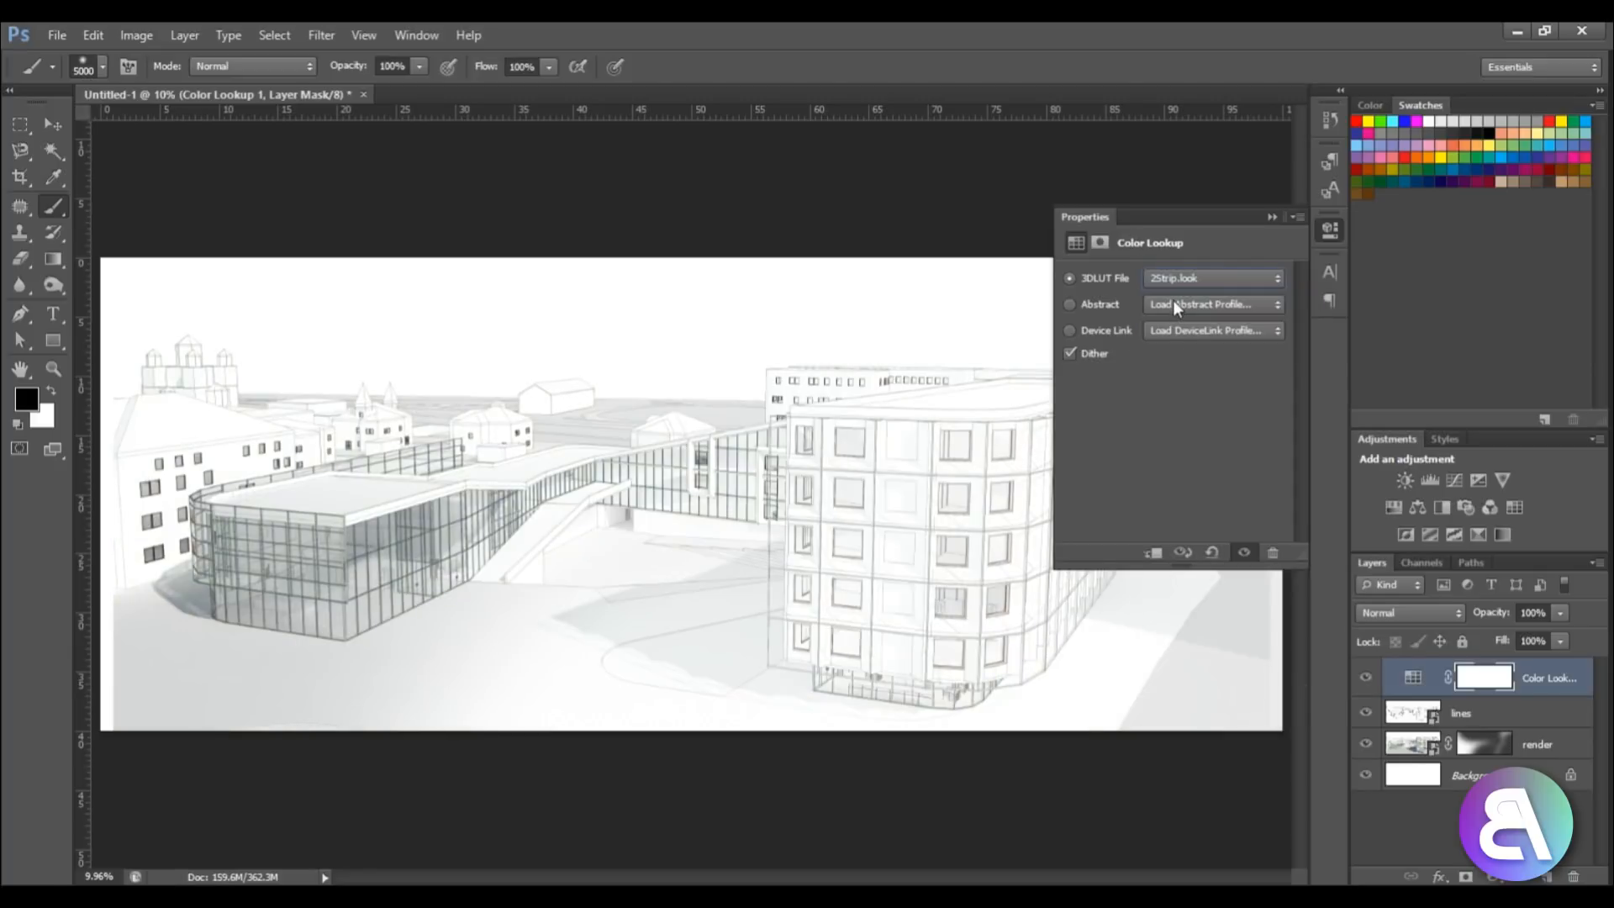
click(1212, 278)
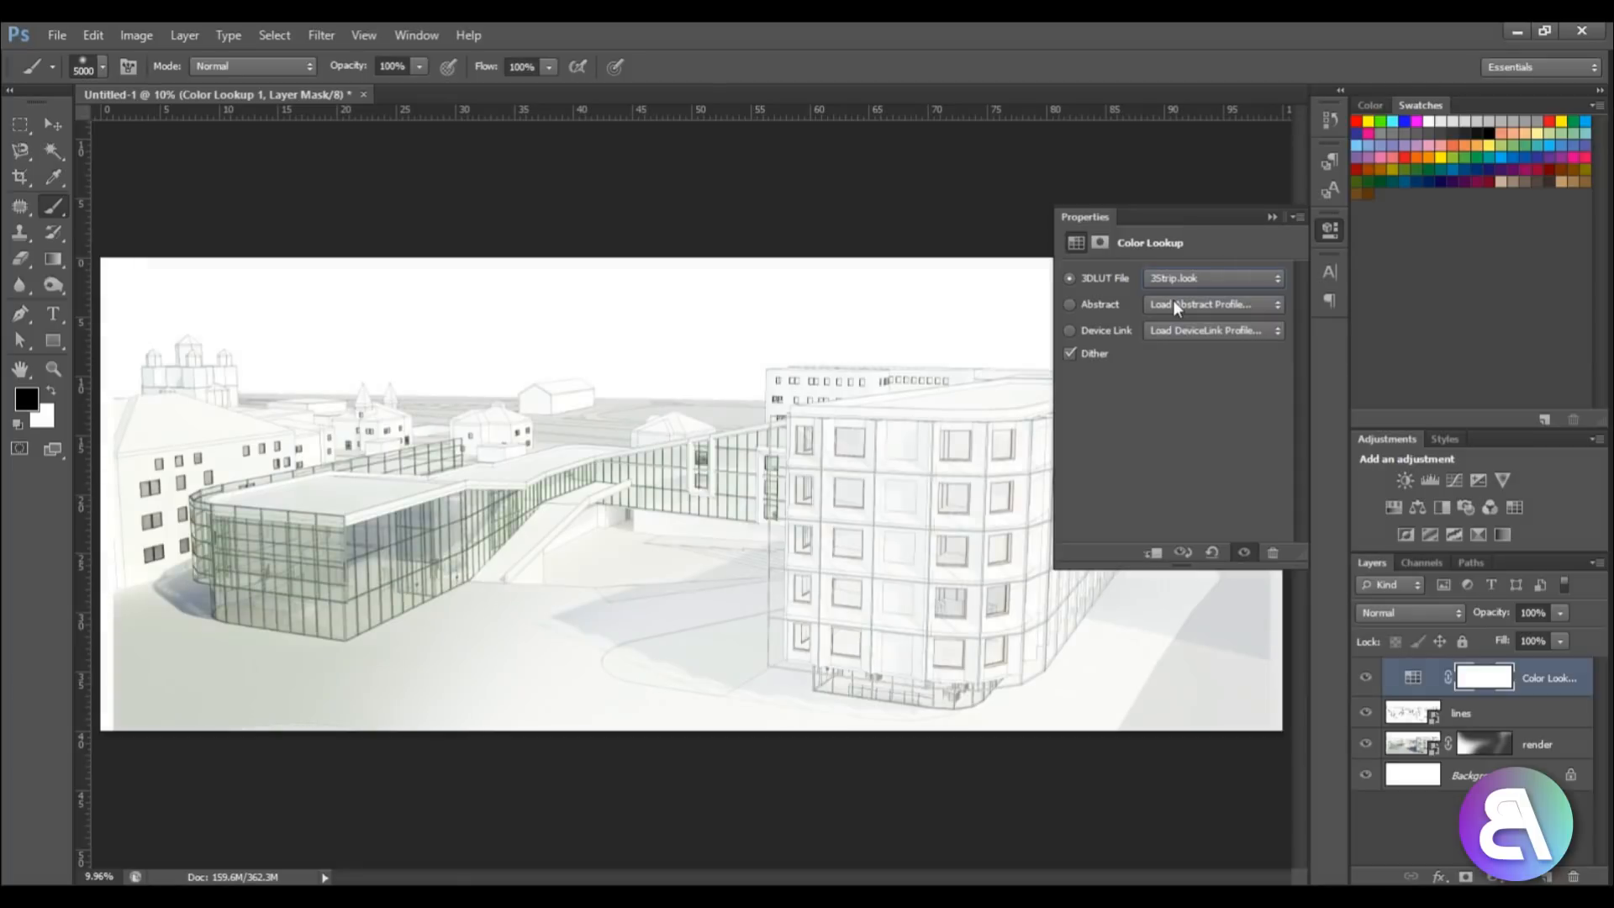
click(1212, 278)
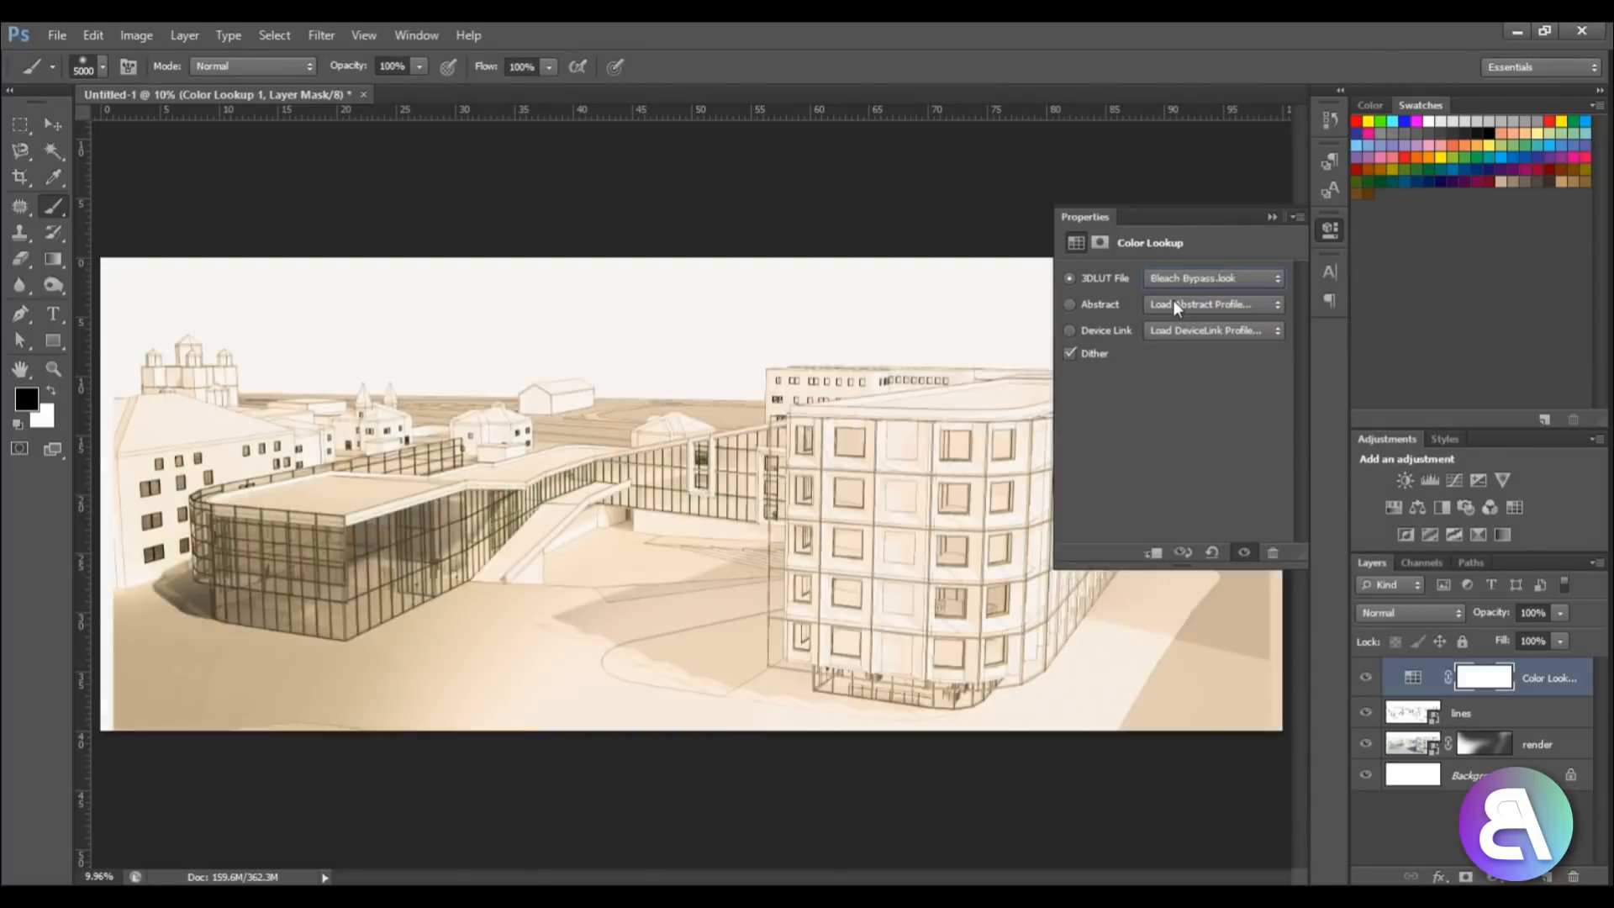
click(1212, 279)
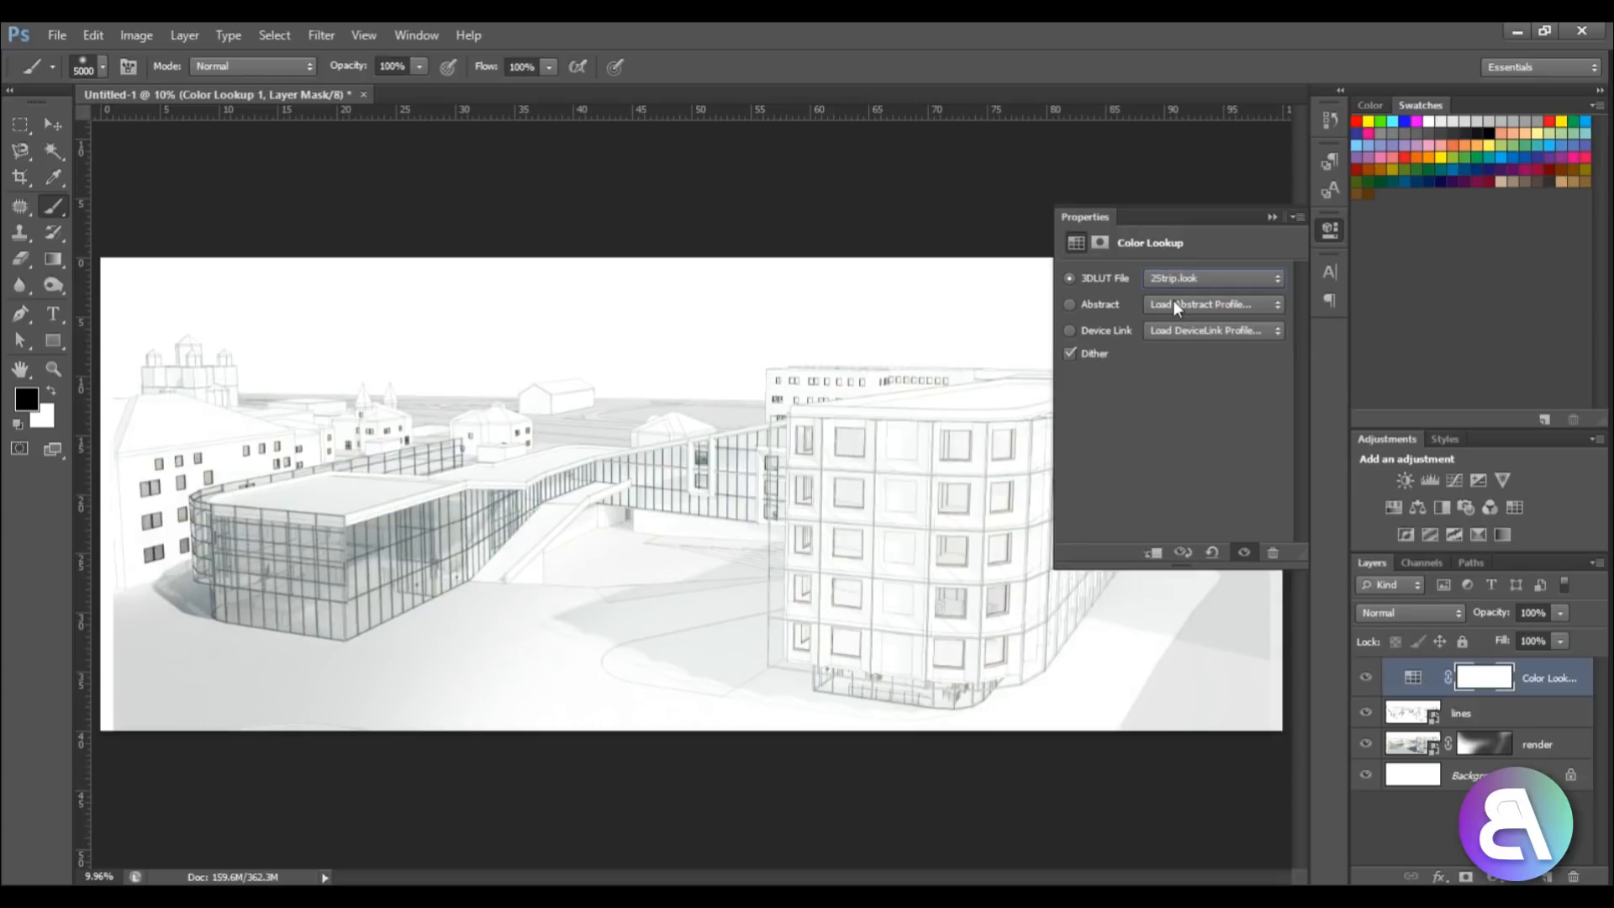
click(1213, 279)
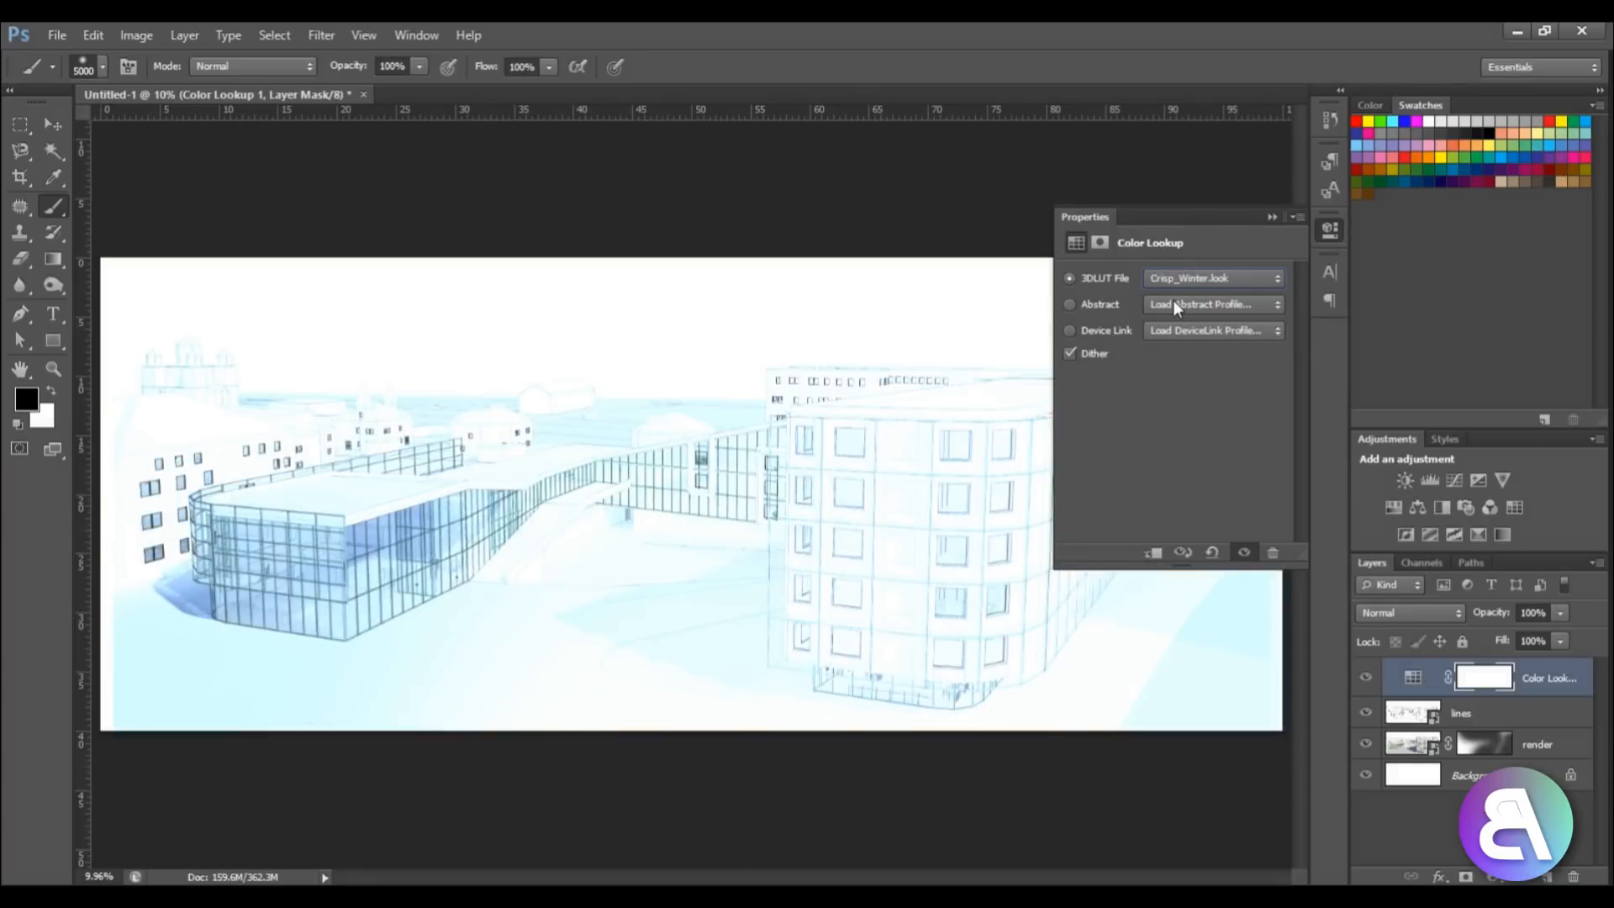
click(1212, 279)
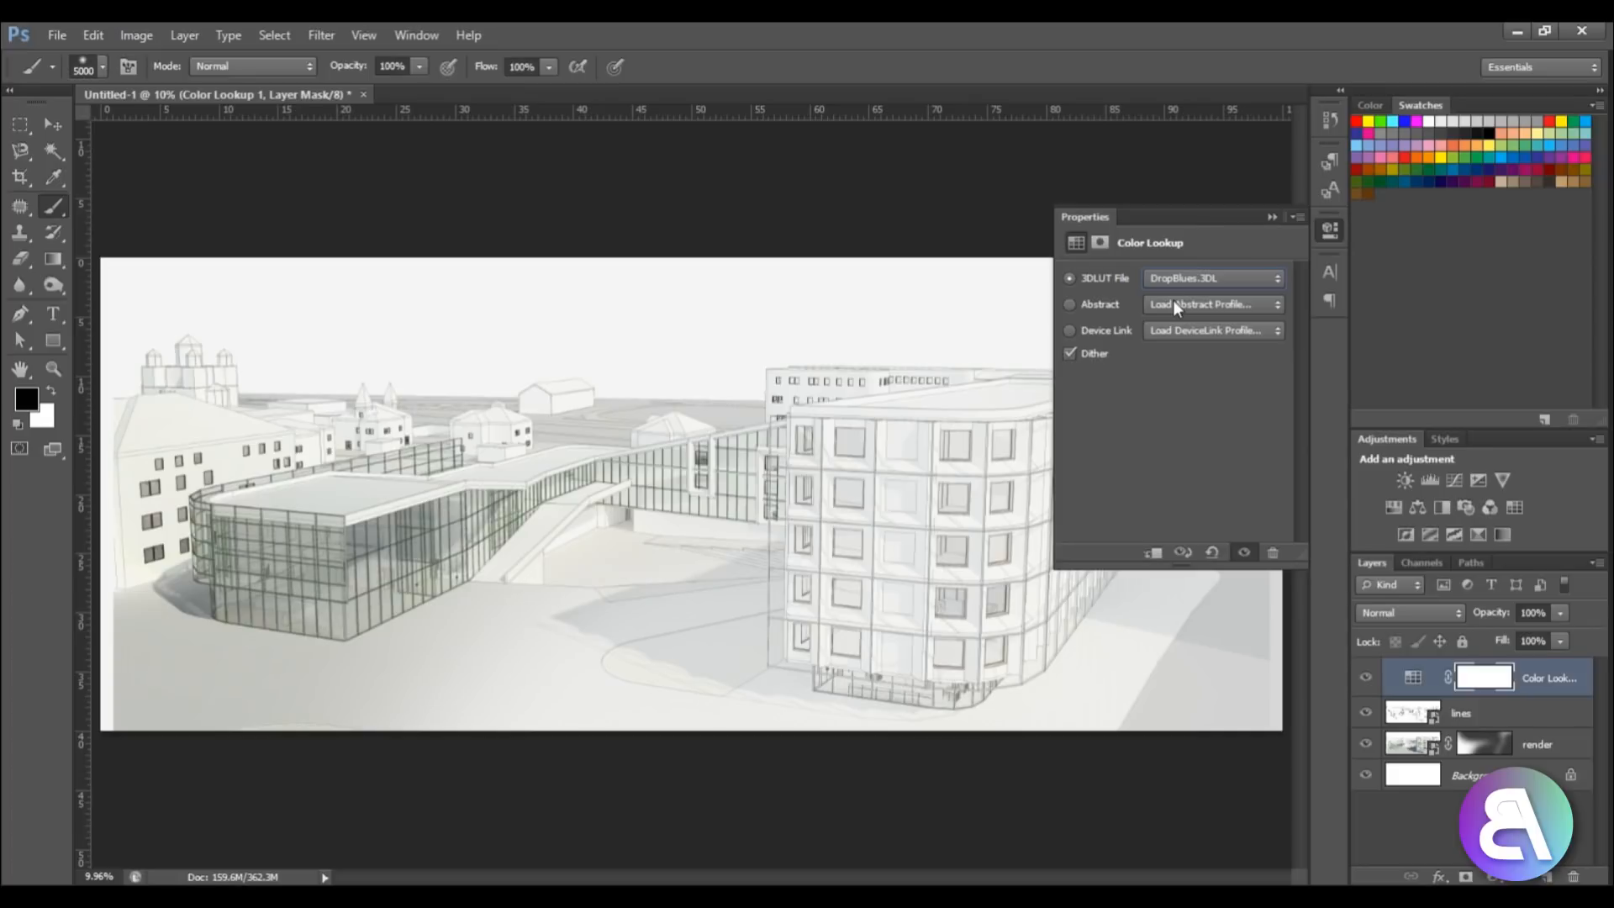
Step: Preview FallColors, filmstock_50, FoggyNight, LateSunset, TensionGreen and Soft_Warming, then keep the warm cream look
click(1212, 278)
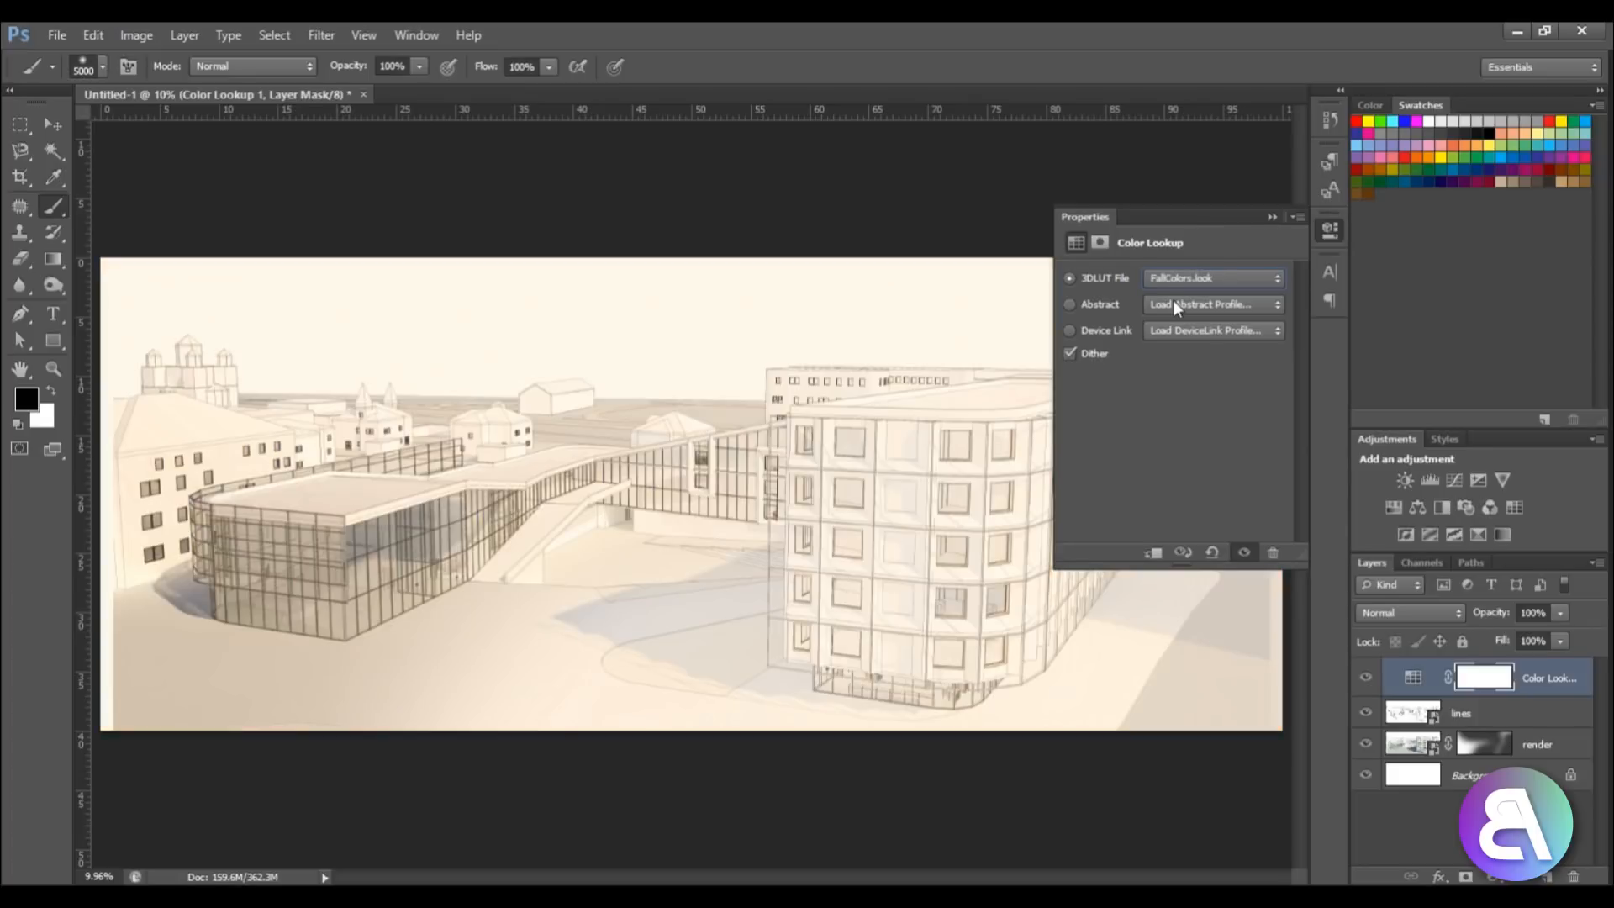
click(1213, 278)
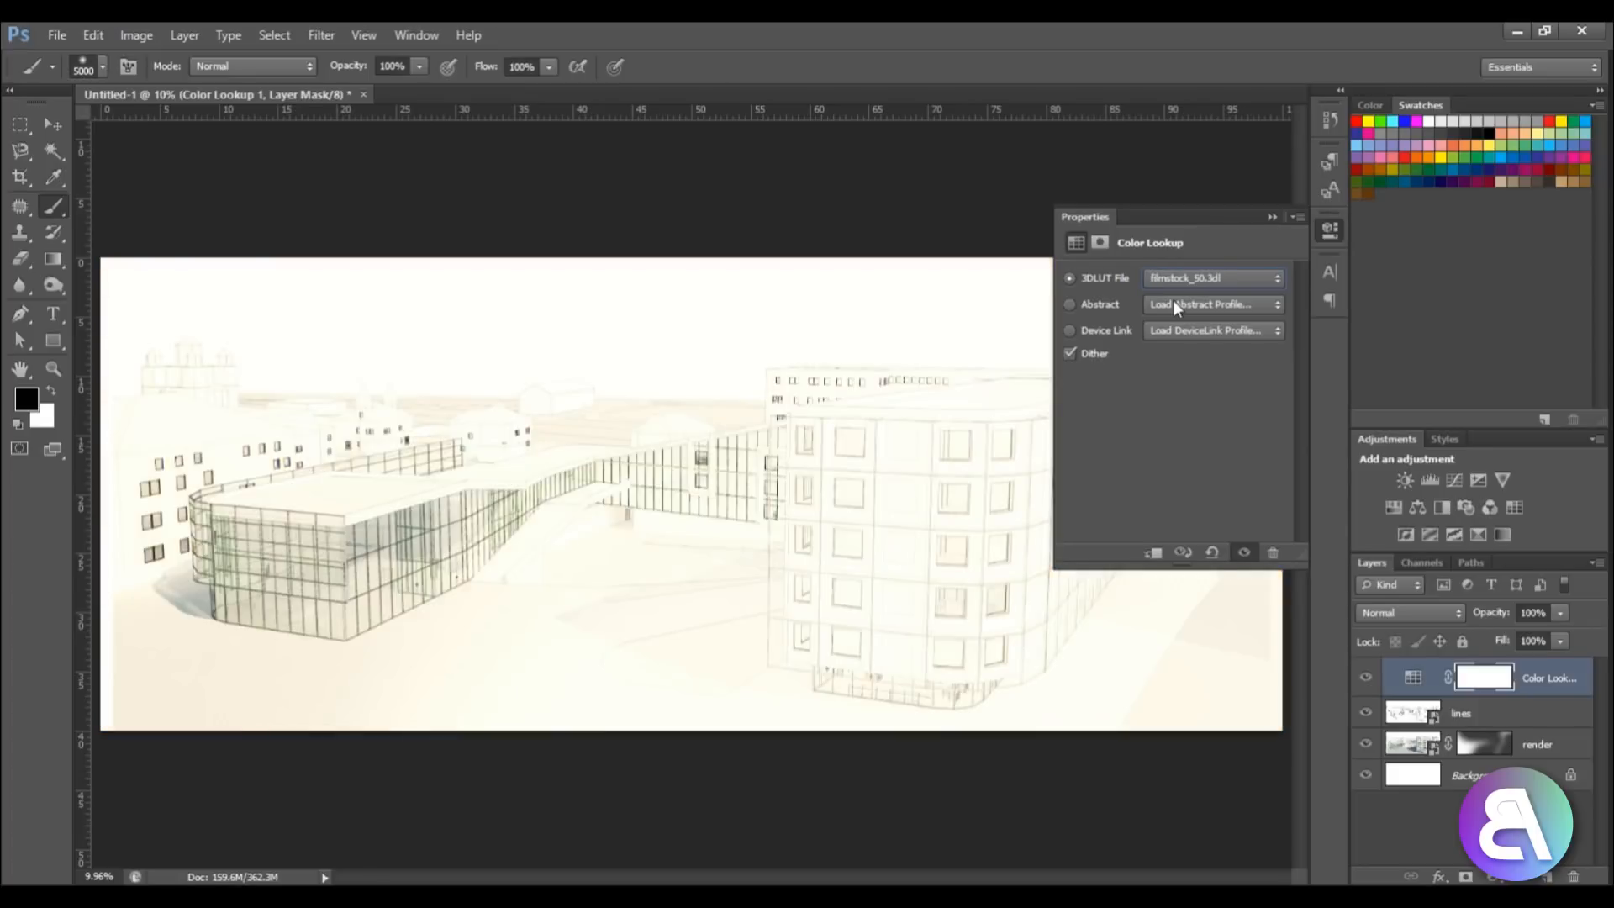
click(1215, 279)
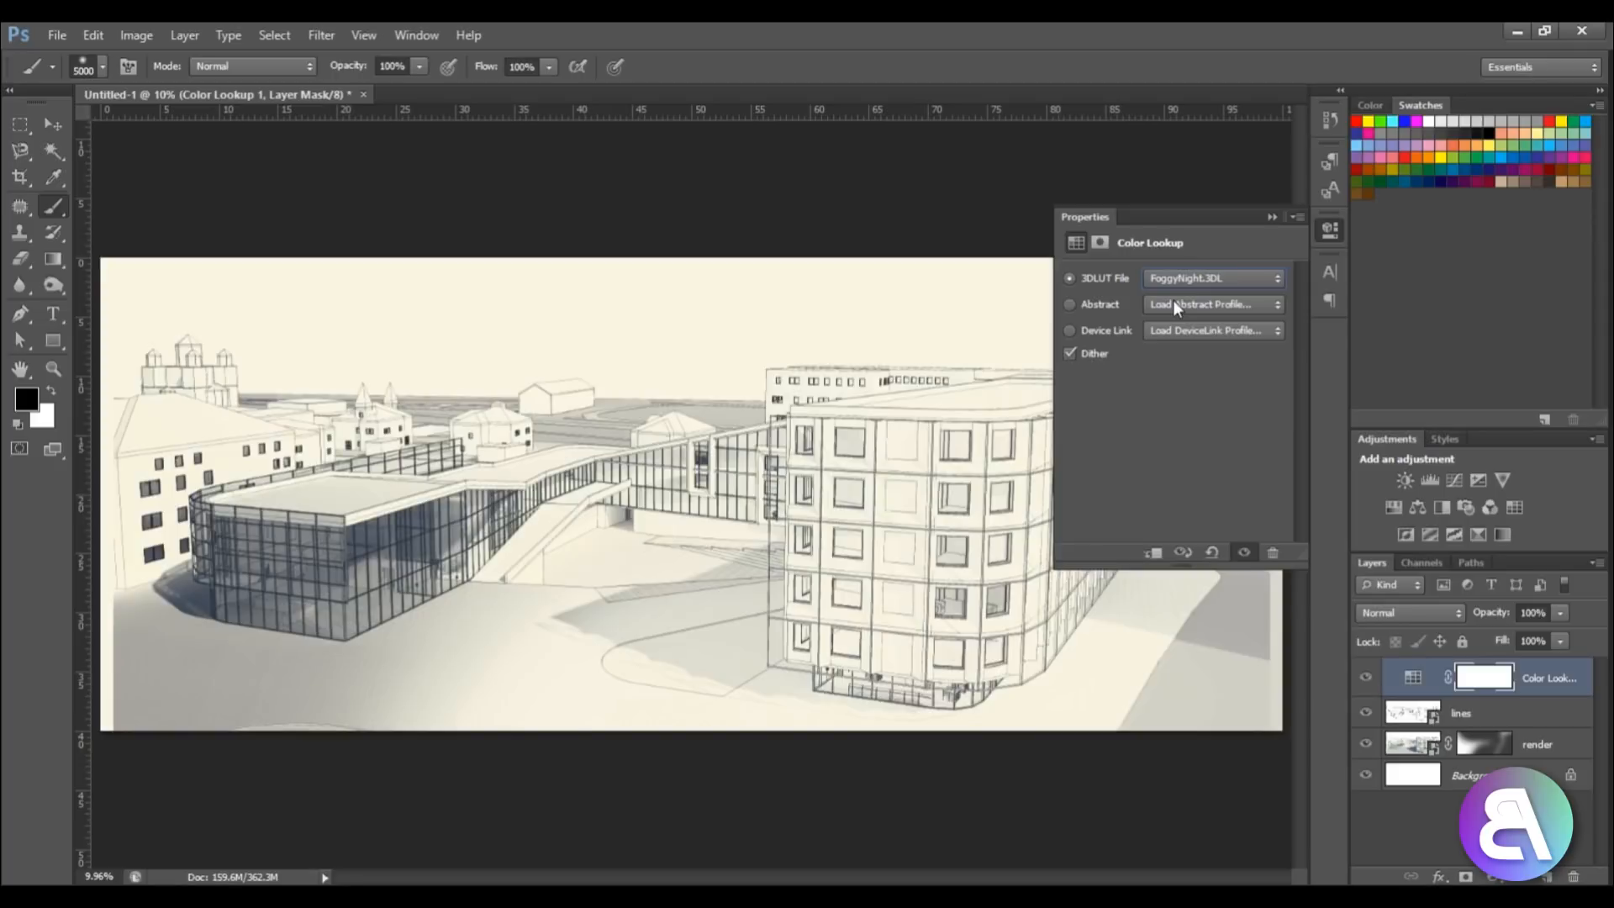
click(1212, 278)
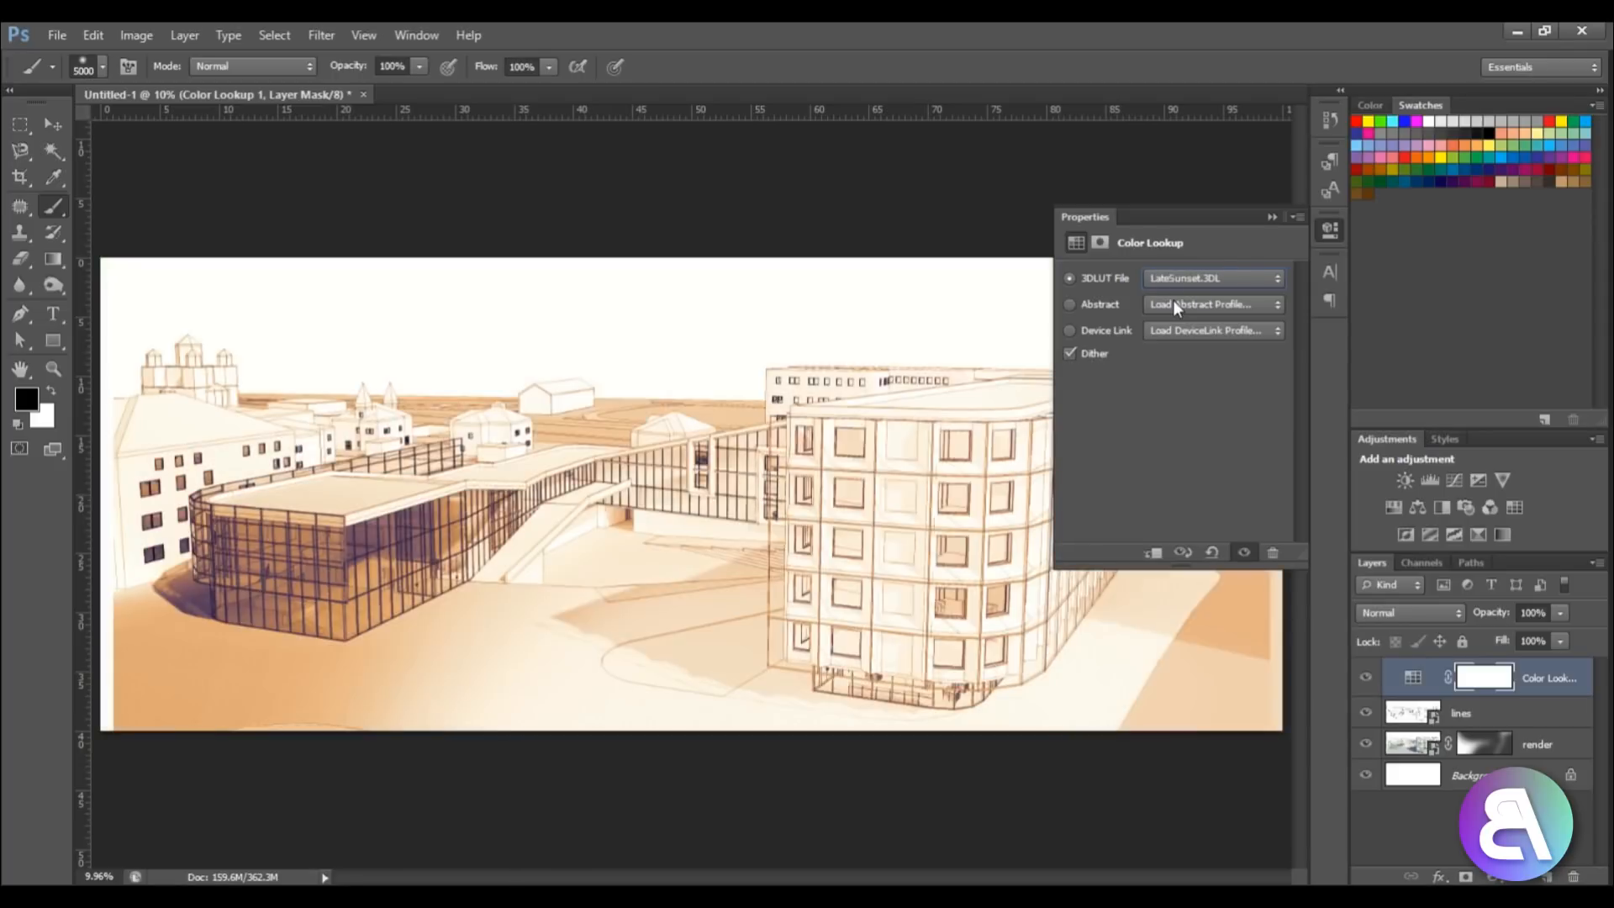
click(1213, 279)
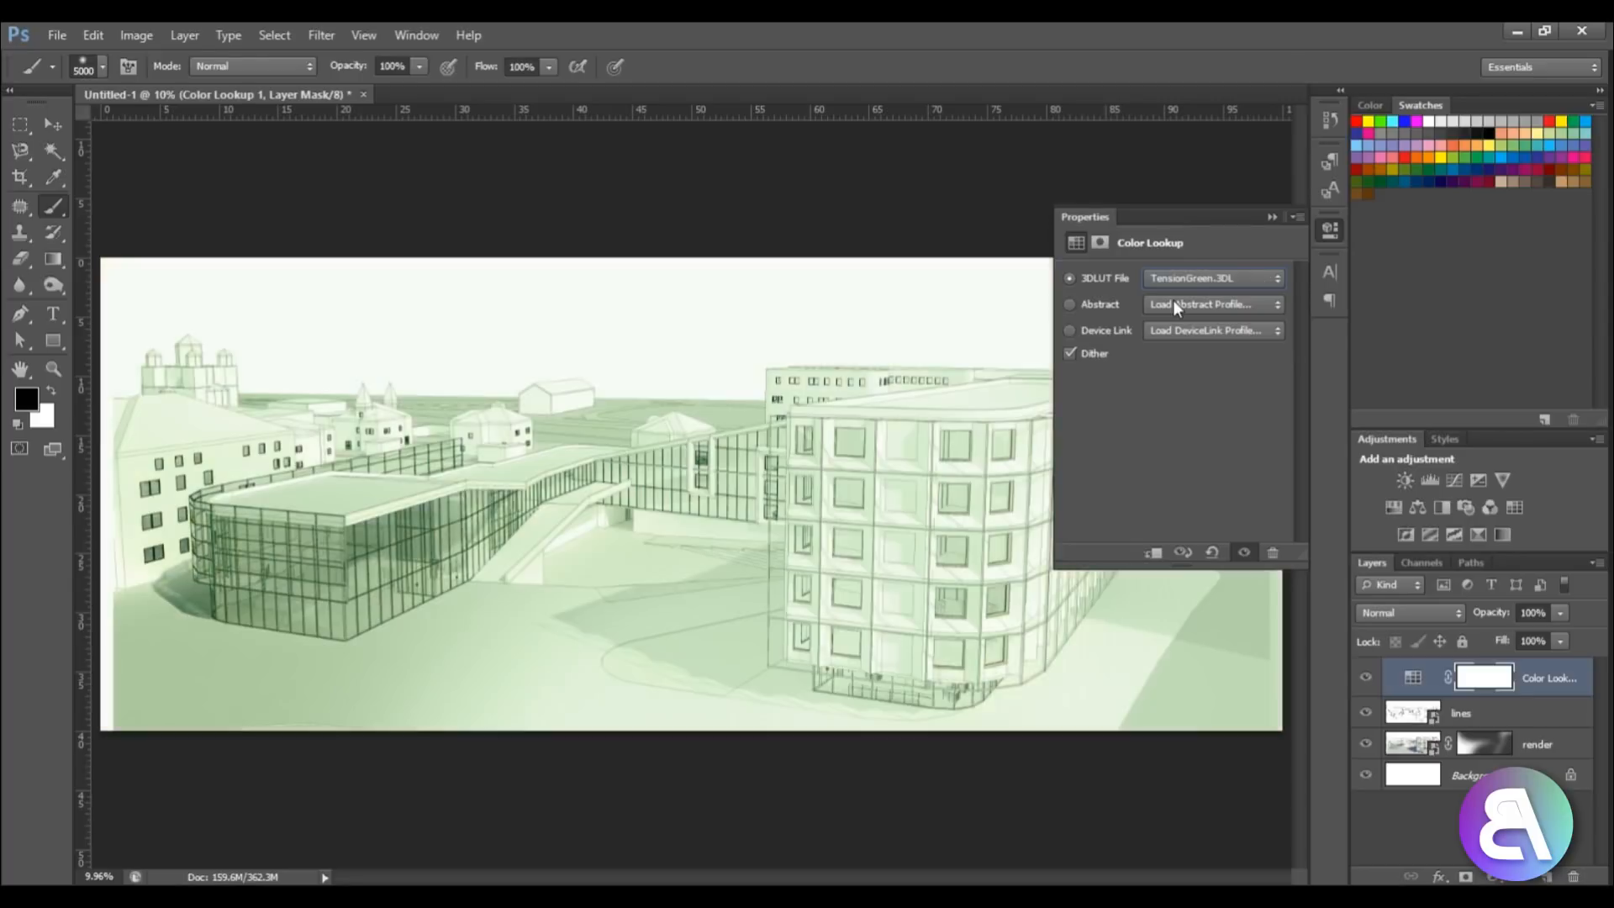
click(1213, 279)
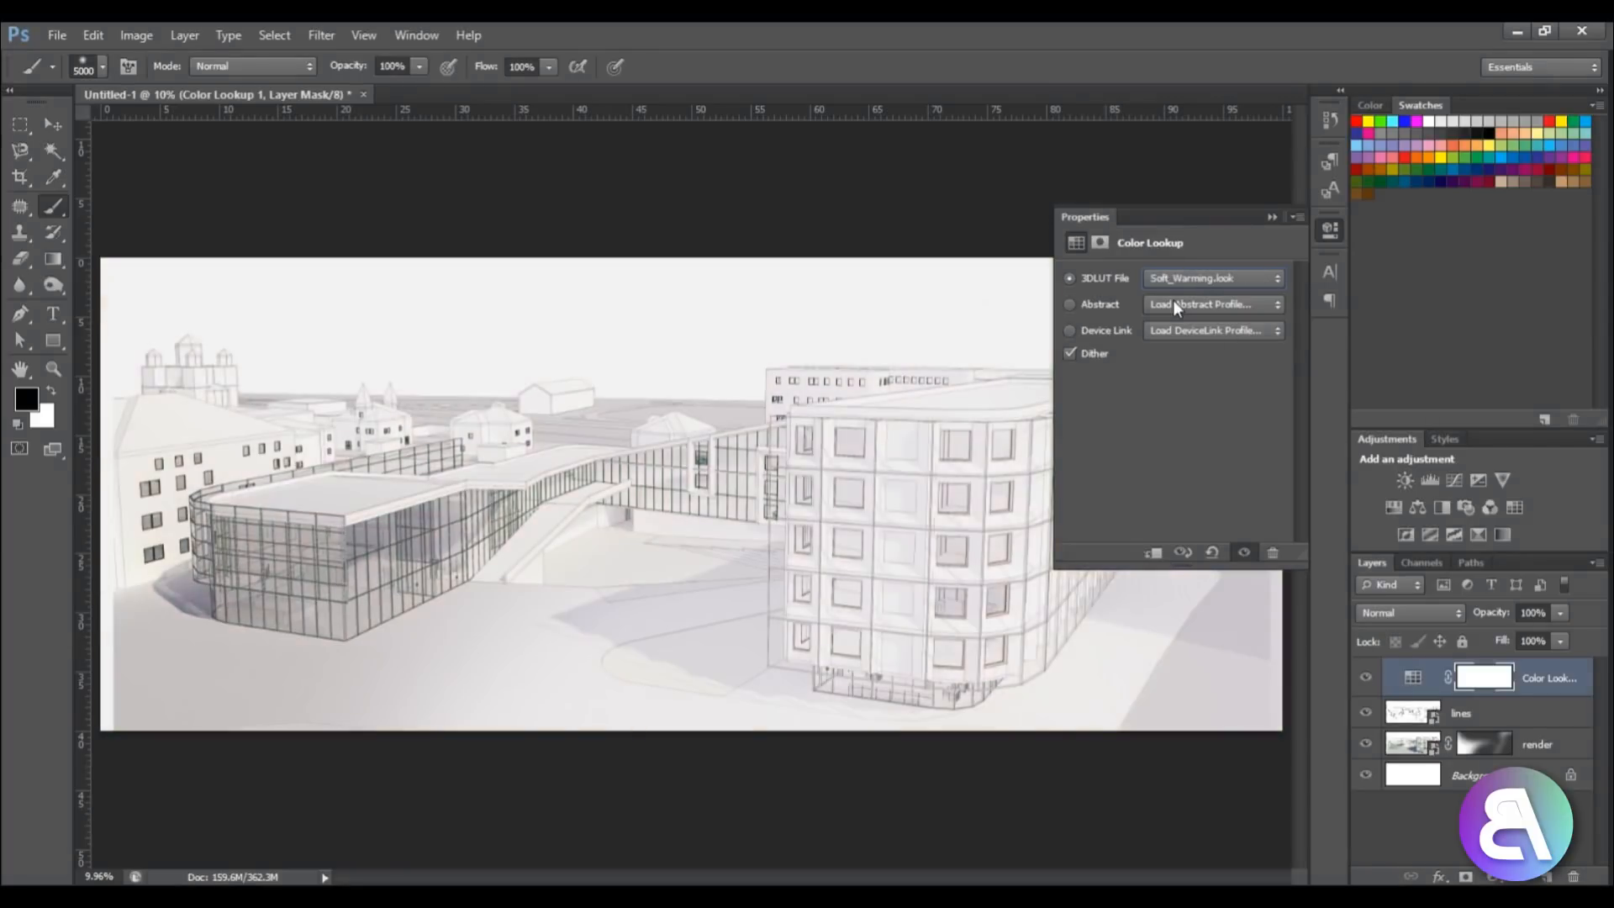
click(1212, 278)
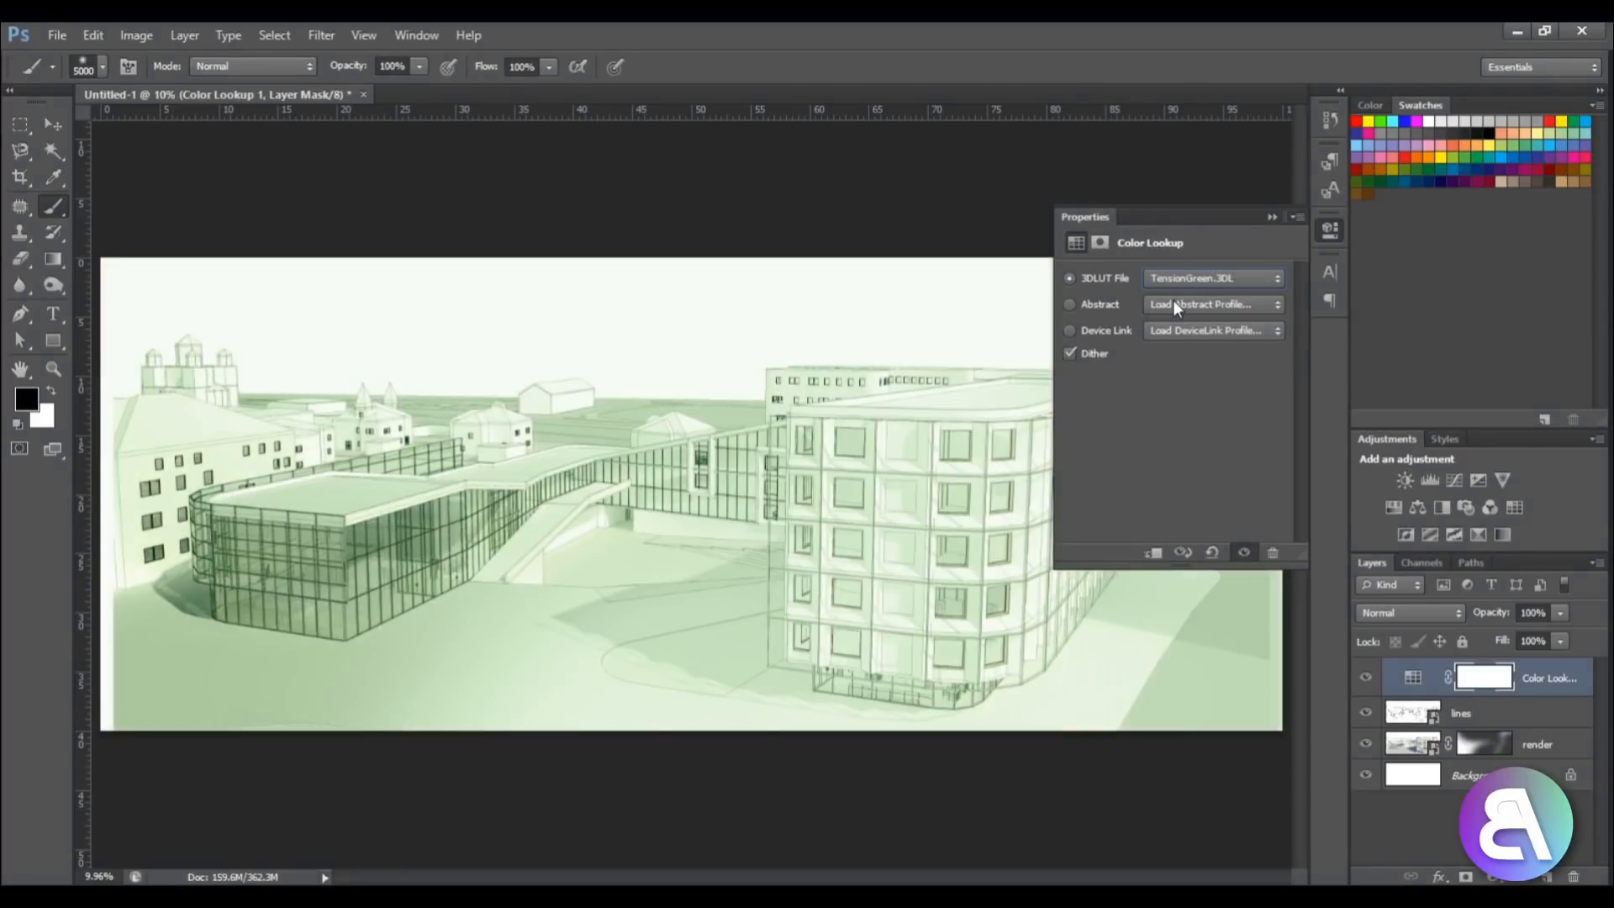
click(1212, 279)
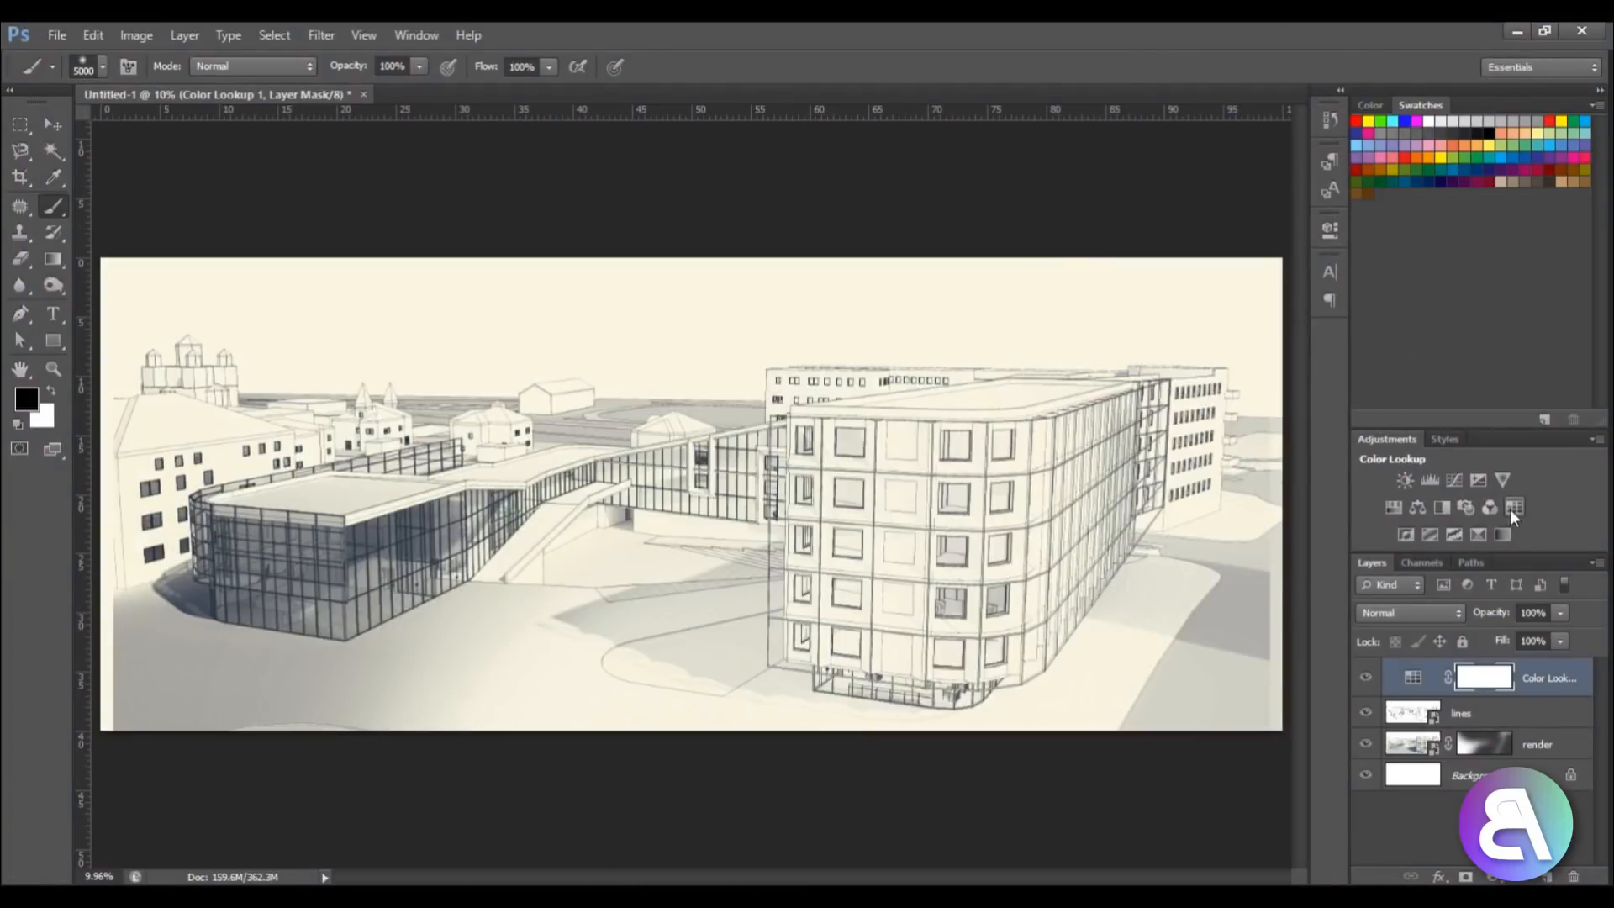
Step: Add a Hue/Saturation adjustment above the Color Lookup for a cool blue-grey tone and view the whole panel
click(1514, 507)
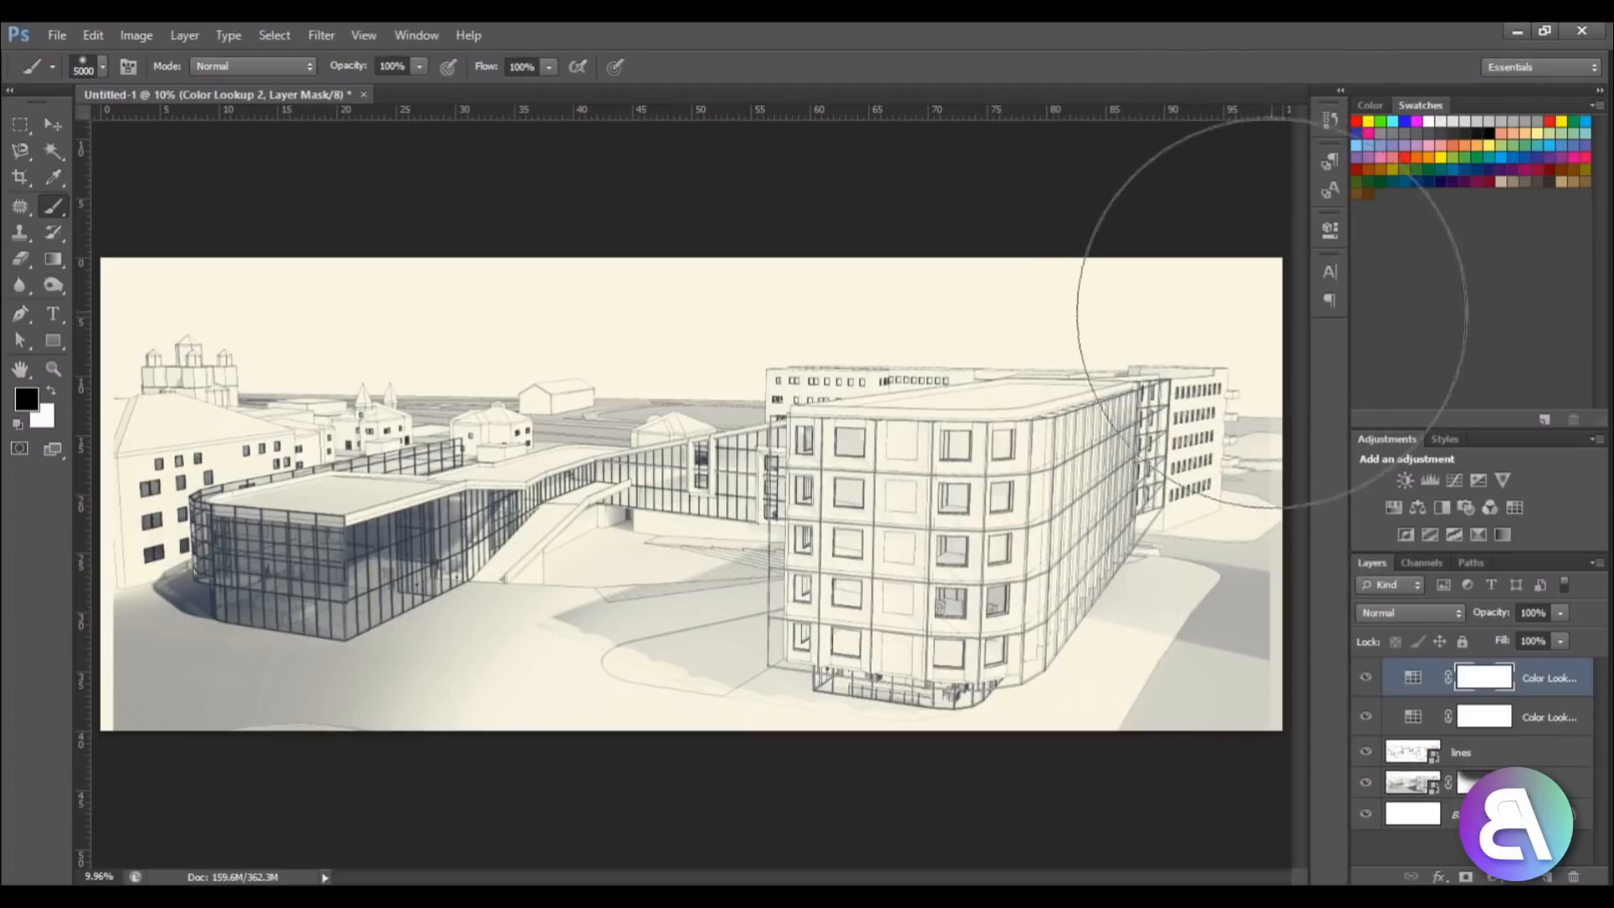
click(1430, 480)
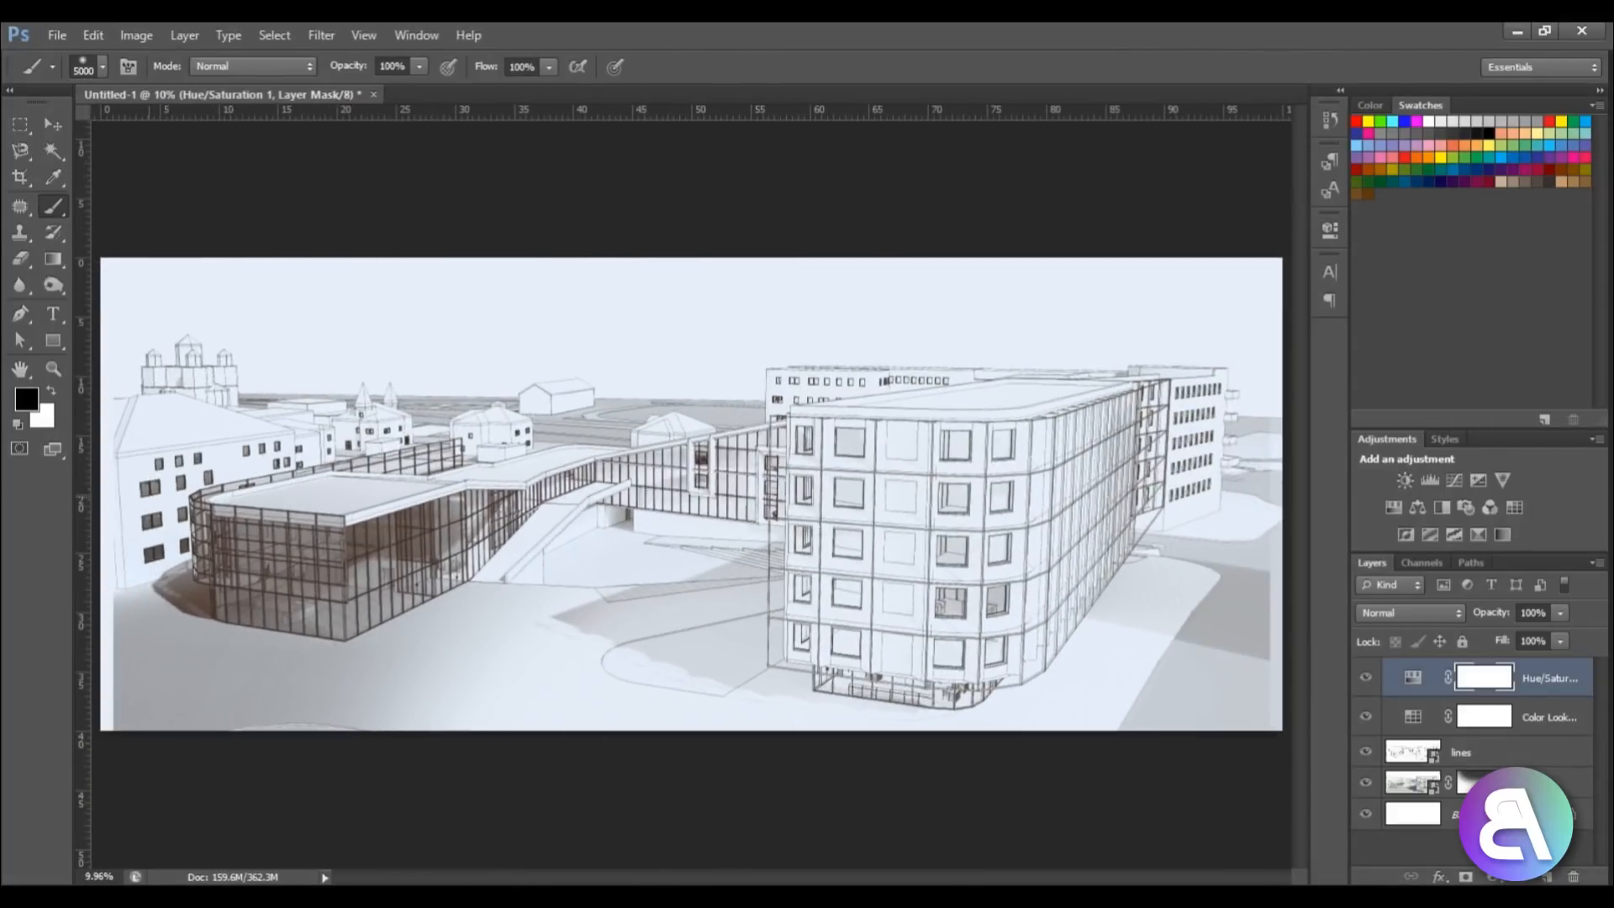
mouse_move(371, 587)
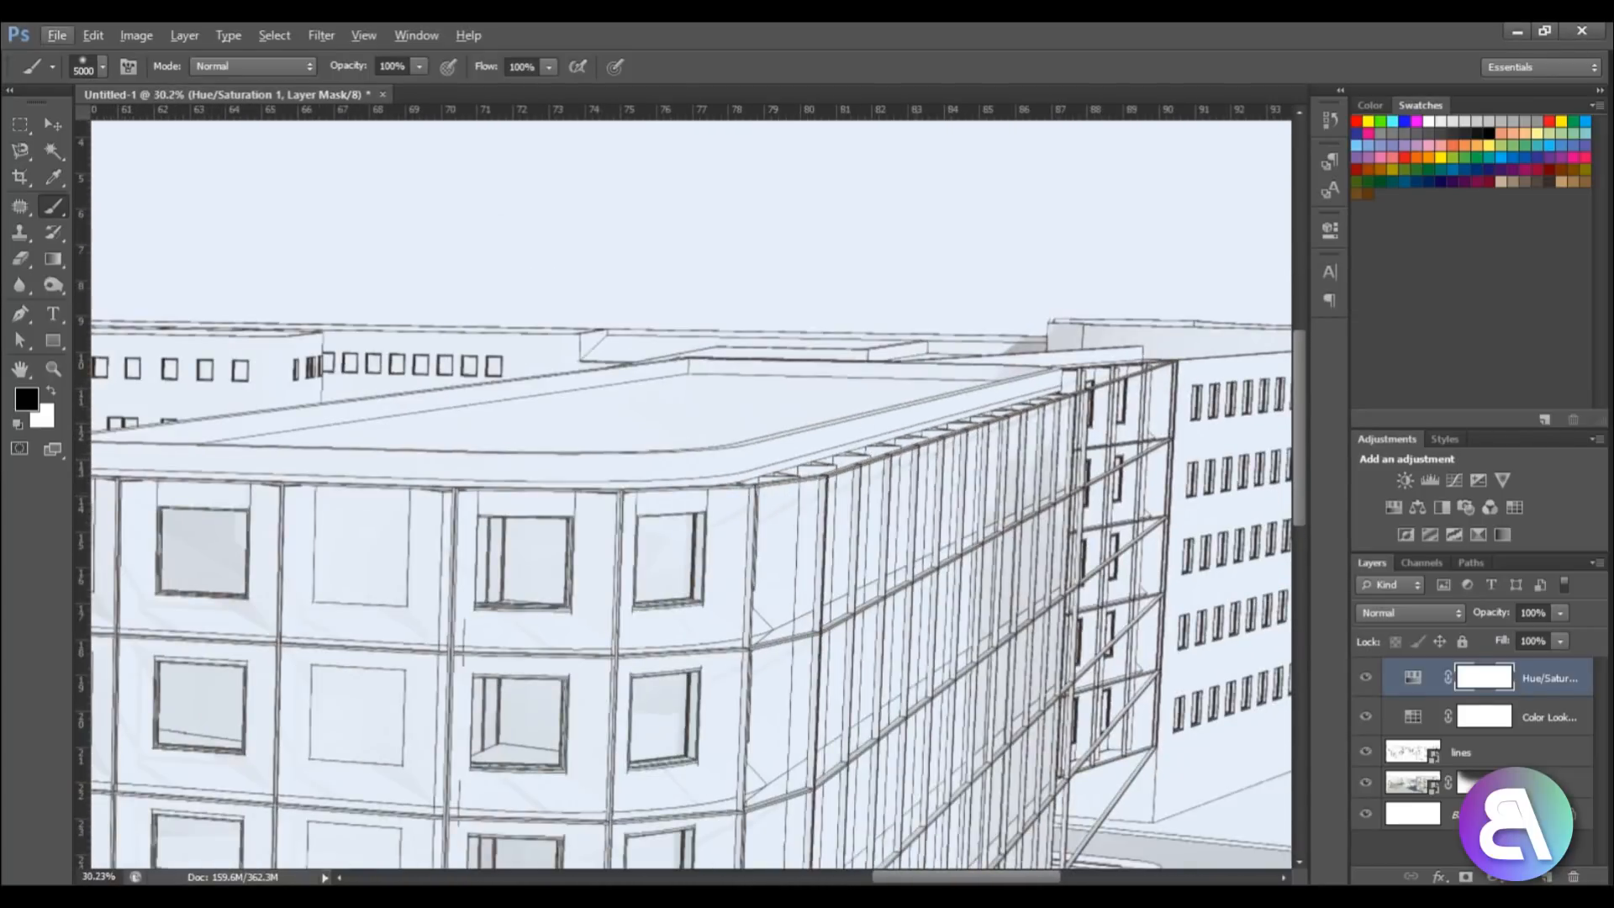
key(ctrl+minus)
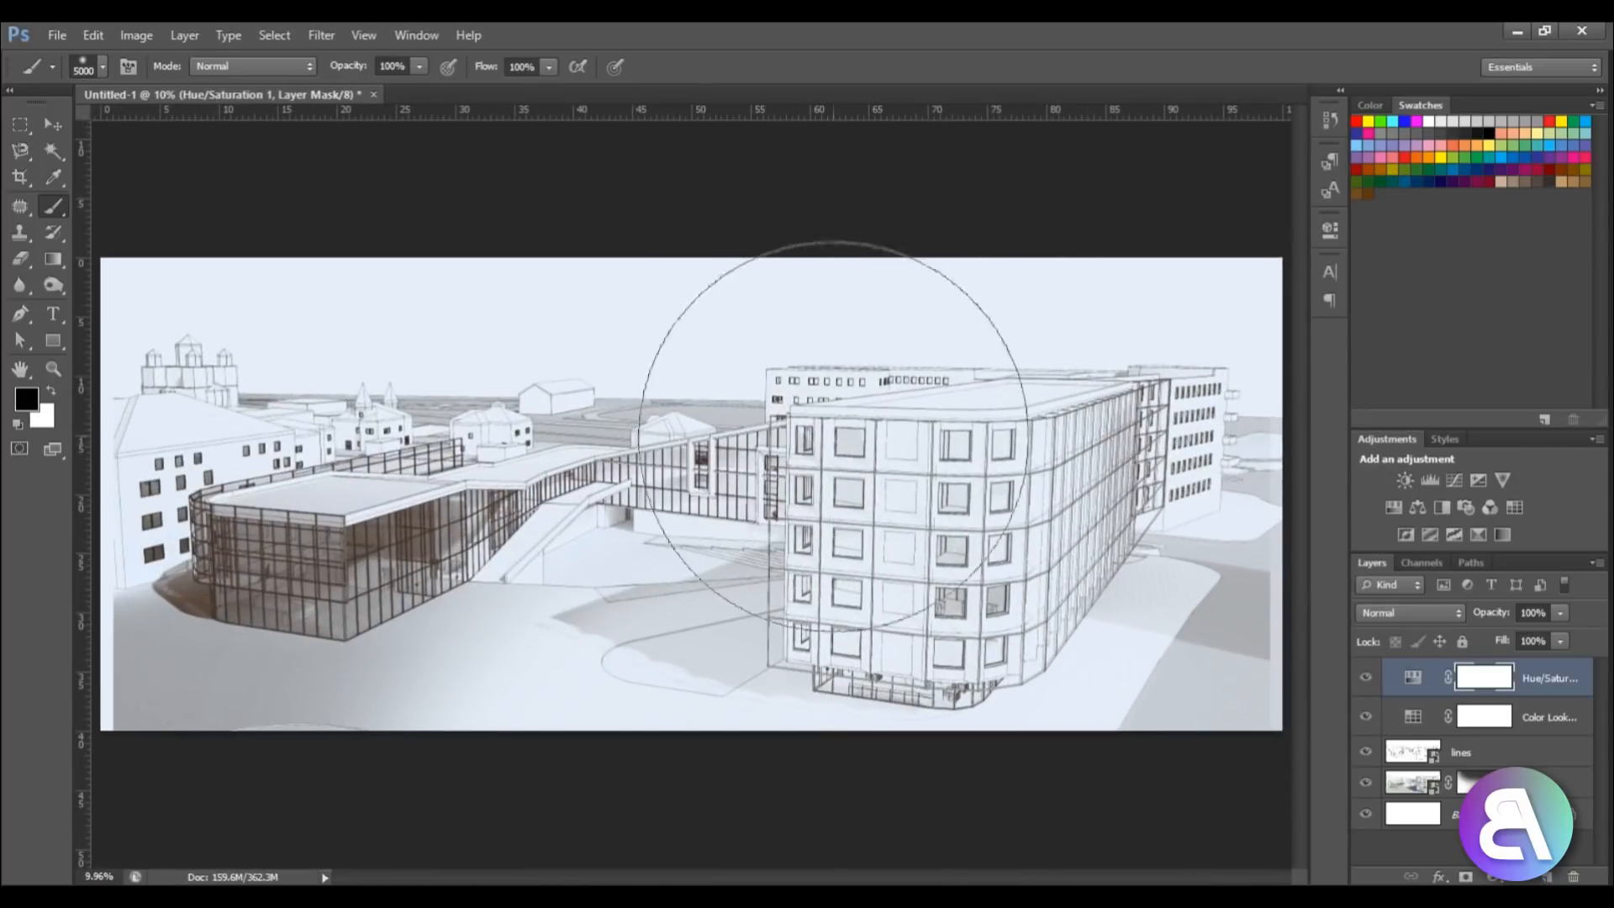